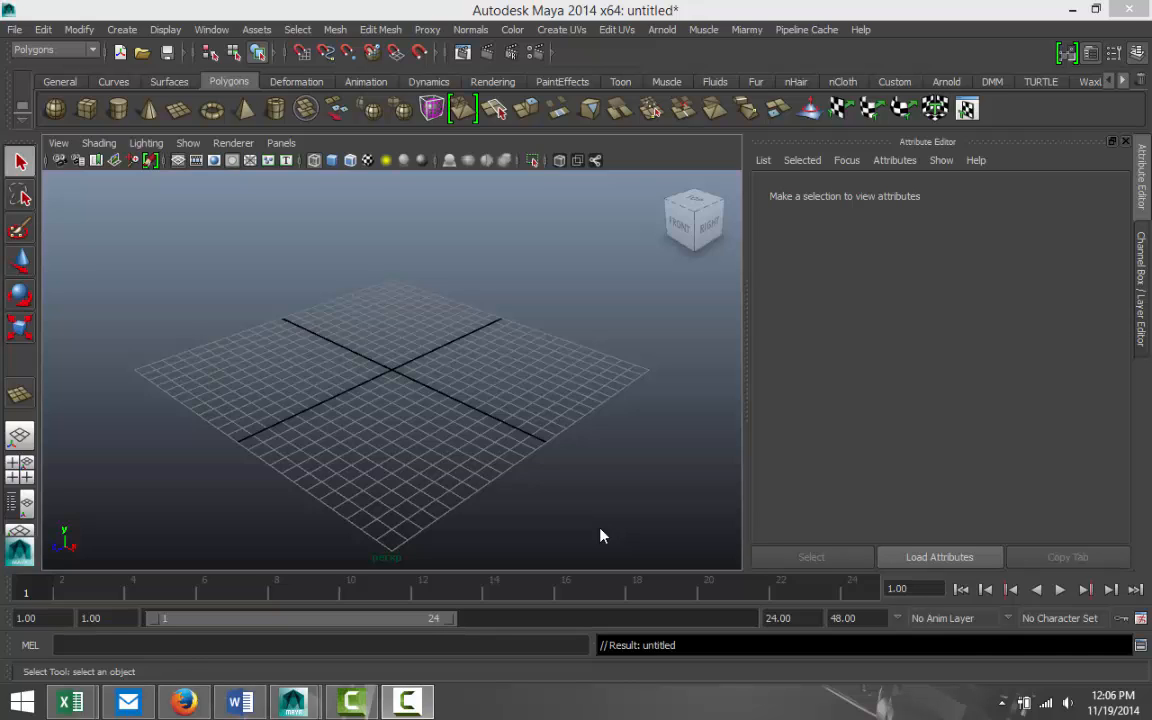
mouse_move(608, 512)
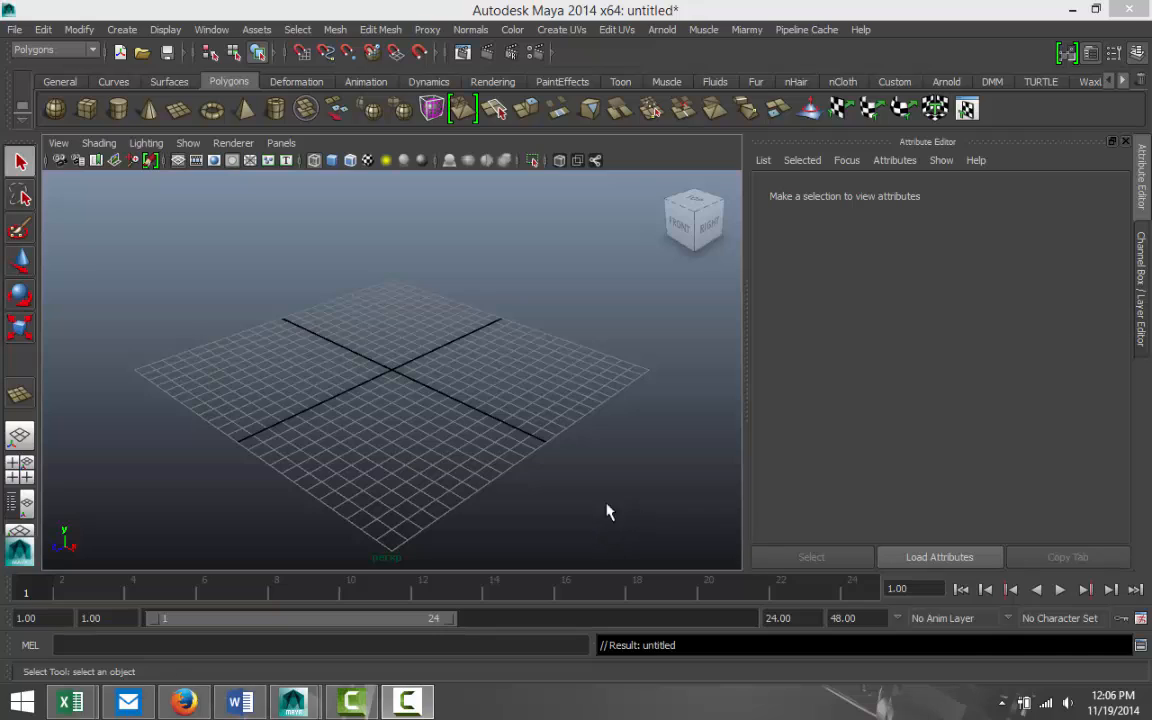
mouse_move(528, 481)
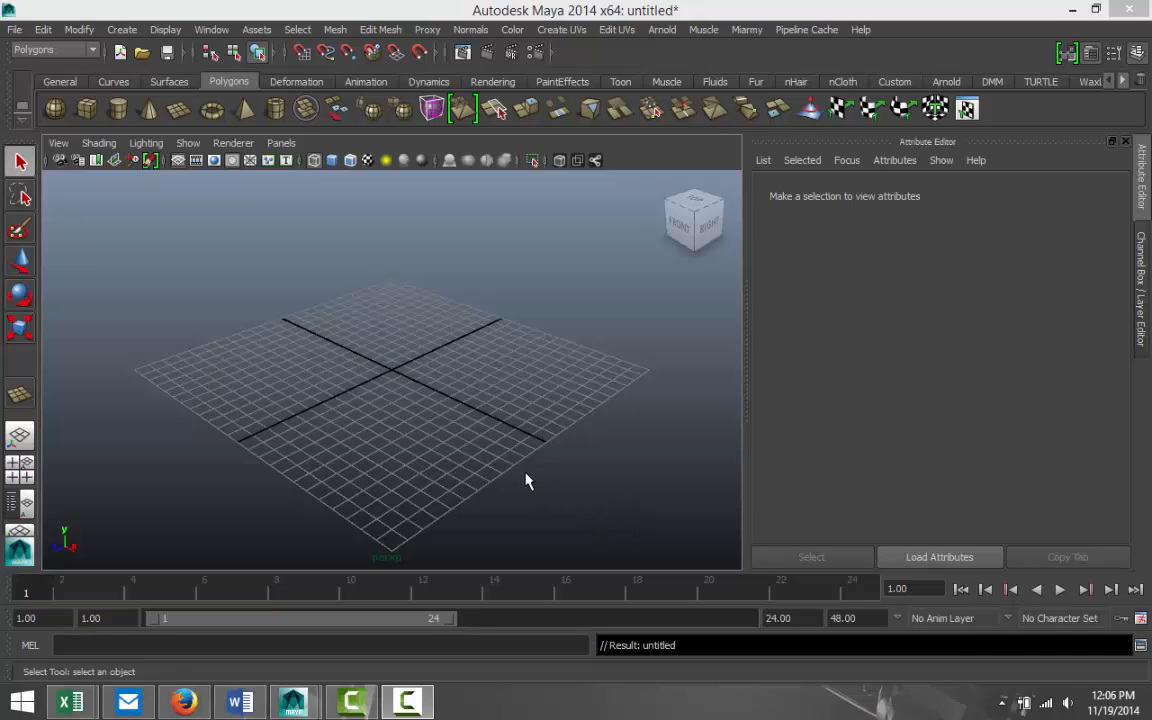
mouse_move(470, 462)
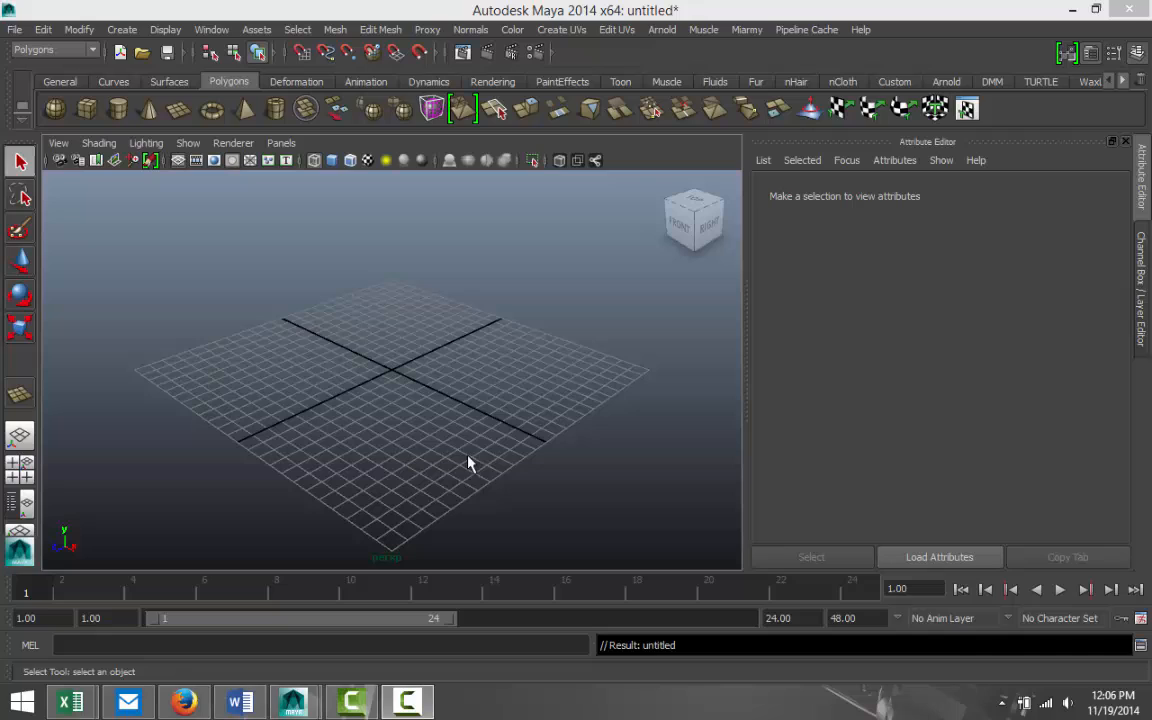
mouse_move(462, 414)
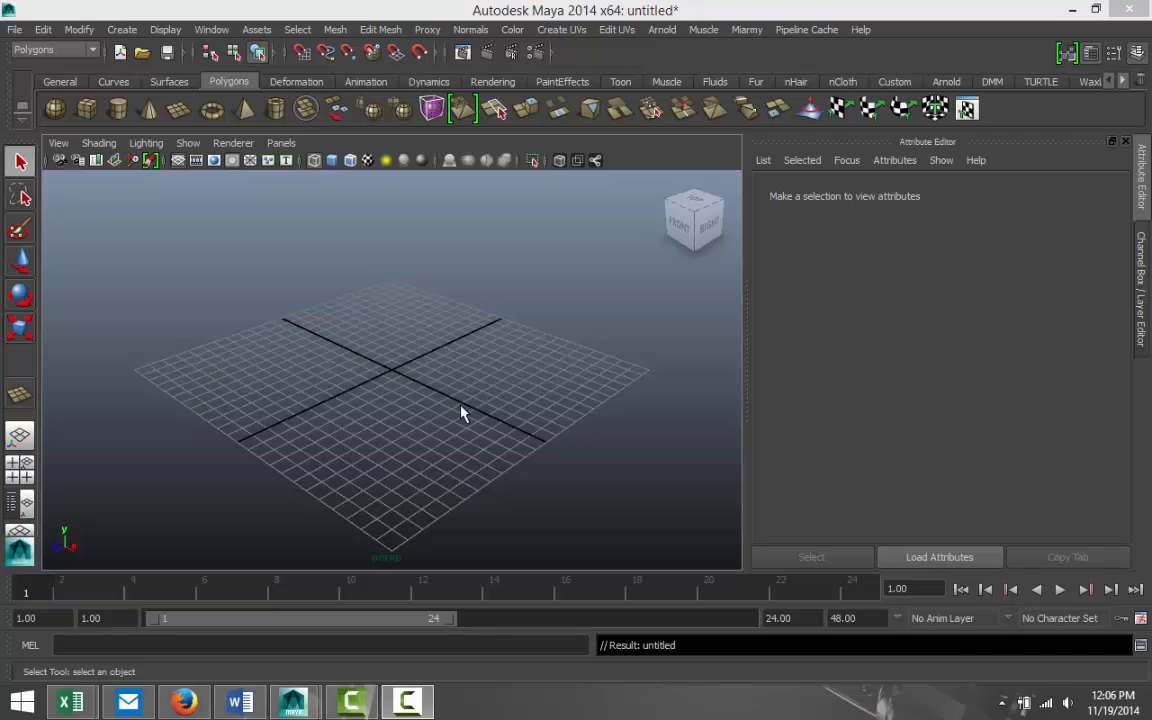
mouse_move(300, 78)
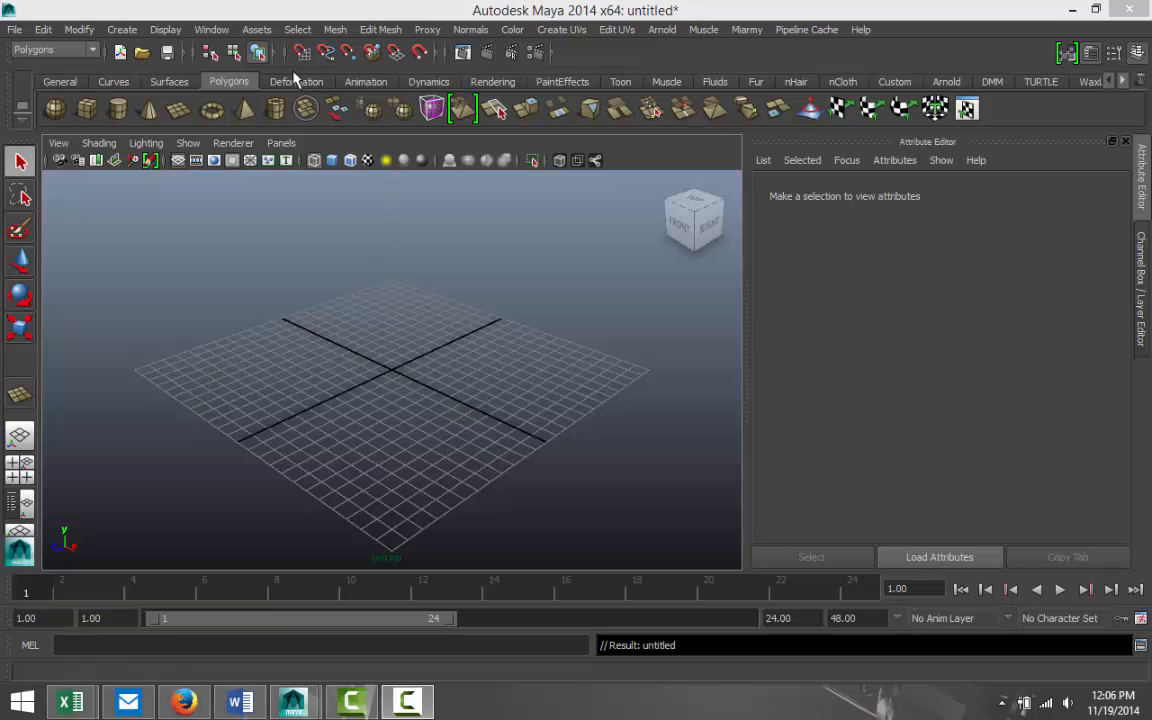
Open the Visor and show the Paint Effects trees folder brushes, including pineFast.
click(211, 29)
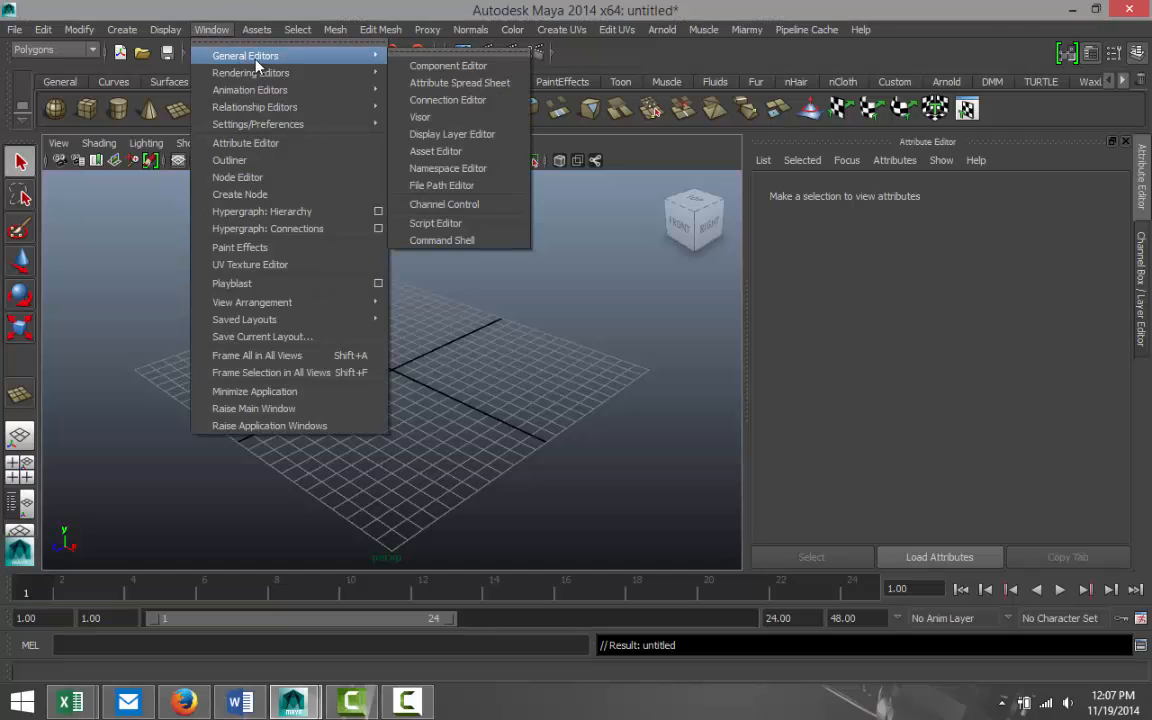
mouse_move(420, 117)
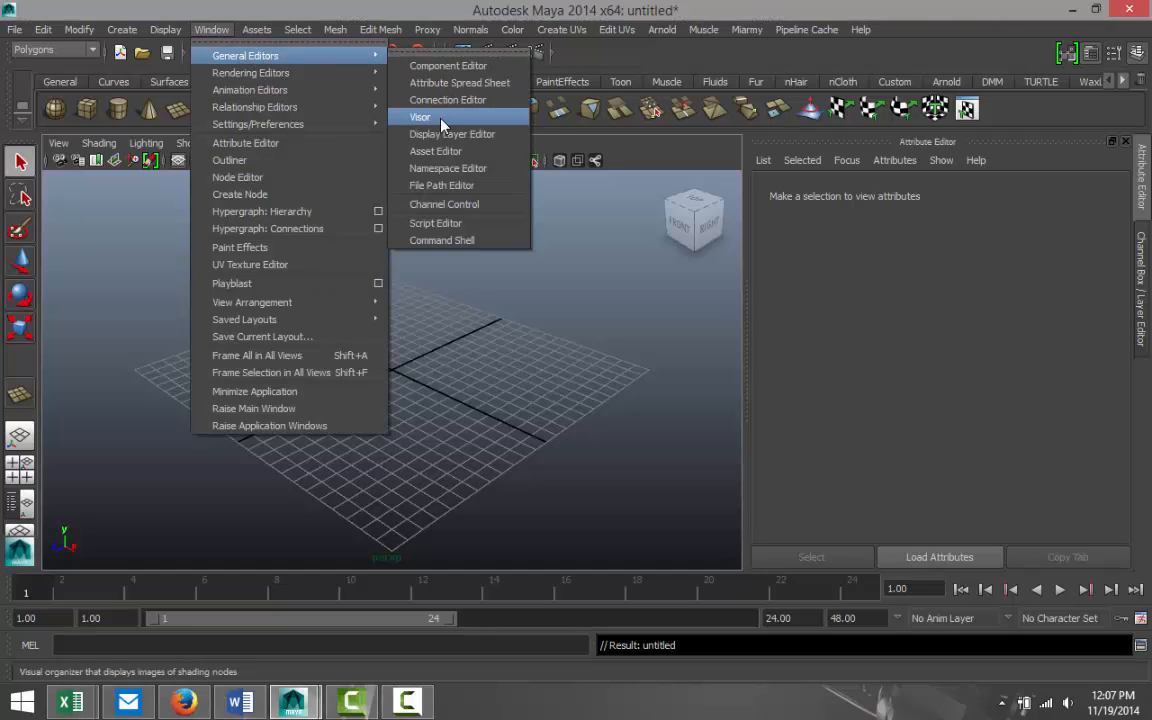
click(420, 117)
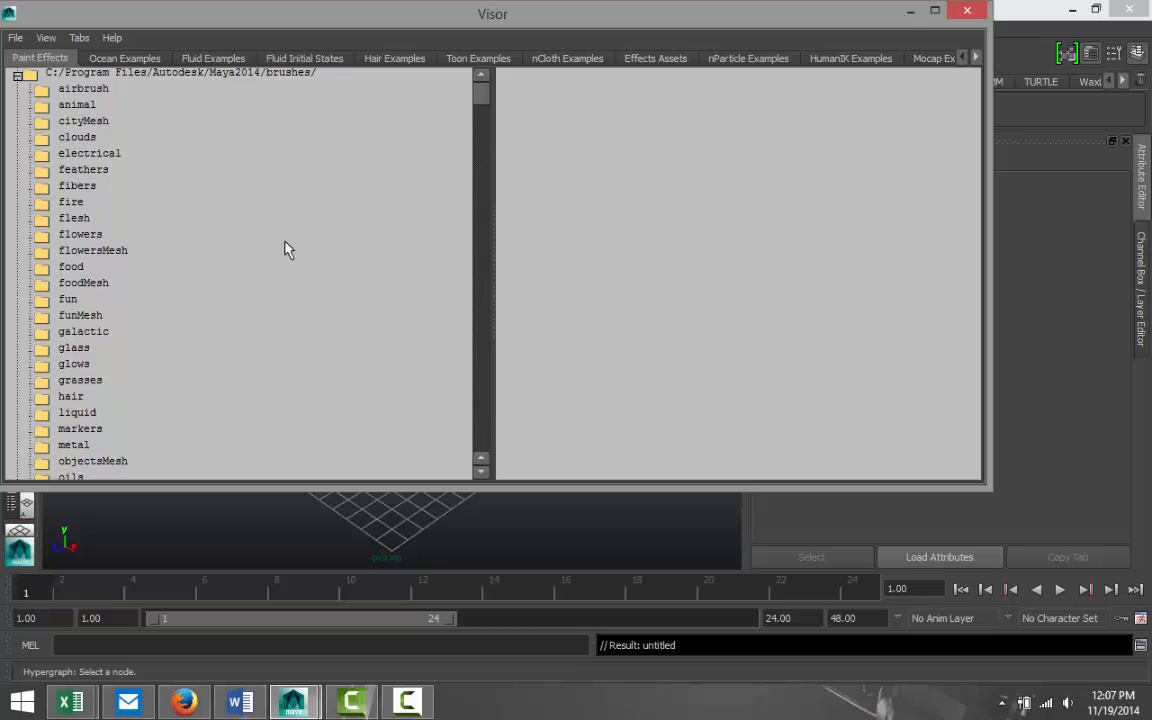
scroll(down, 3)
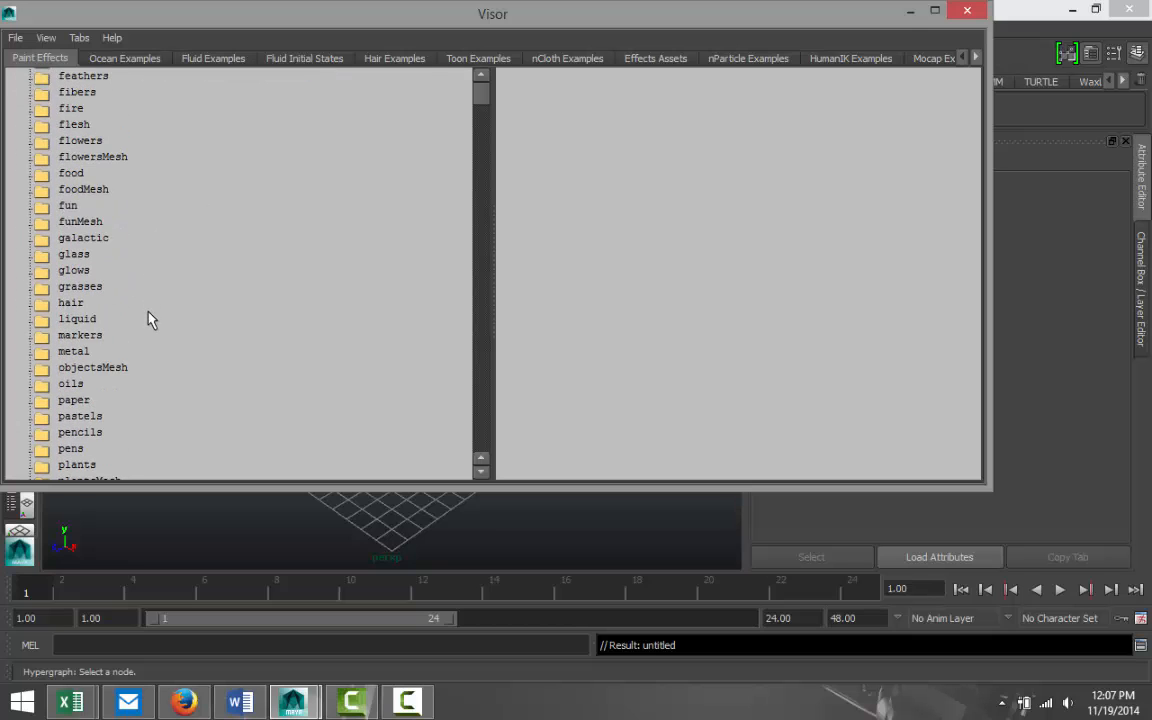
scroll(down, 3)
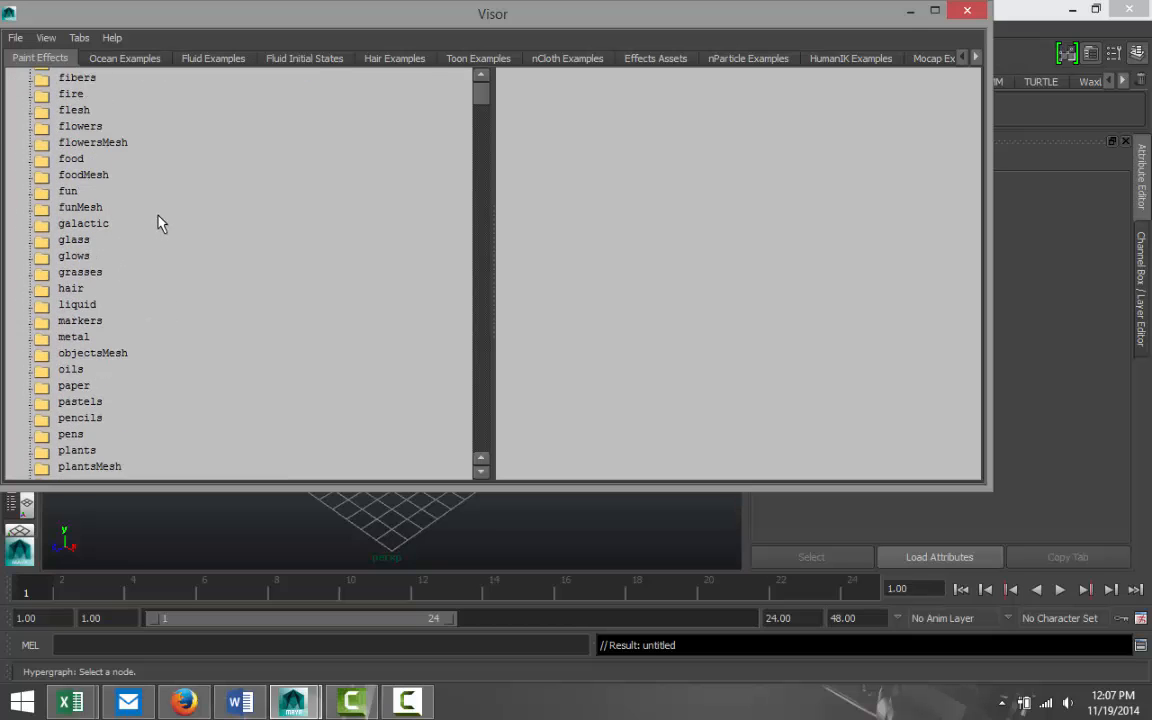
scroll(down, 3)
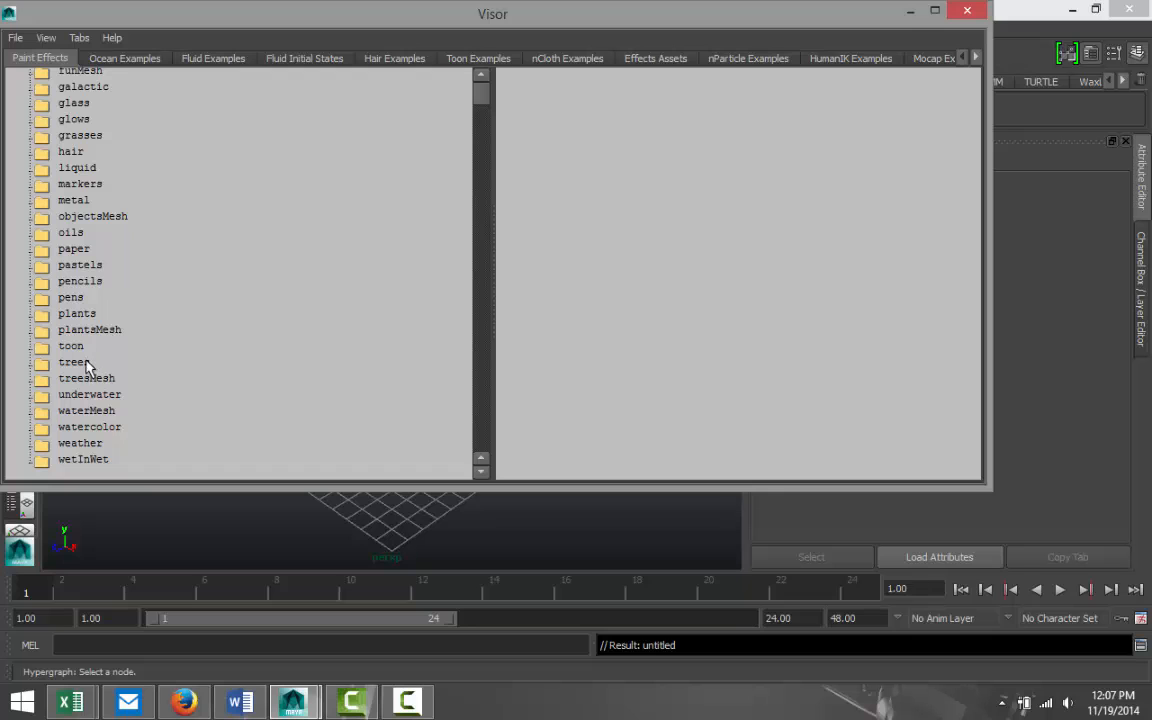
click(72, 362)
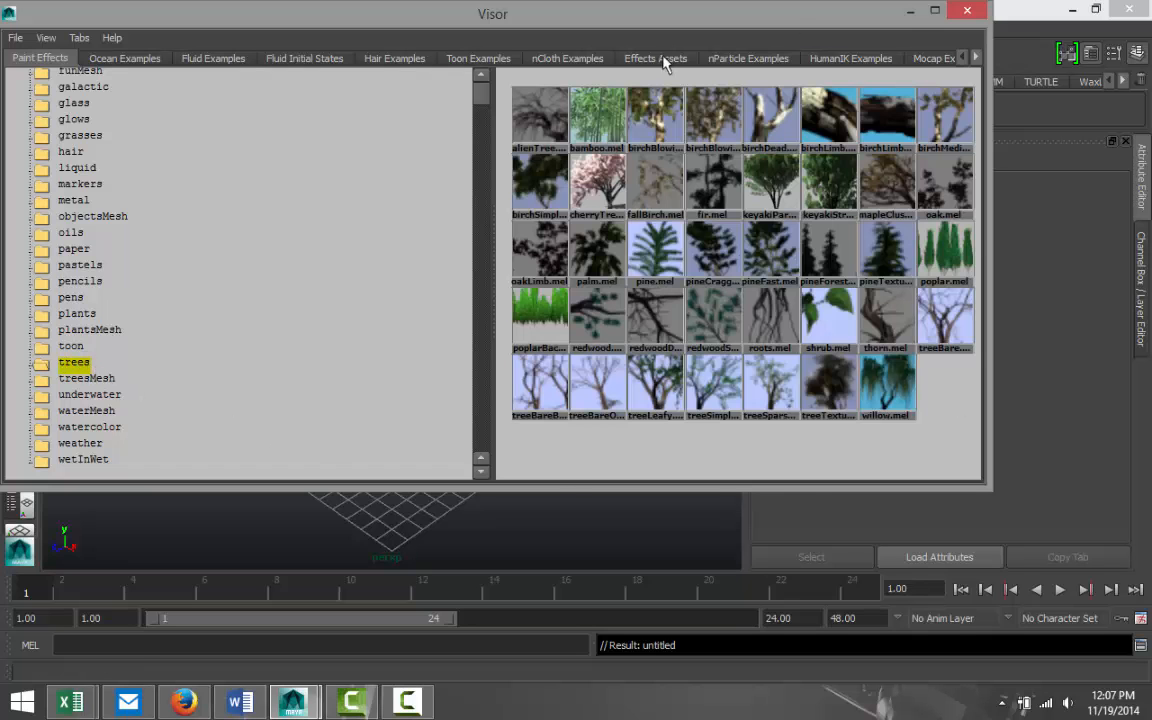
mouse_move(669, 463)
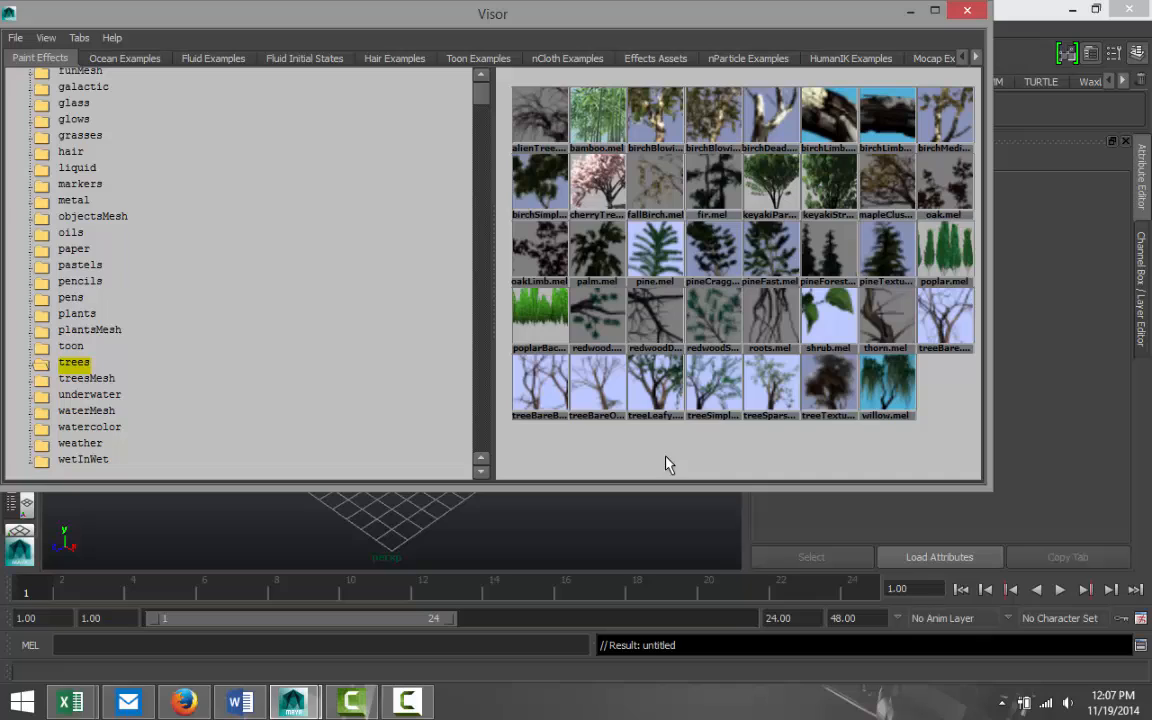
mouse_move(600, 468)
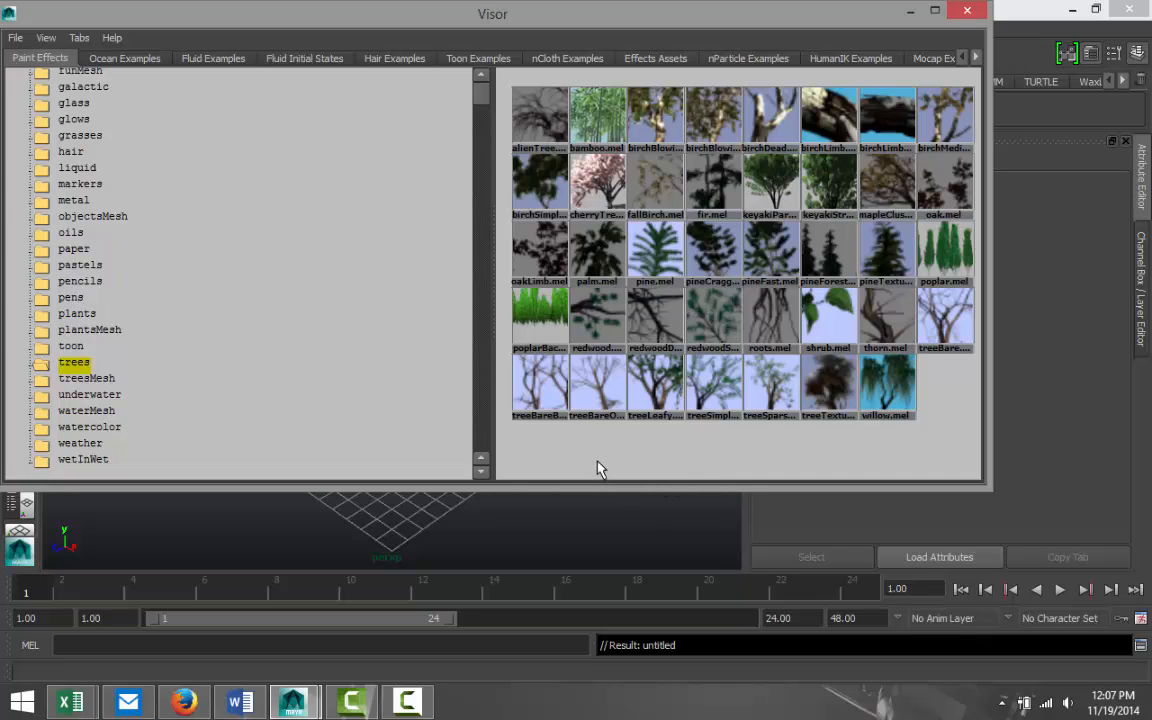
mouse_move(695, 455)
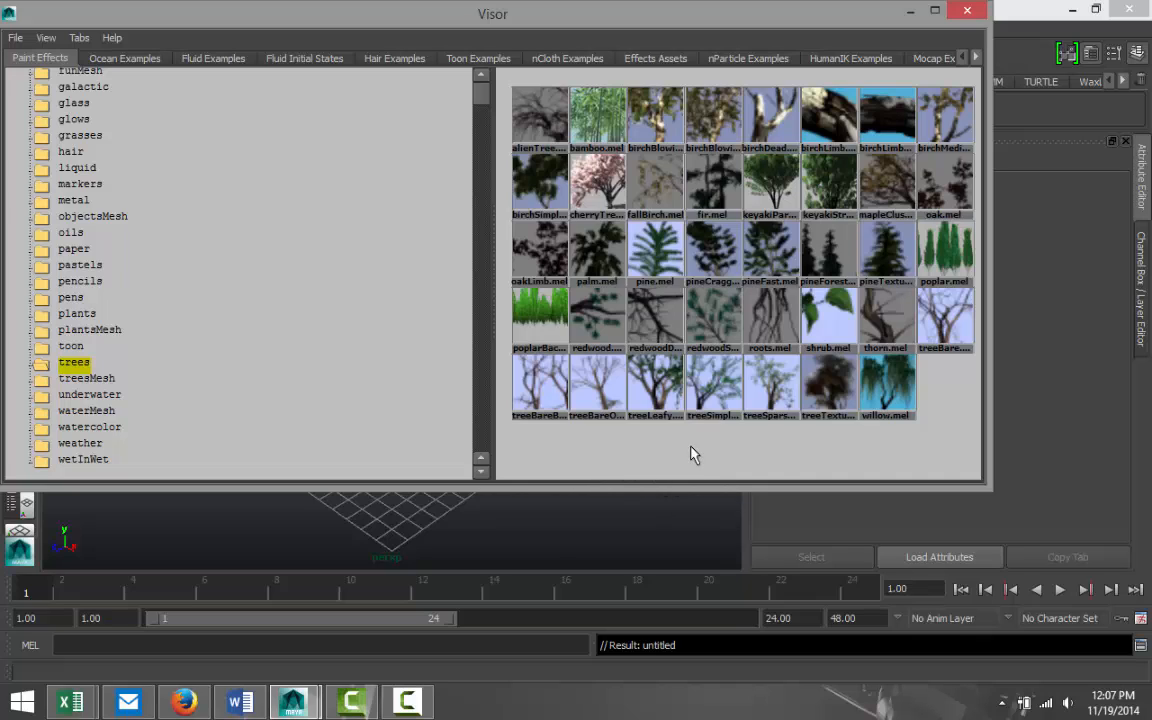
mouse_move(884, 254)
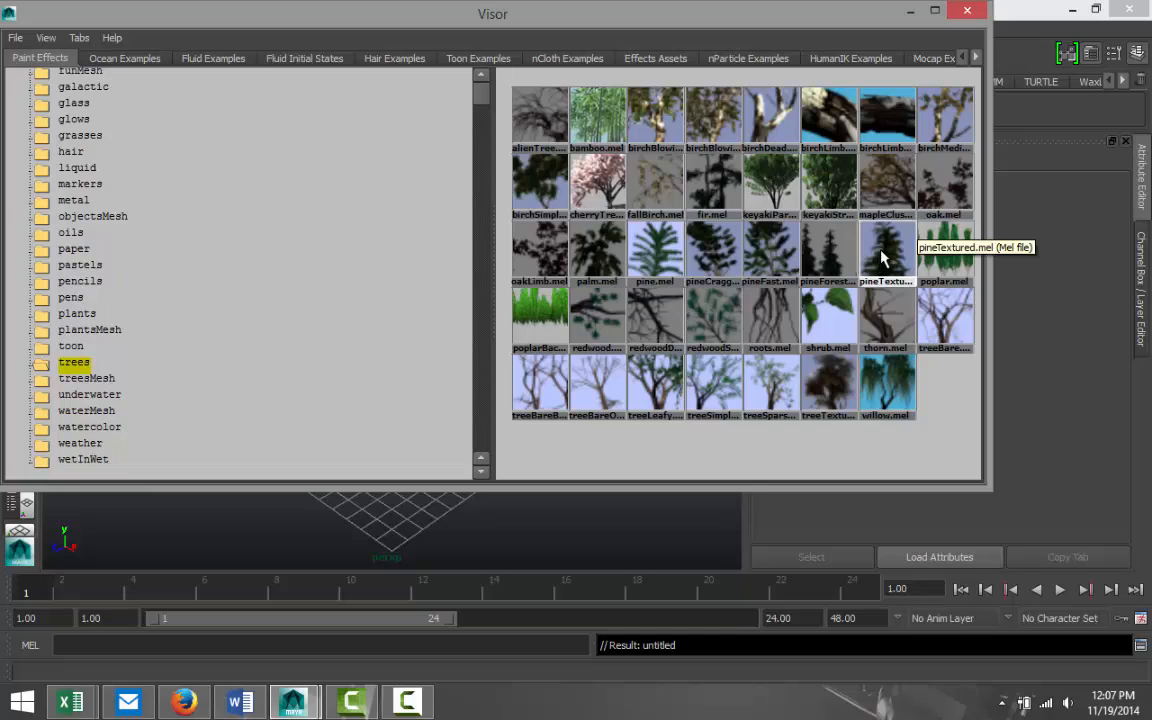
mouse_move(890, 253)
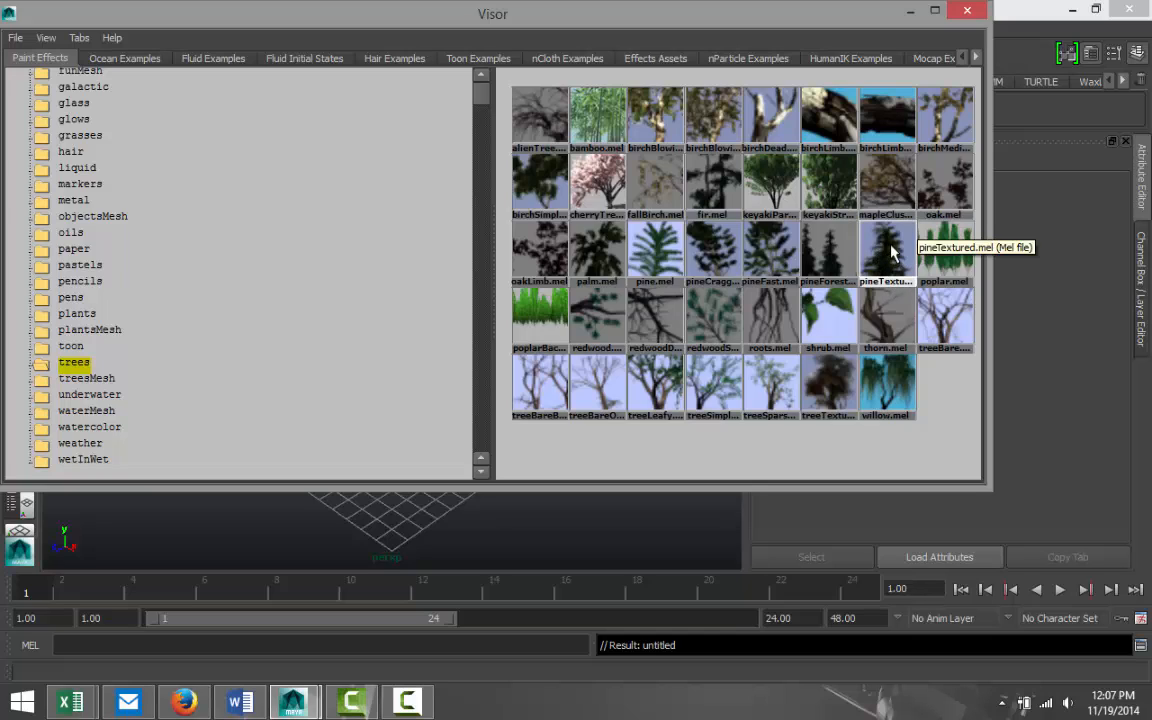
mouse_move(828, 250)
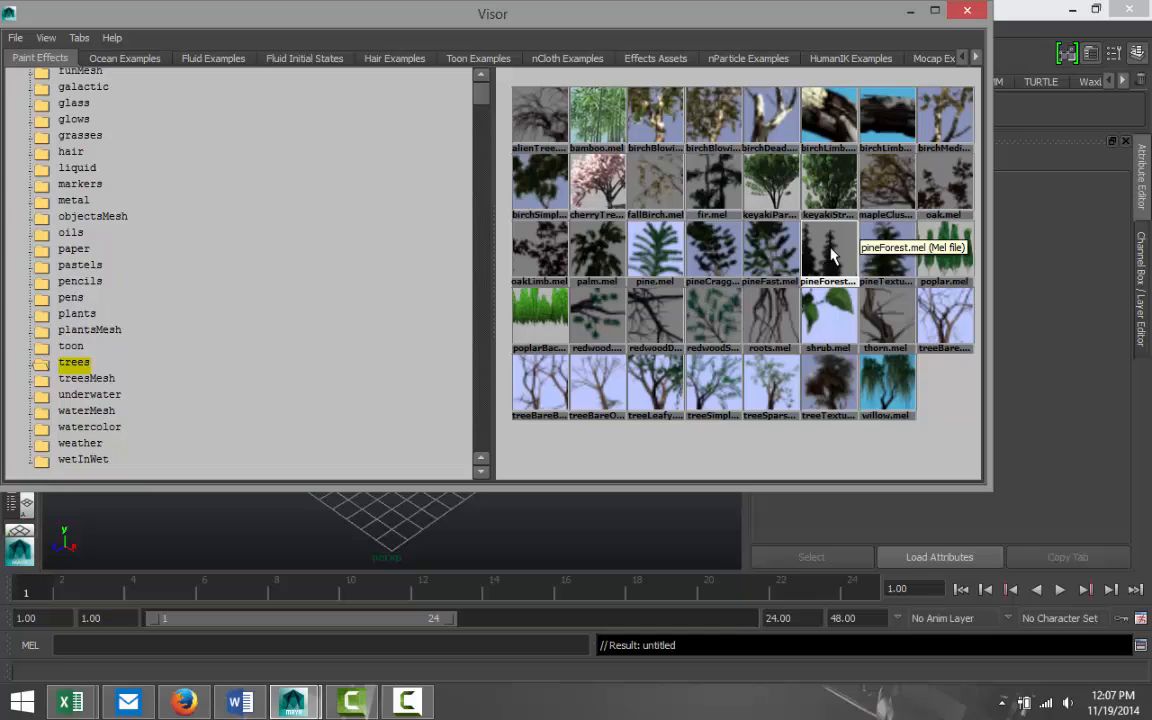
mouse_move(778, 254)
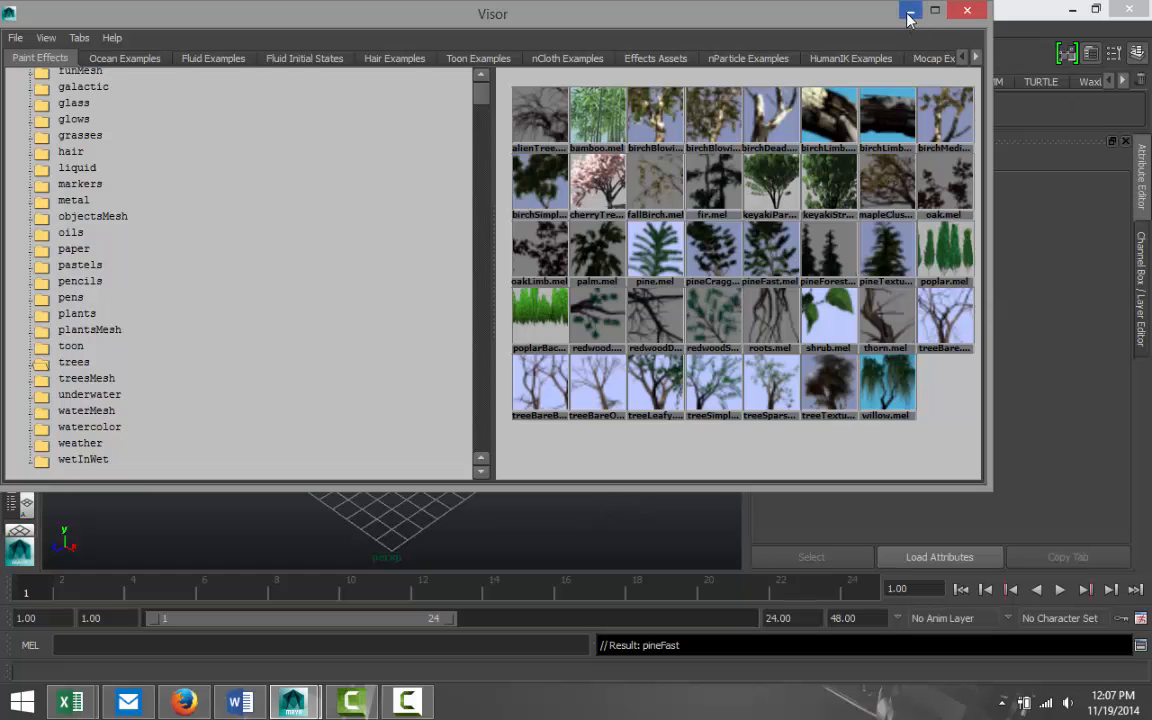
Undo the row of trees and paint a single pineFast tree near the grid centre.
click(909, 17)
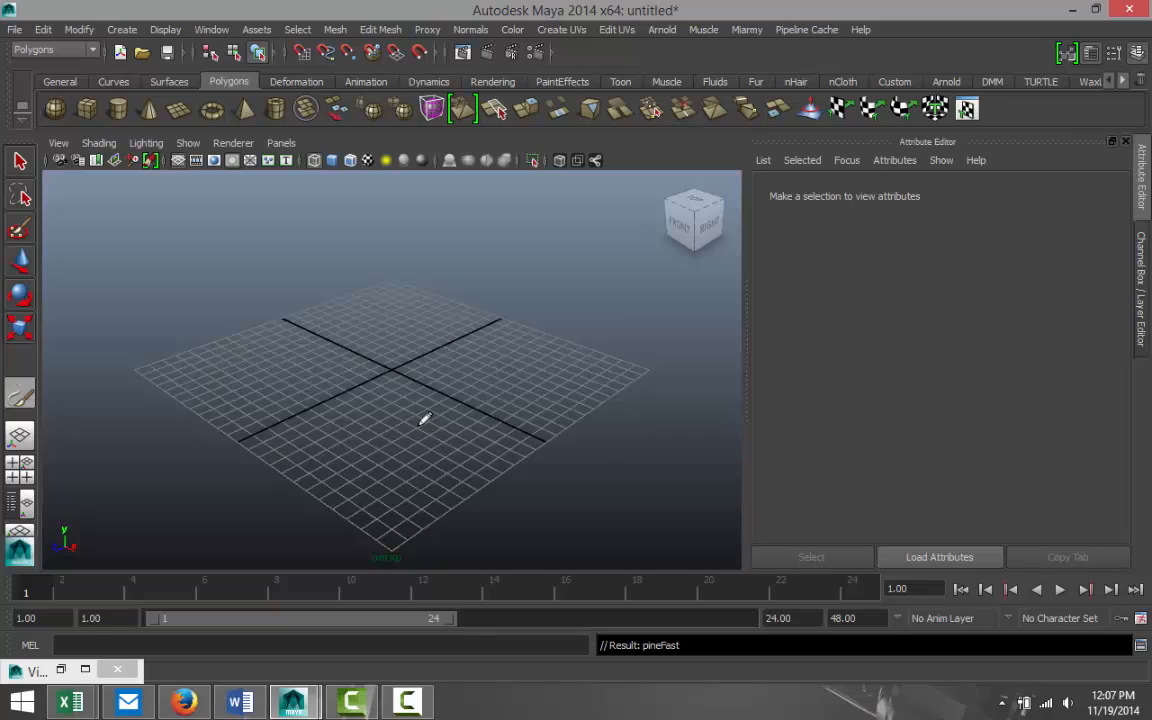
mouse_move(383, 348)
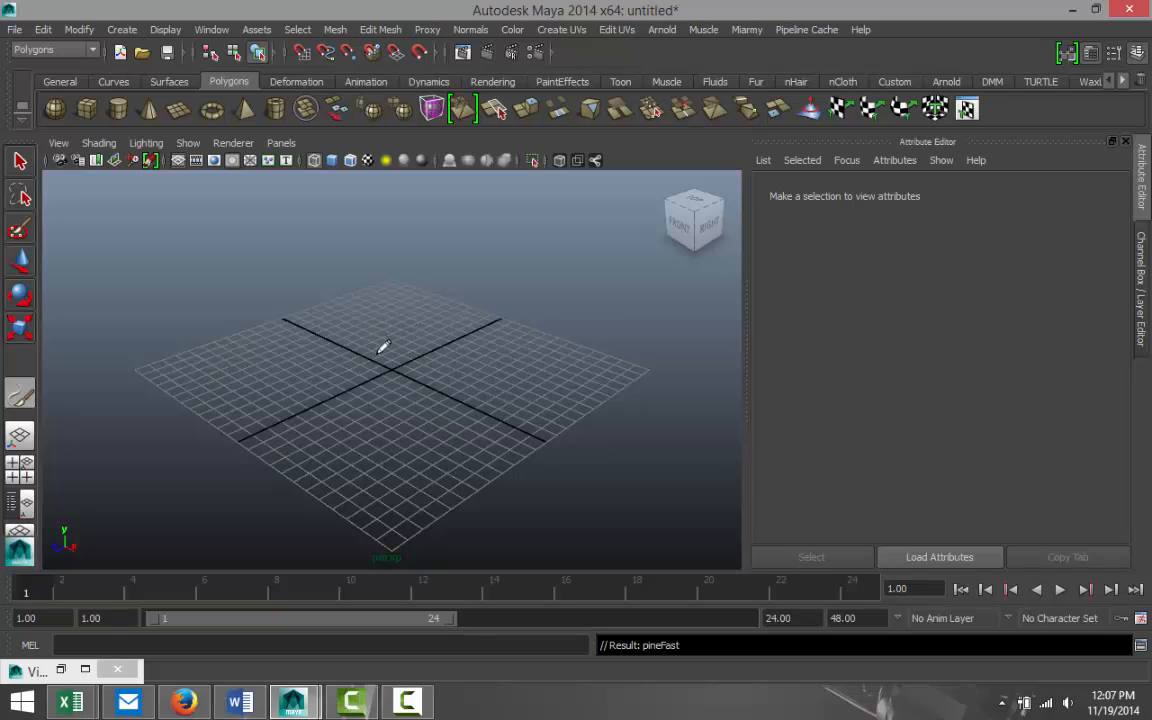
mouse_move(420, 431)
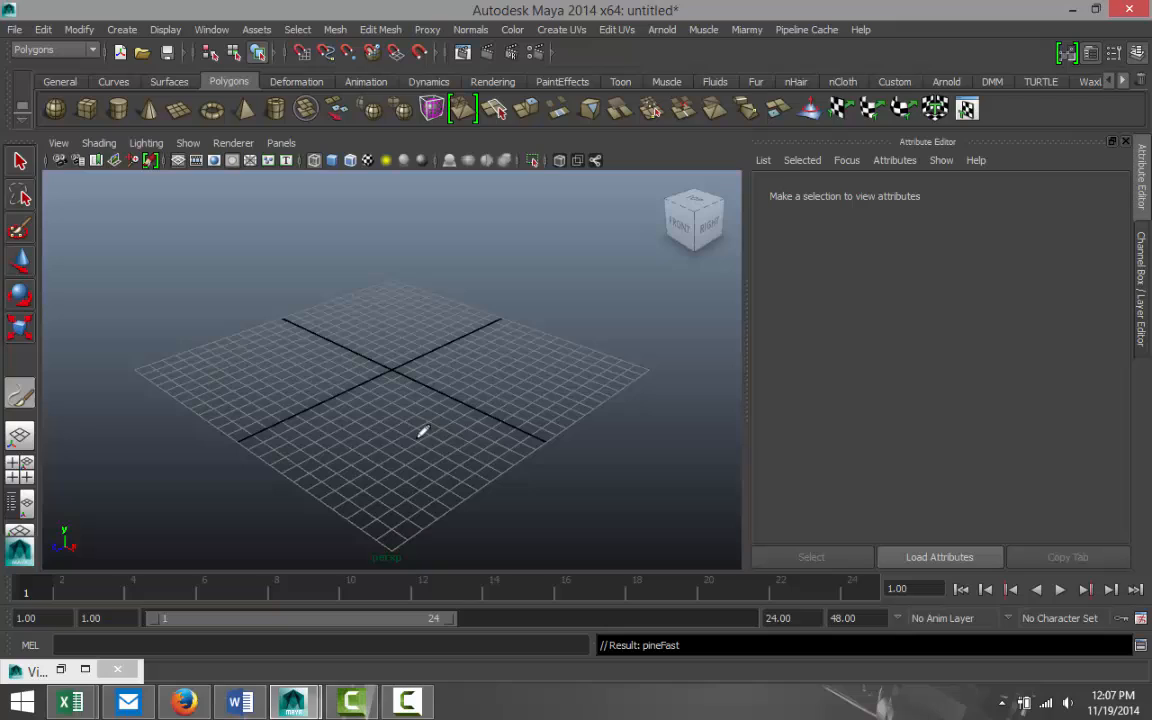
mouse_move(413, 407)
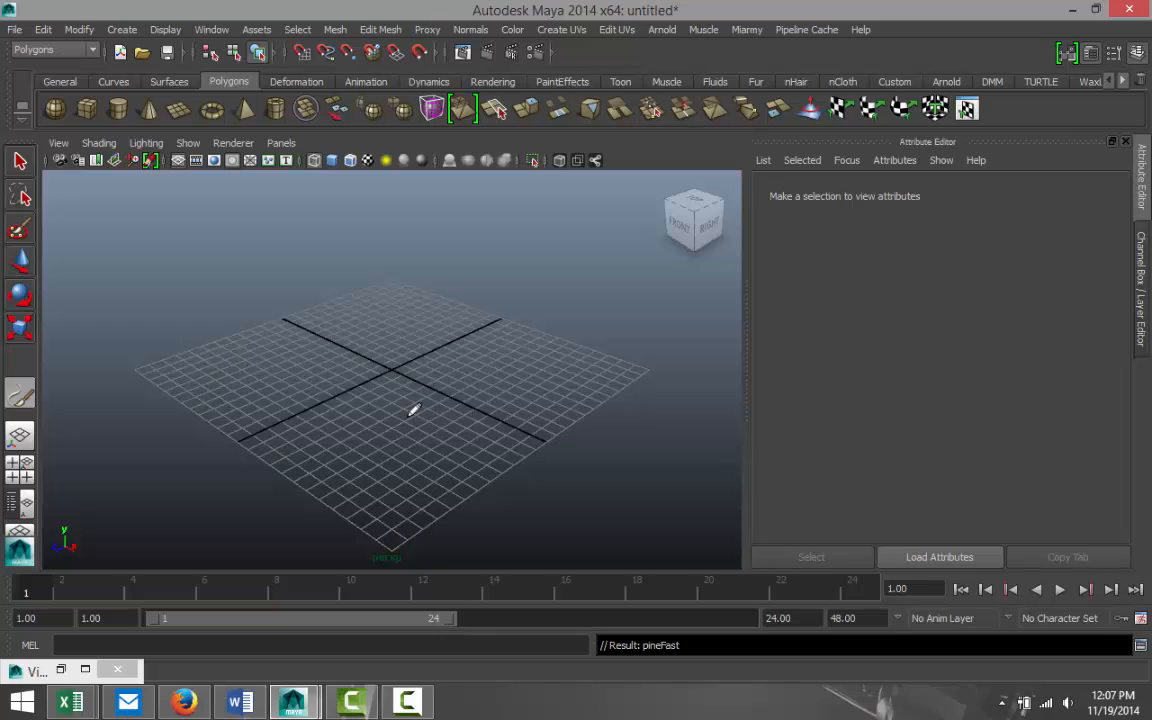
mouse_move(387, 405)
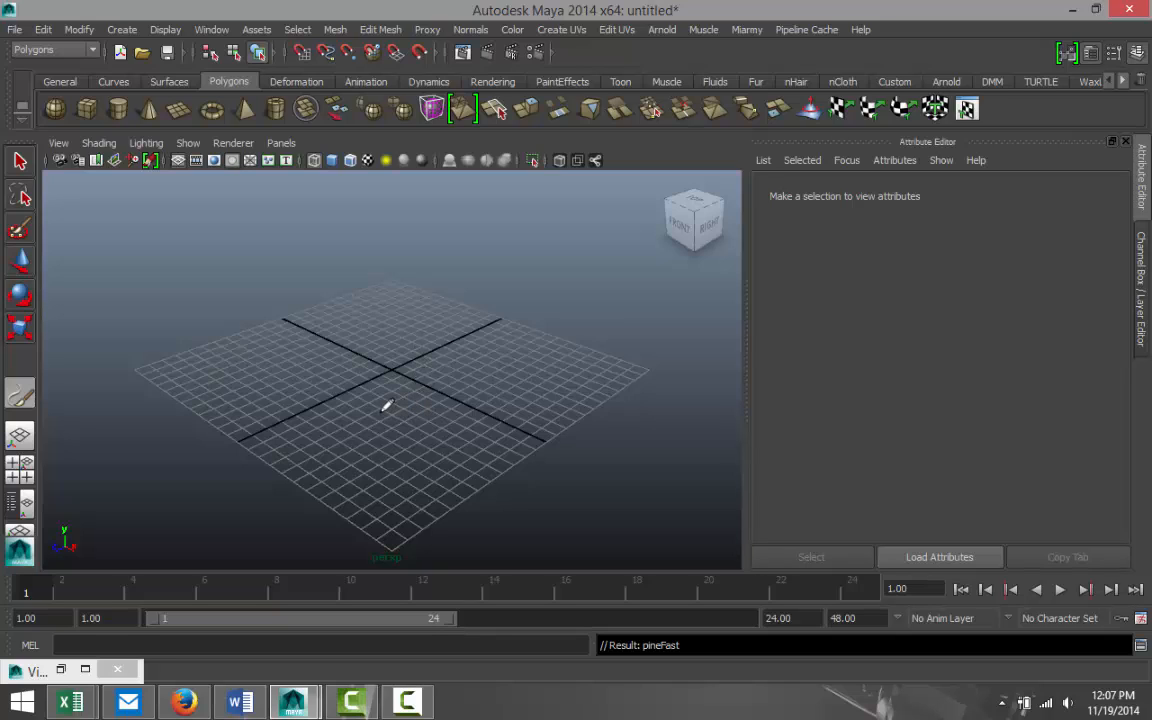
mouse_move(327, 383)
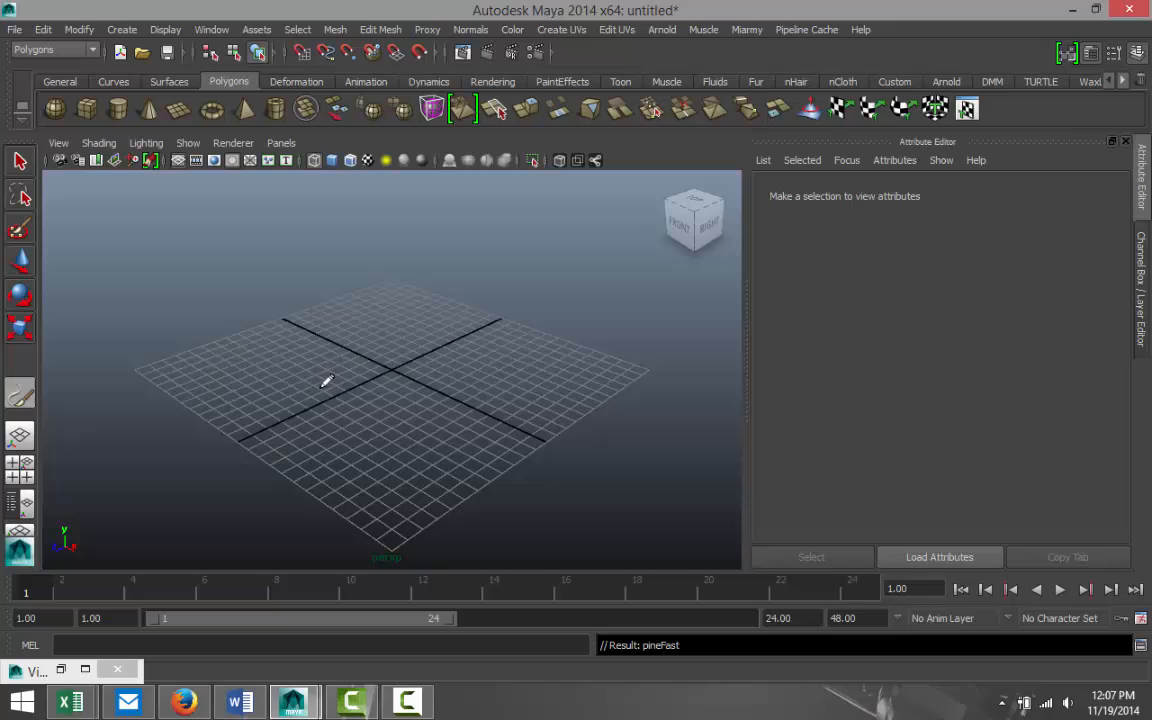
mouse_move(297, 375)
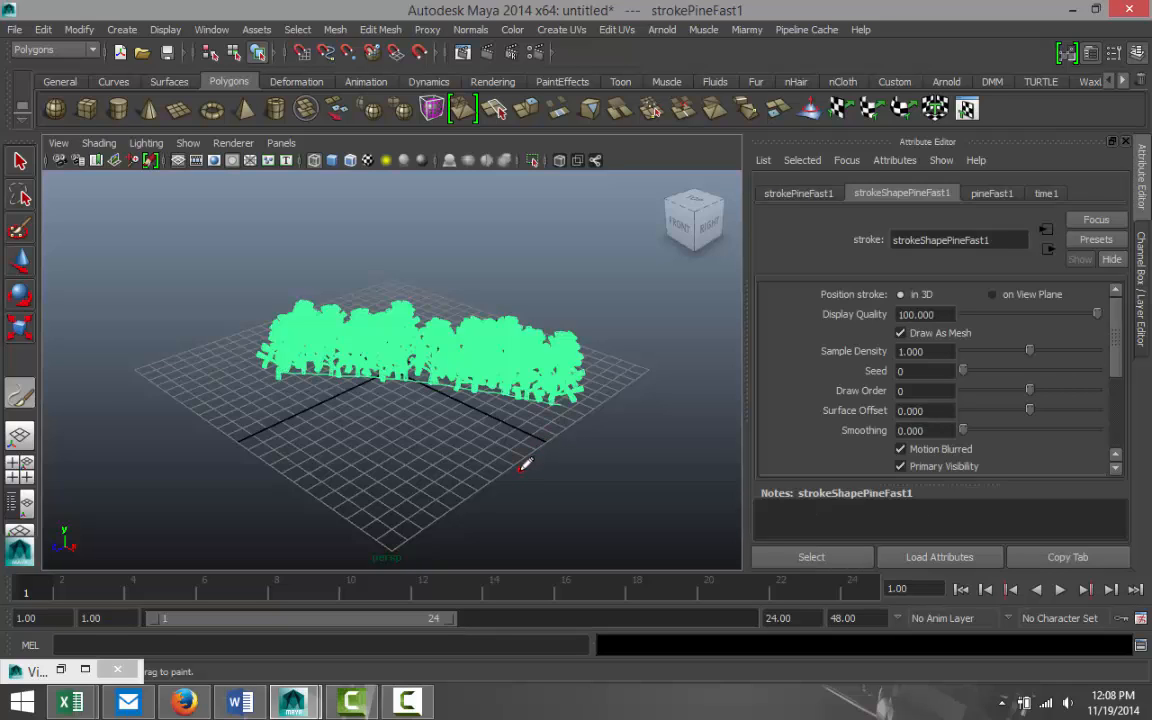
key(ctrl+z)
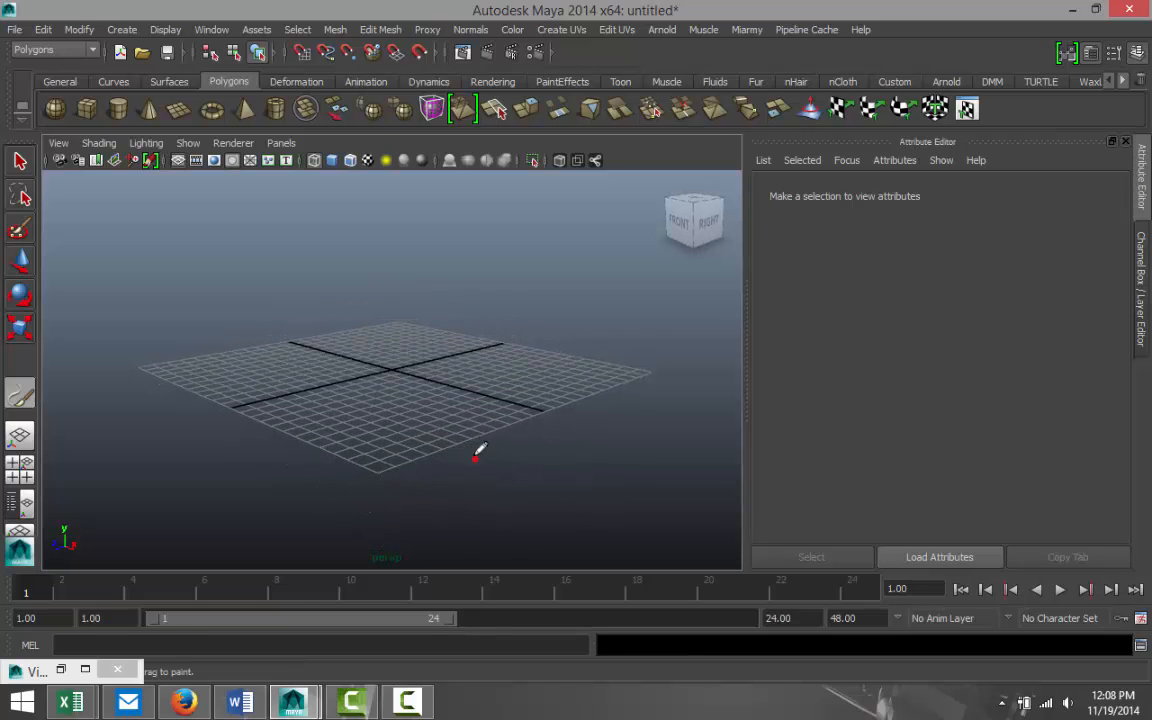
drag(476, 458, 420, 407)
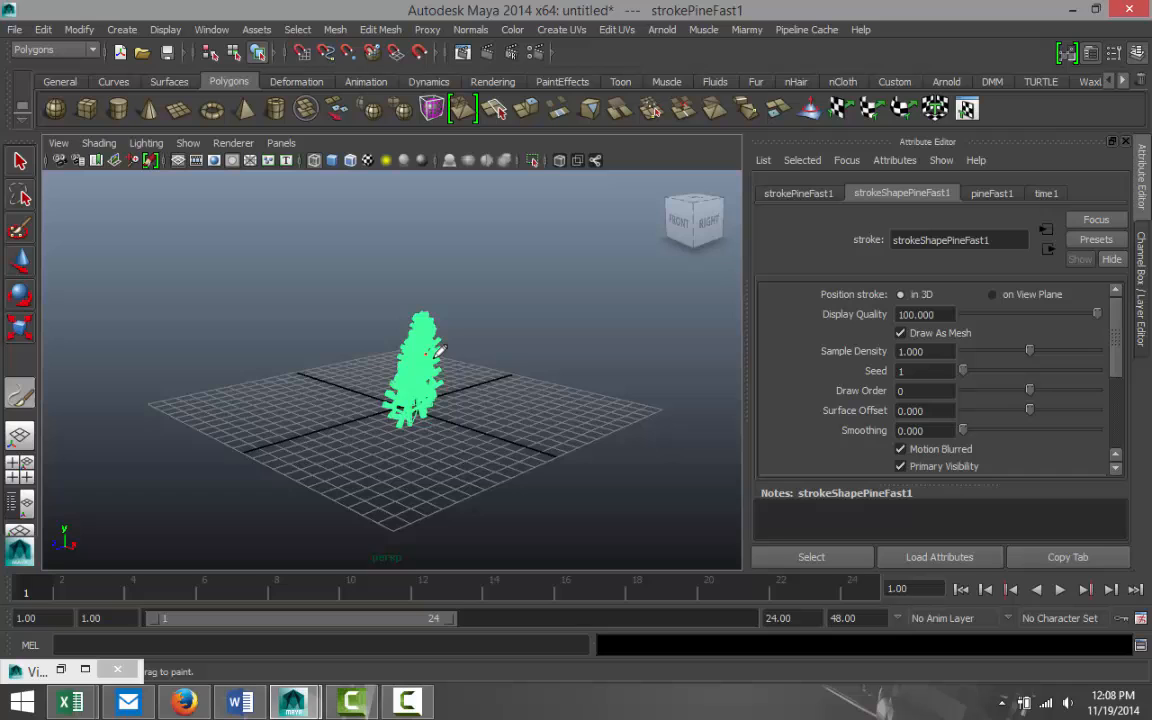
drag(420, 380, 480, 445)
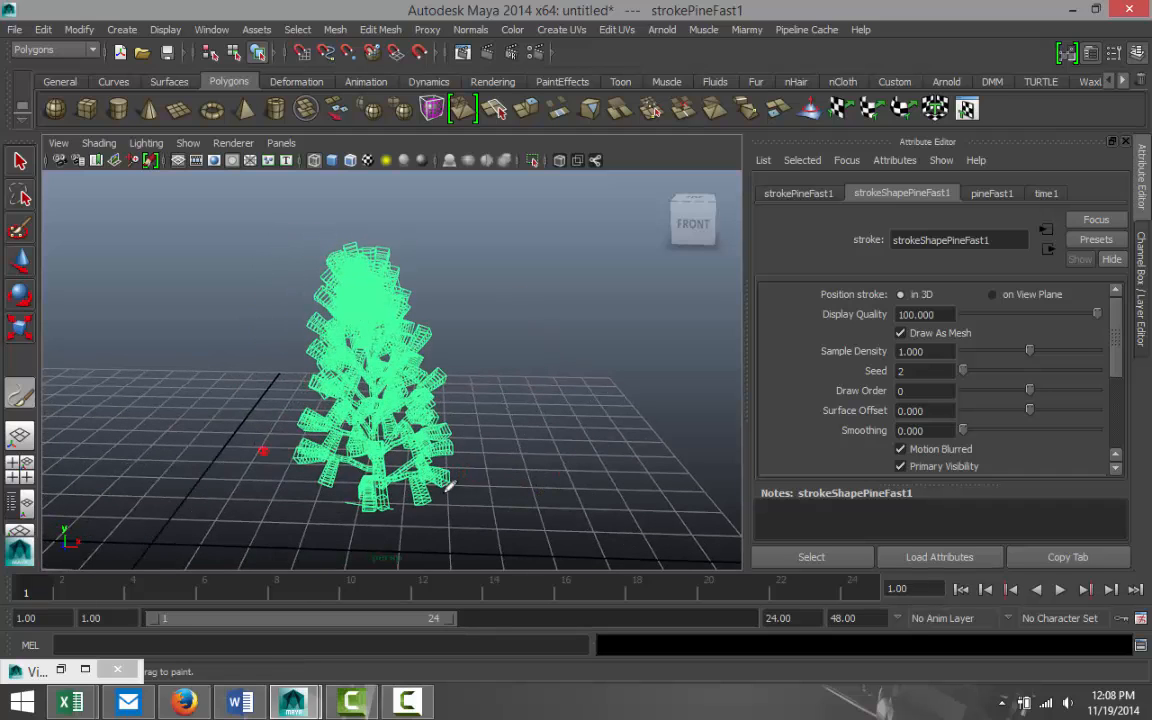
mouse_move(515, 398)
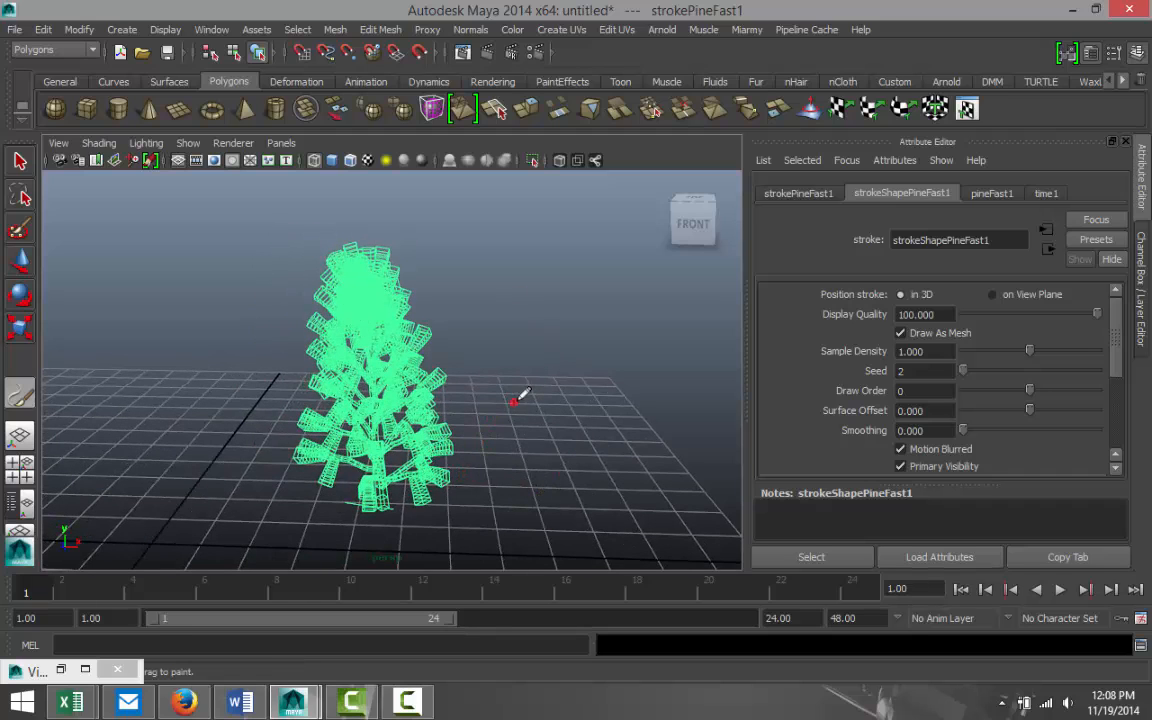
mouse_move(450, 505)
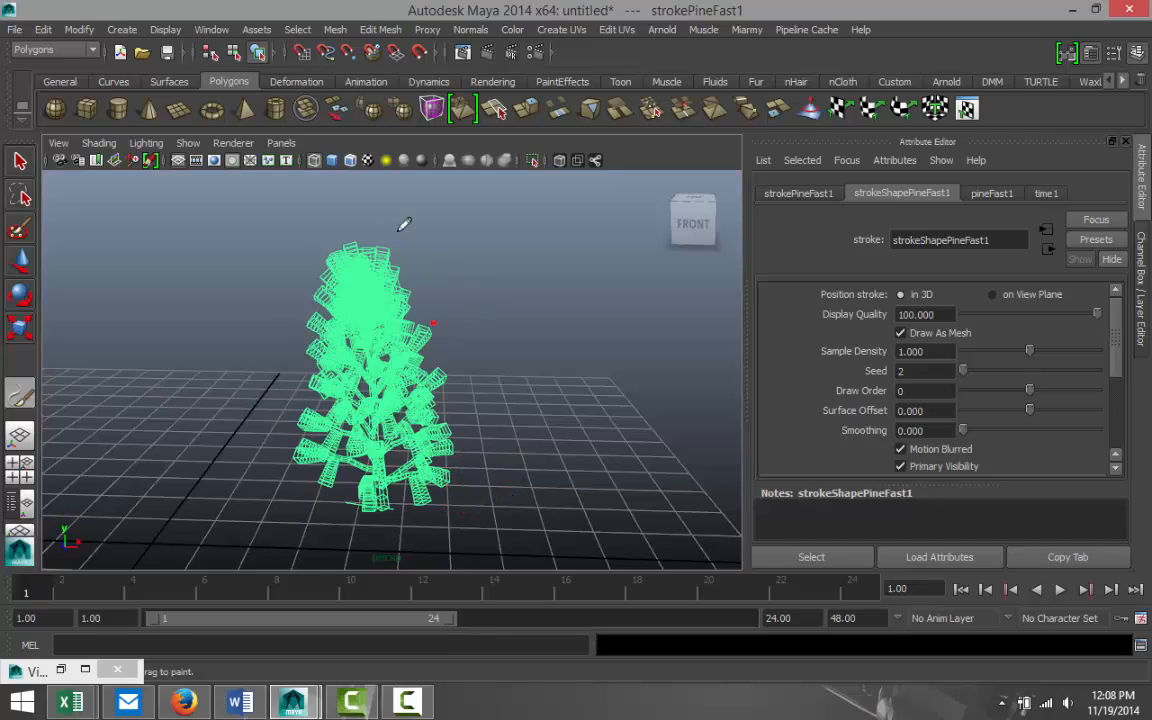
Convert the pine tree stroke into polygon leaf and trunk meshes.
click(79, 29)
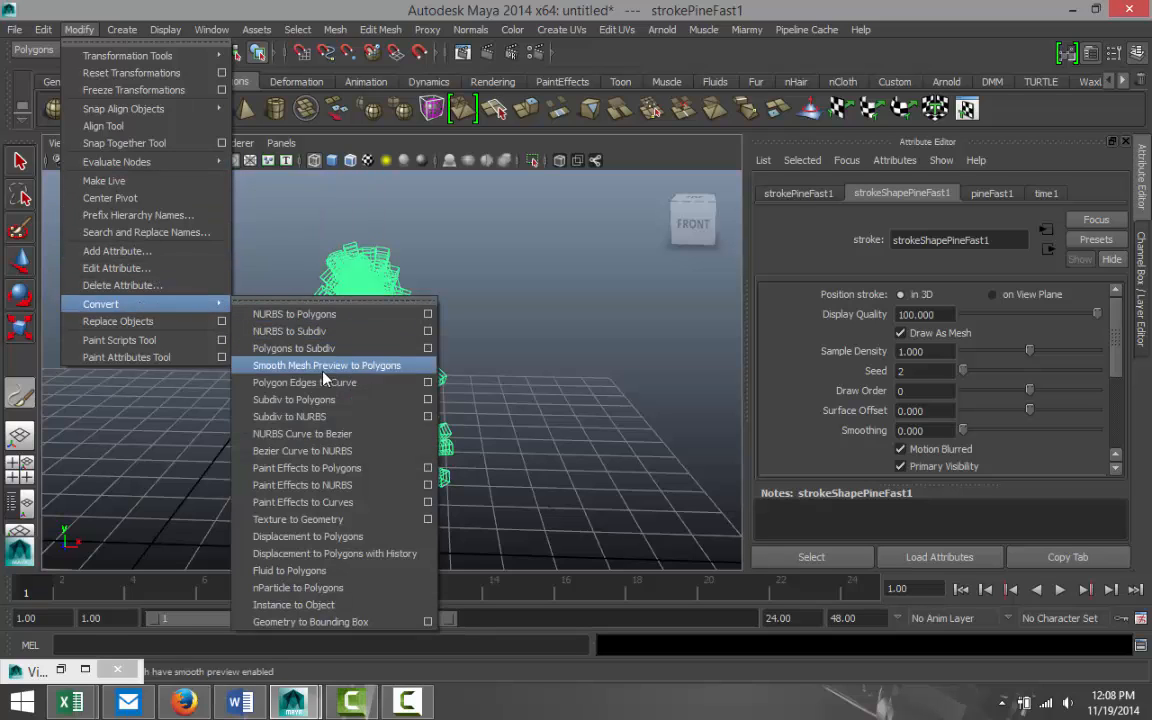
mouse_move(335, 468)
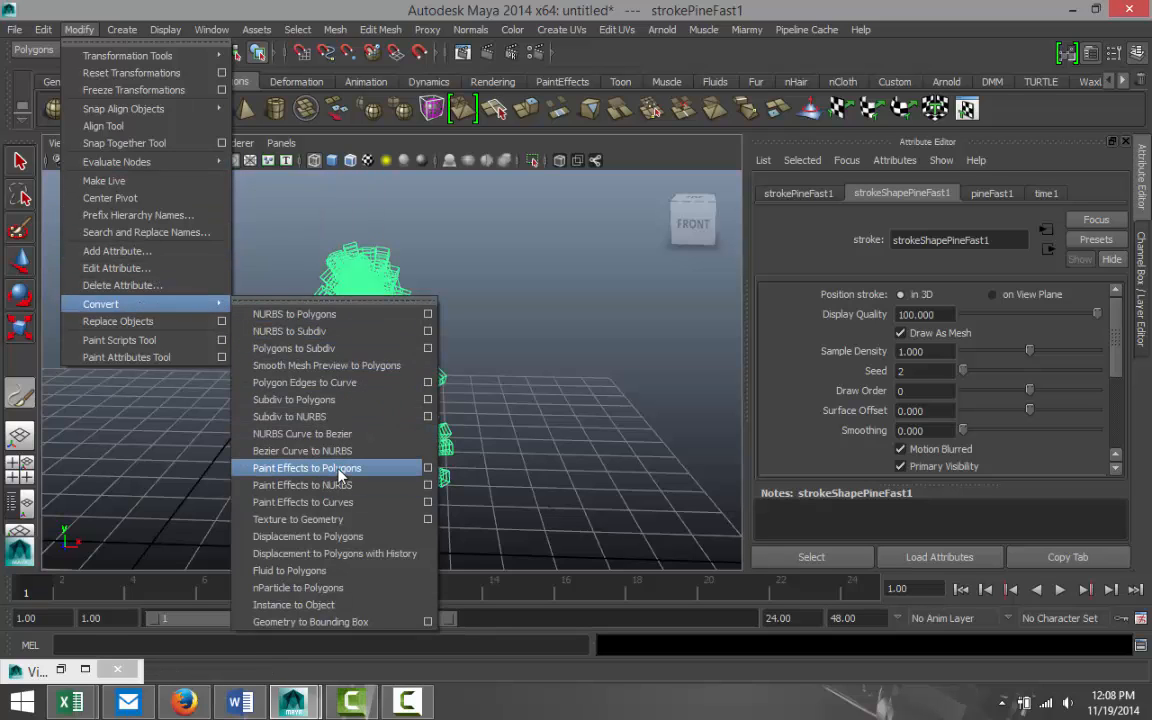
click(306, 467)
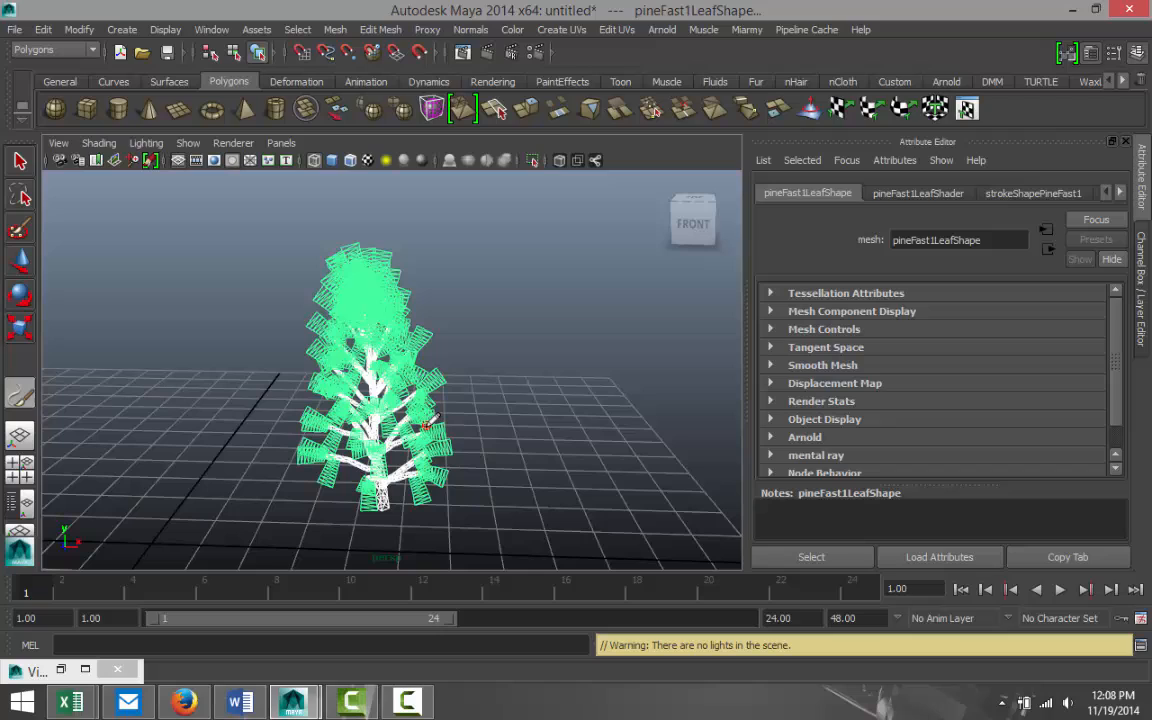
mouse_move(525, 387)
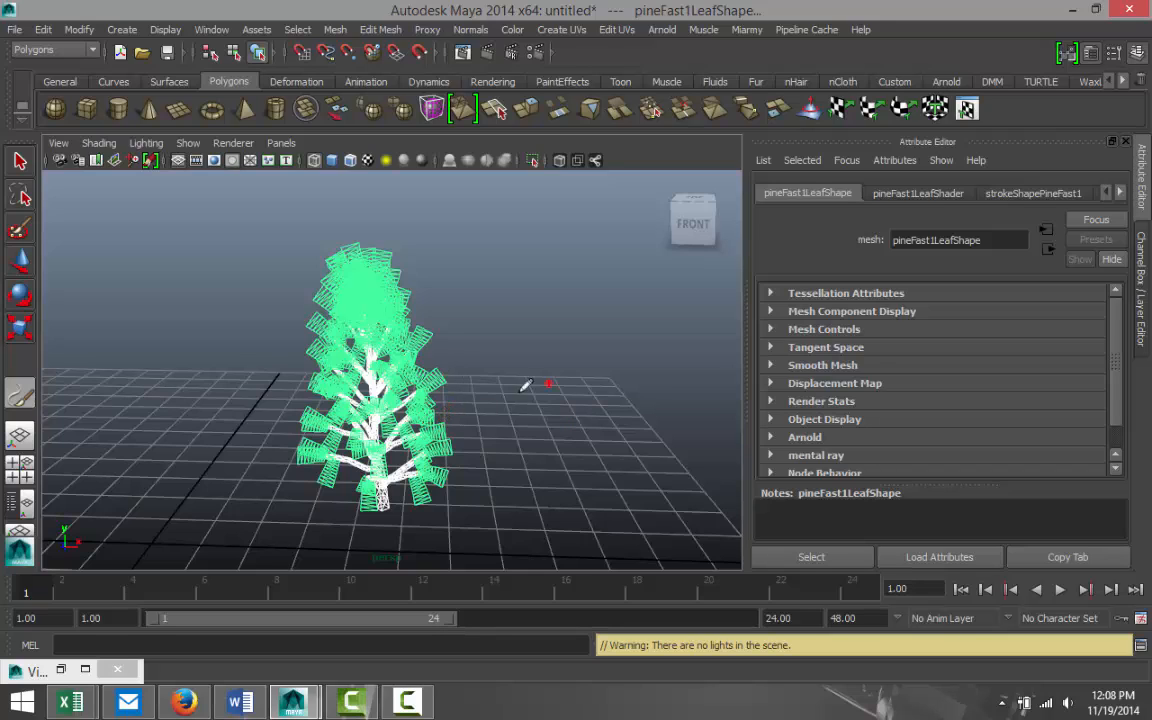
mouse_move(557, 415)
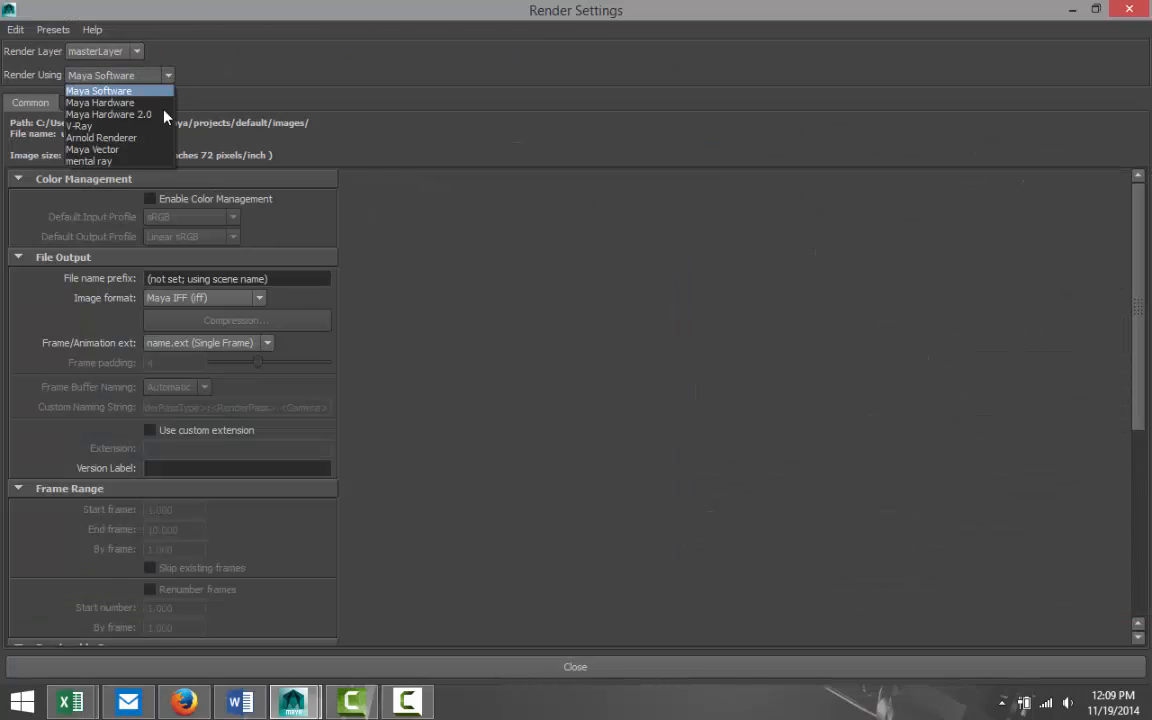
Switch the renderer to mental ray and render a test frame of the tree.
click(90, 161)
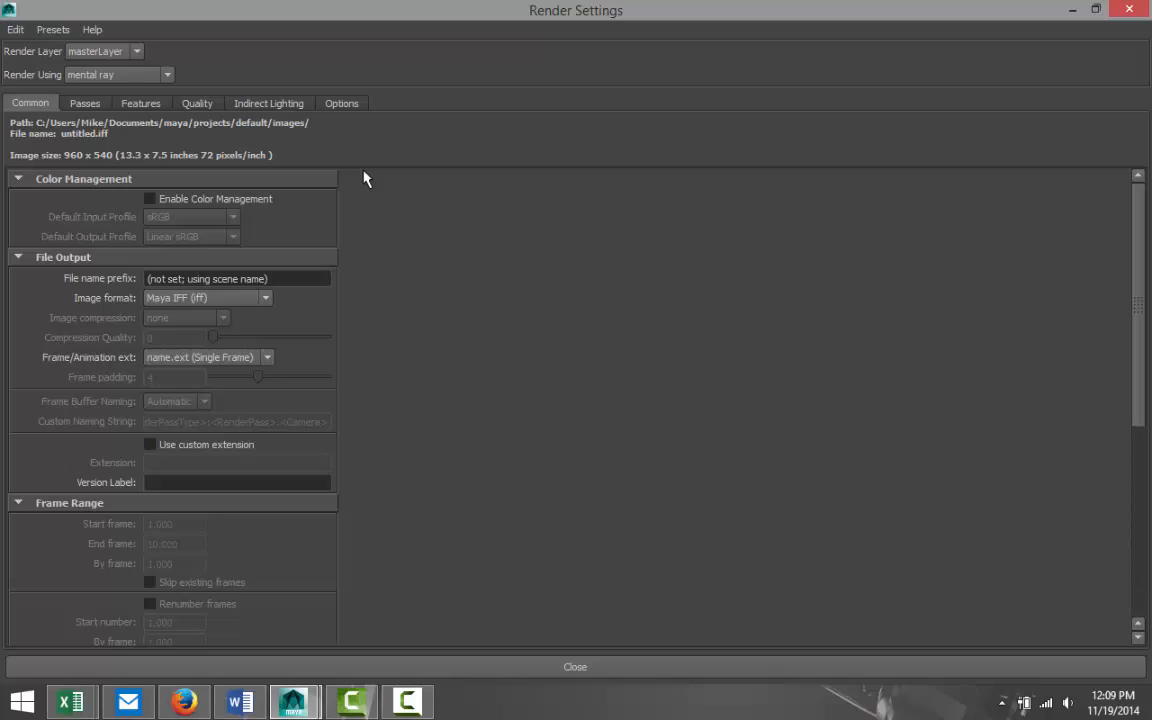
click(1071, 10)
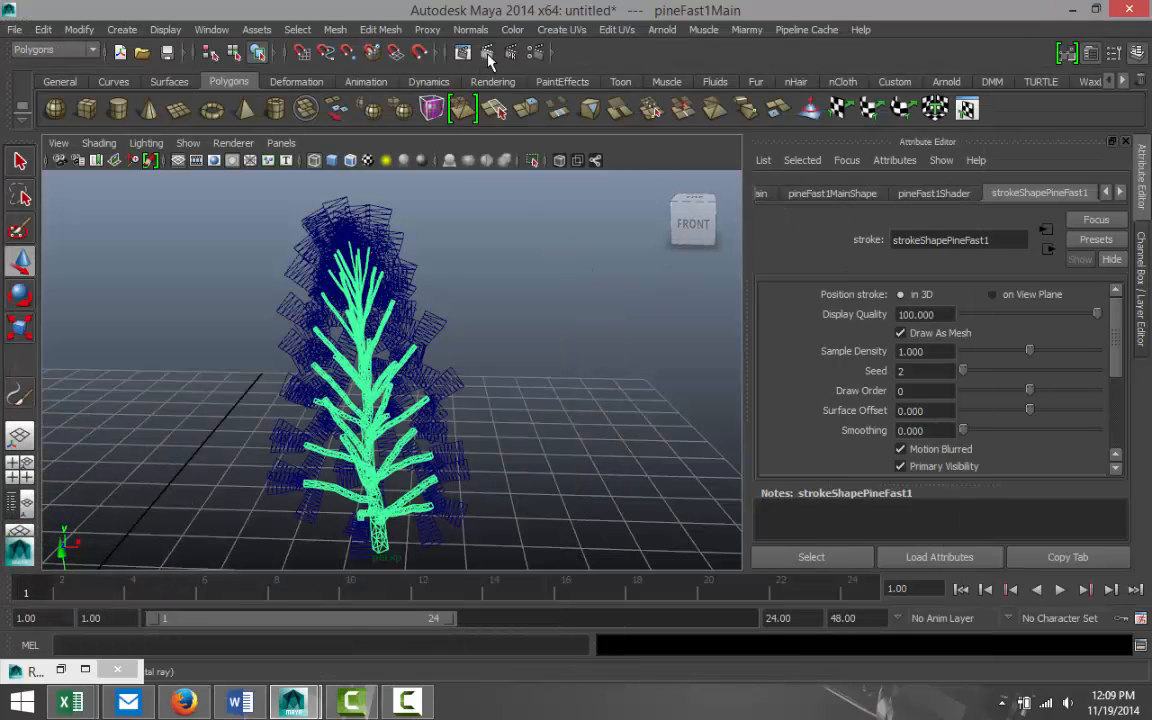
click(488, 52)
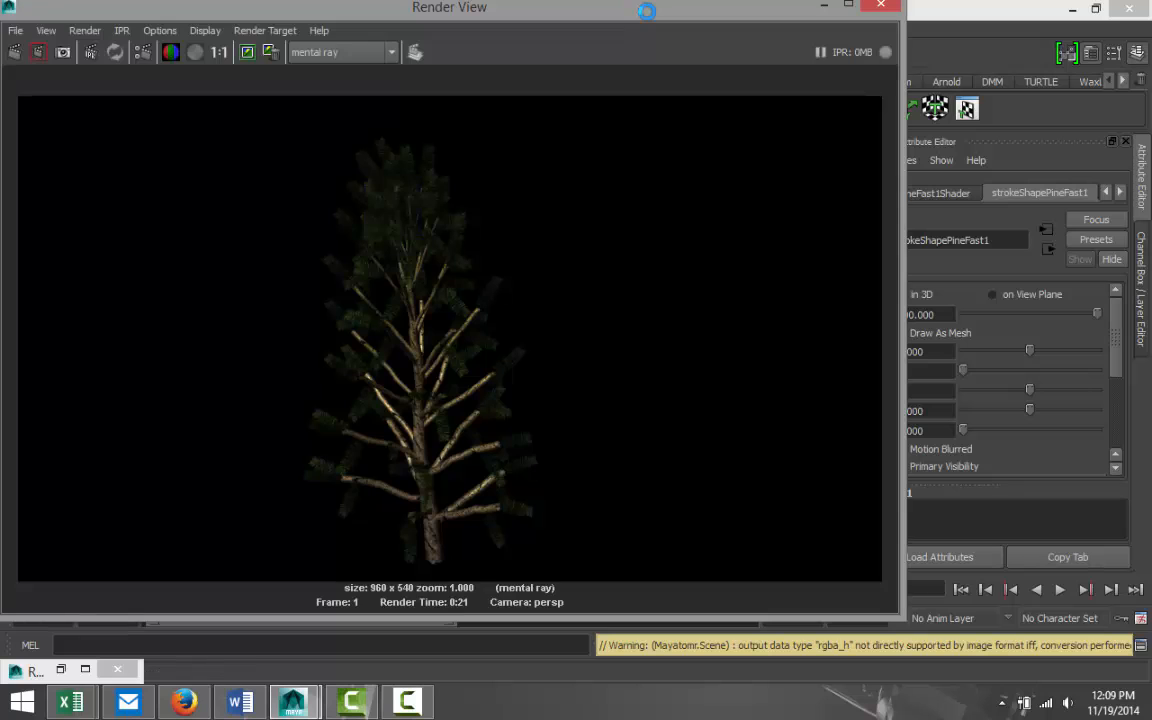
mouse_move(730, 80)
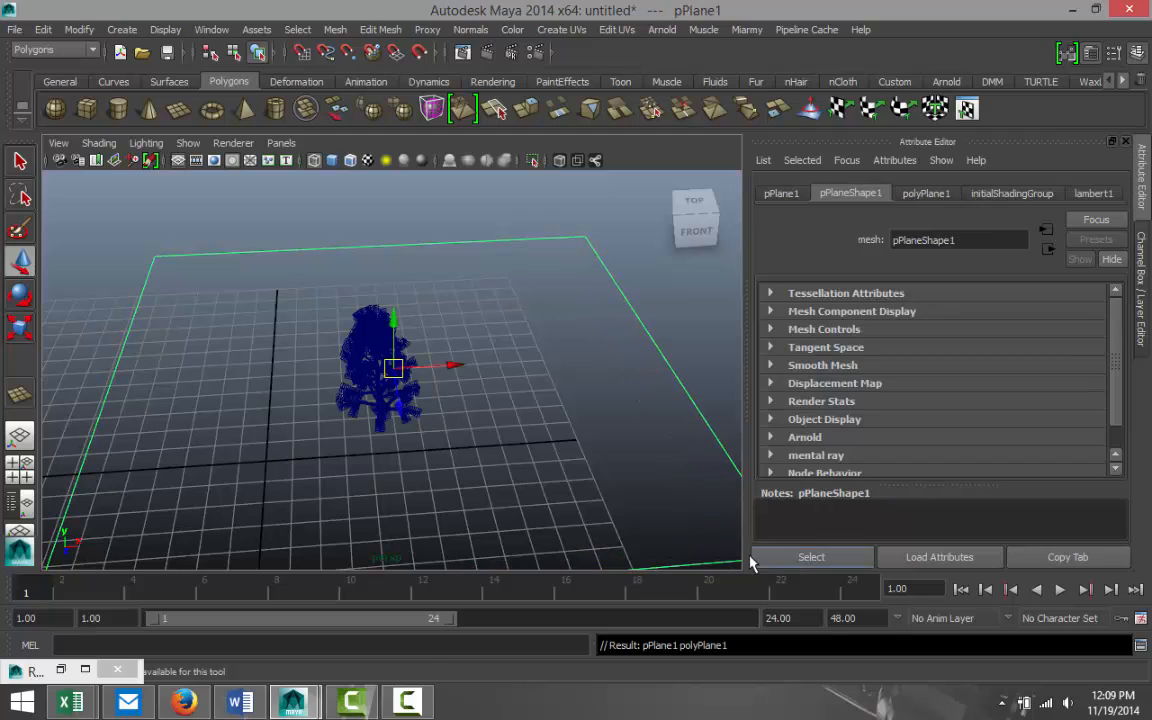
Assign a new Phong E material to the plane and set its colour to white.
right_click(393, 367)
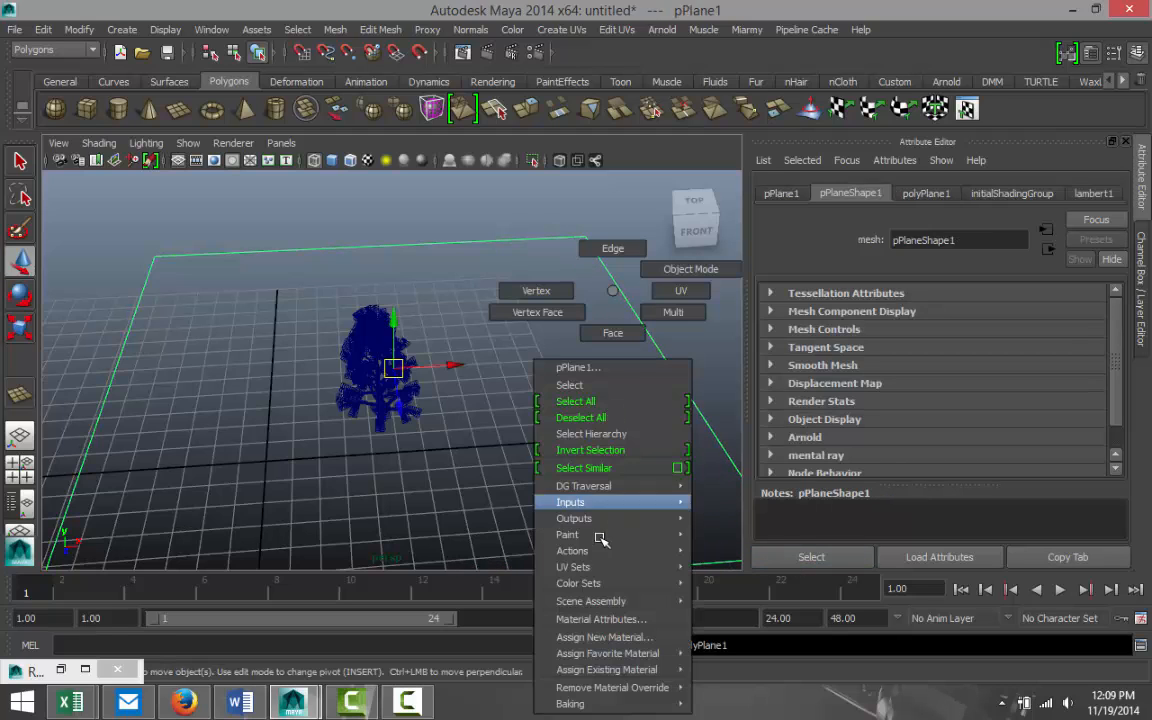
click(604, 637)
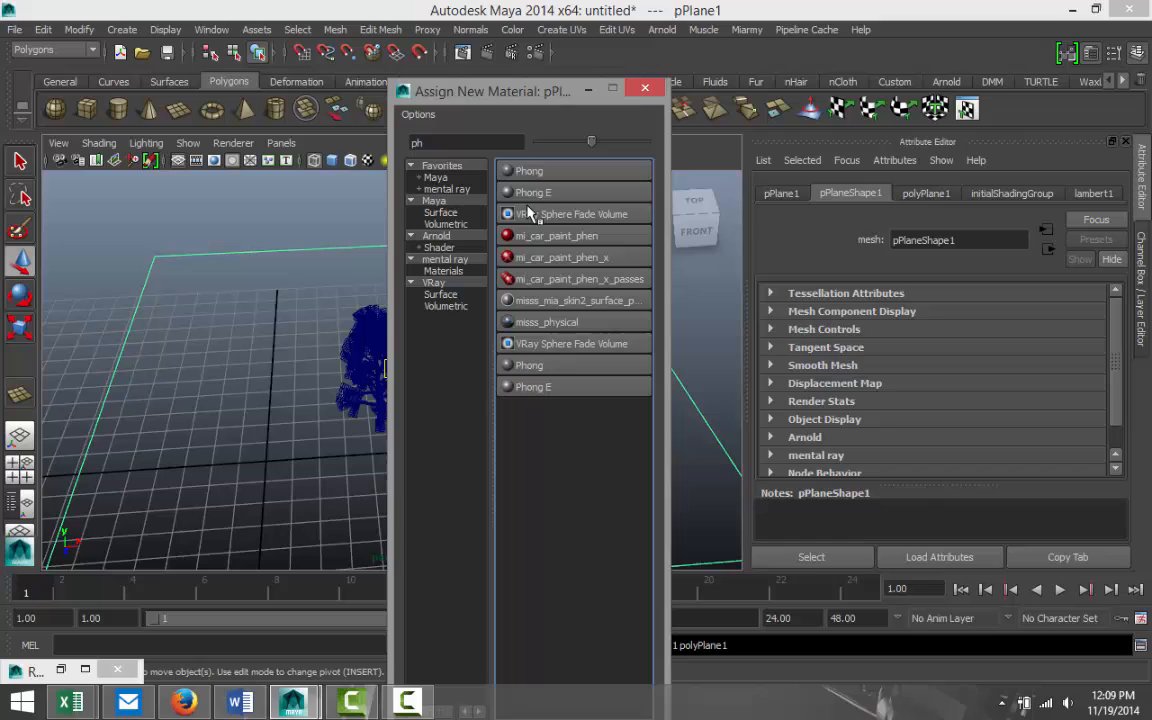
double_click(533, 191)
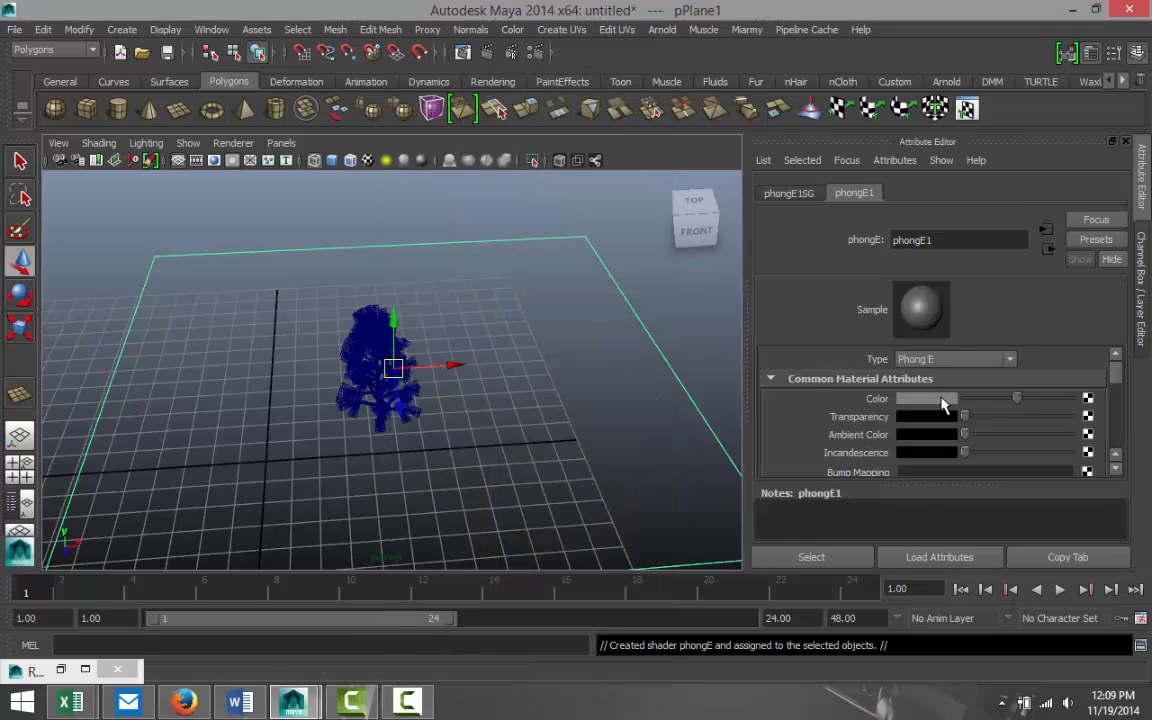
click(920, 398)
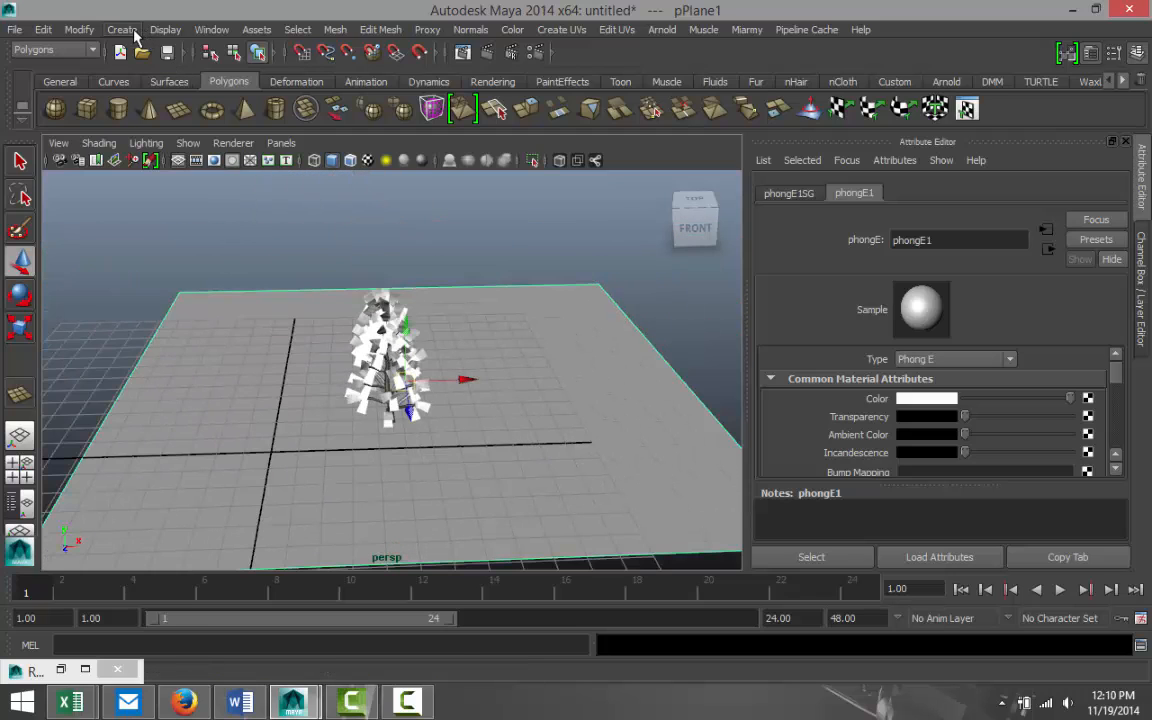
Add a point light and move it beside the tree.
click(121, 29)
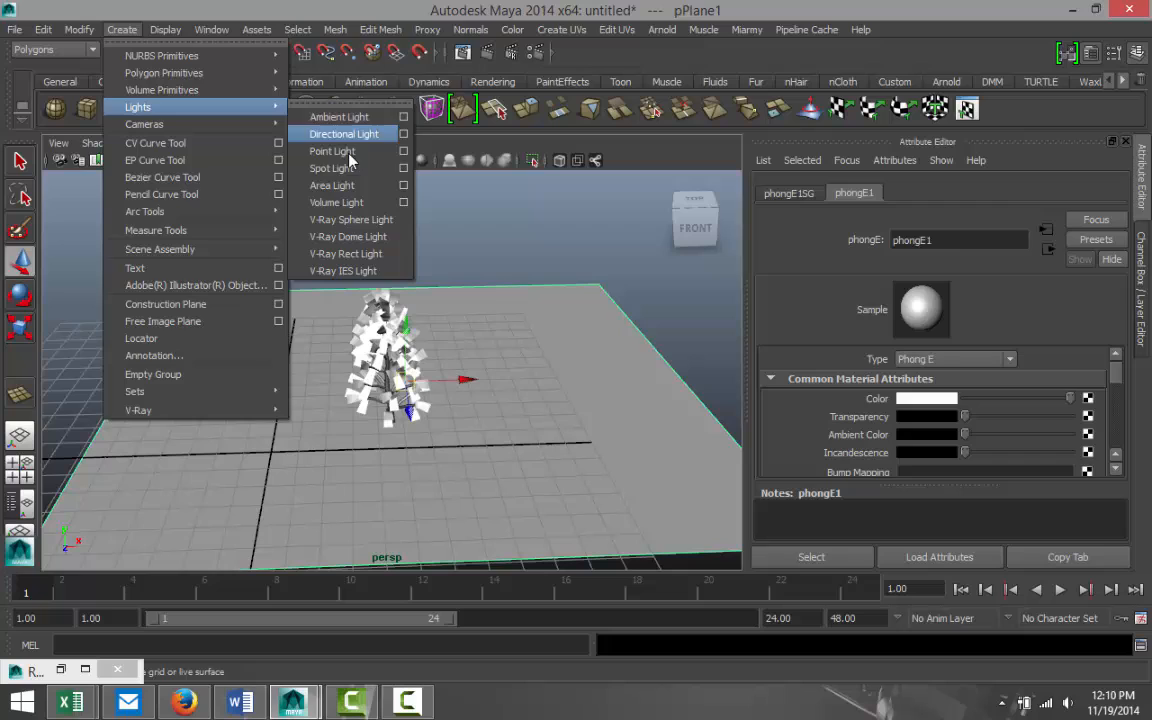
click(332, 151)
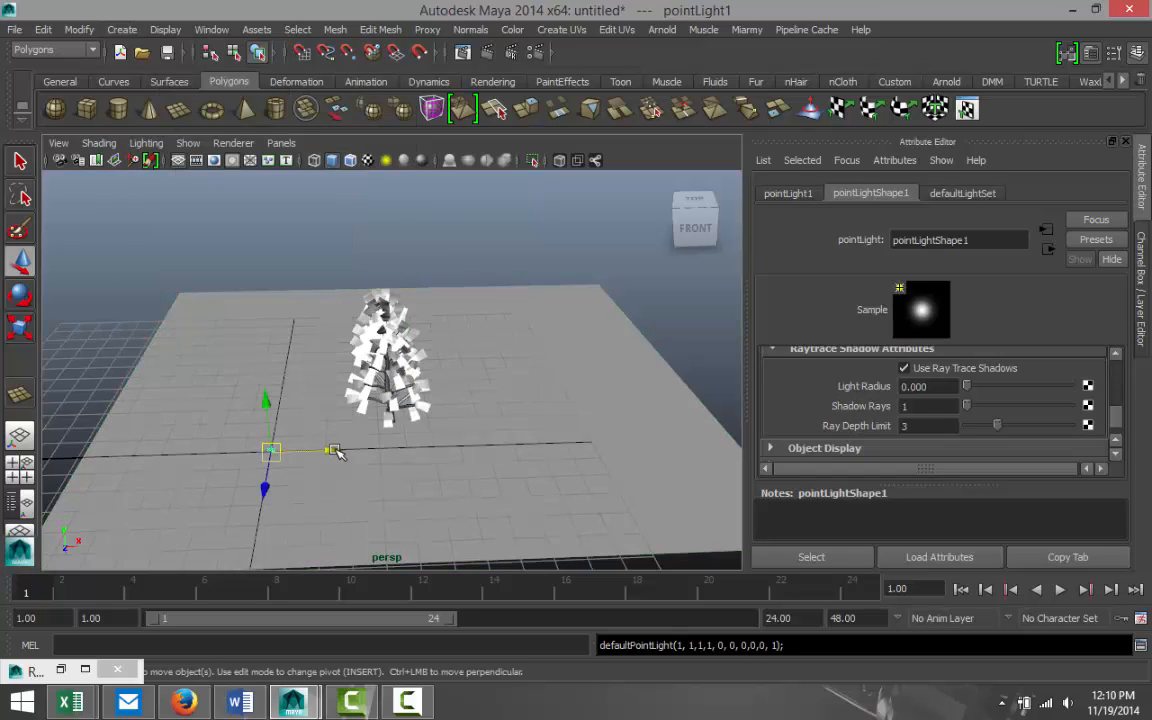
drag(270, 450, 495, 443)
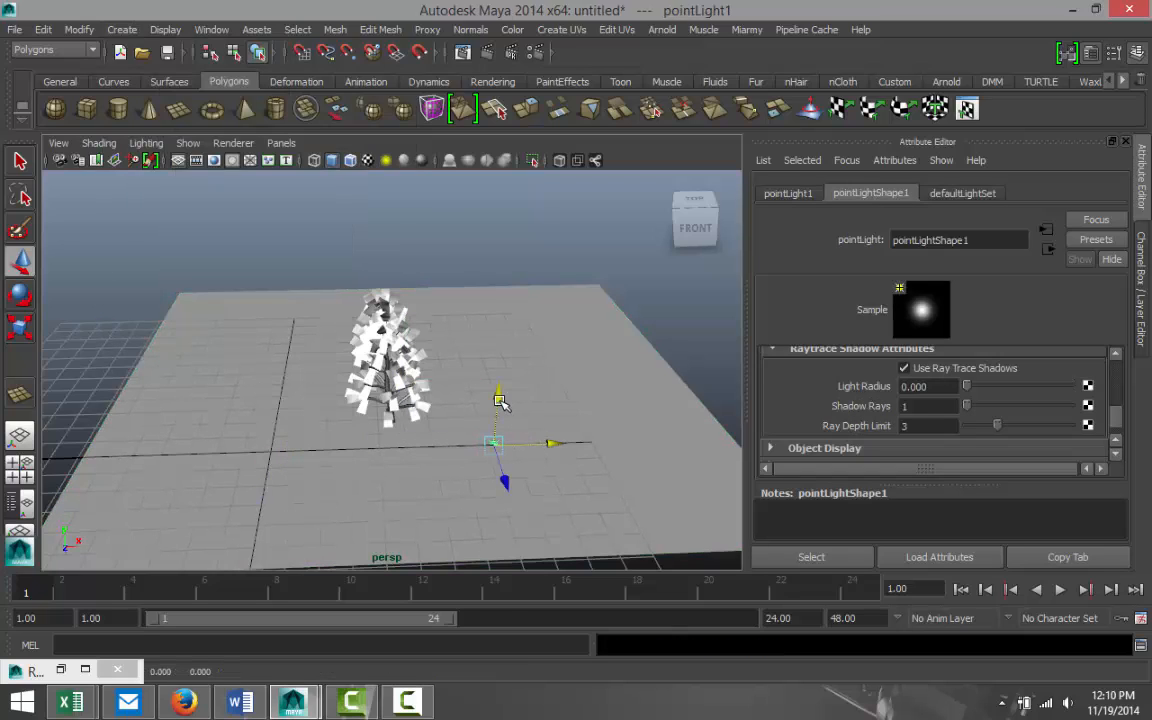
drag(495, 440, 505, 330)
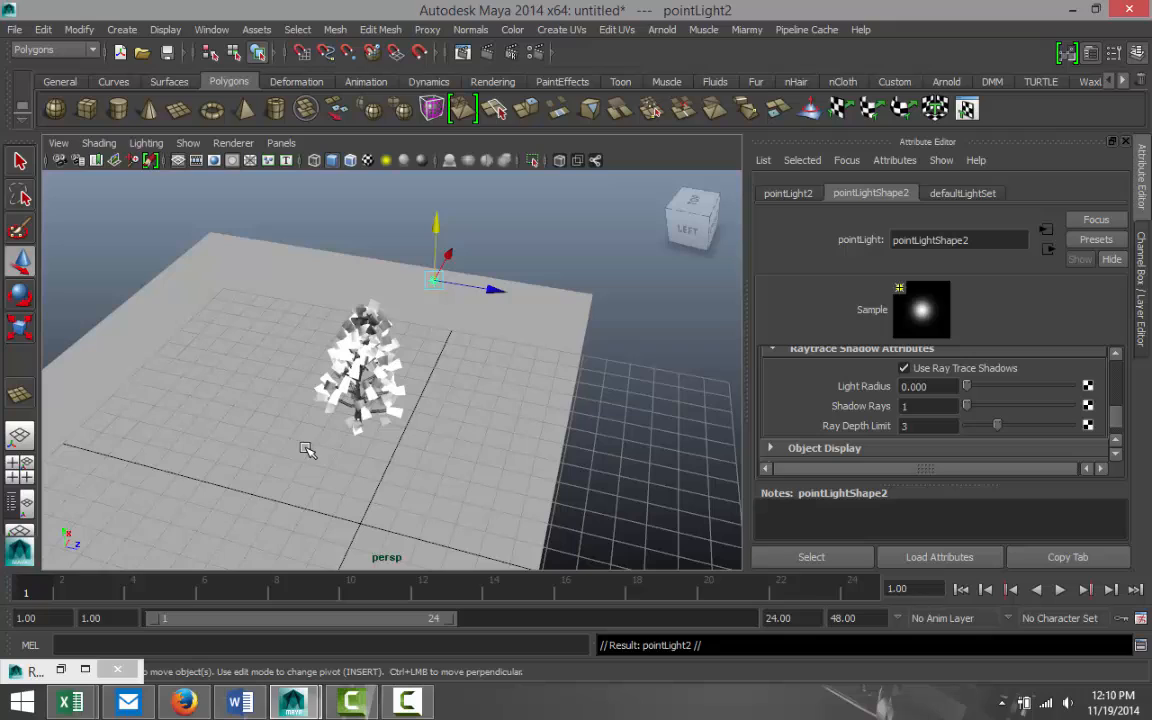
Place the second point light near the tree's base, then select the first light.
drag(435, 255, 430, 370)
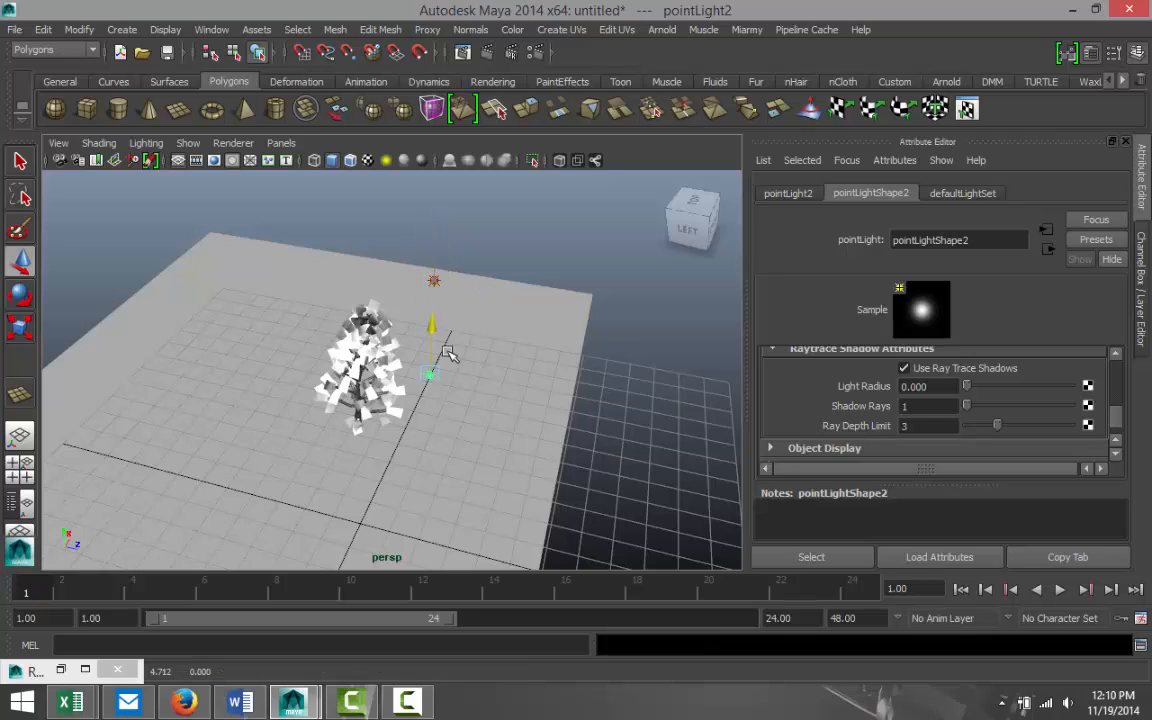
drag(433, 365, 495, 374)
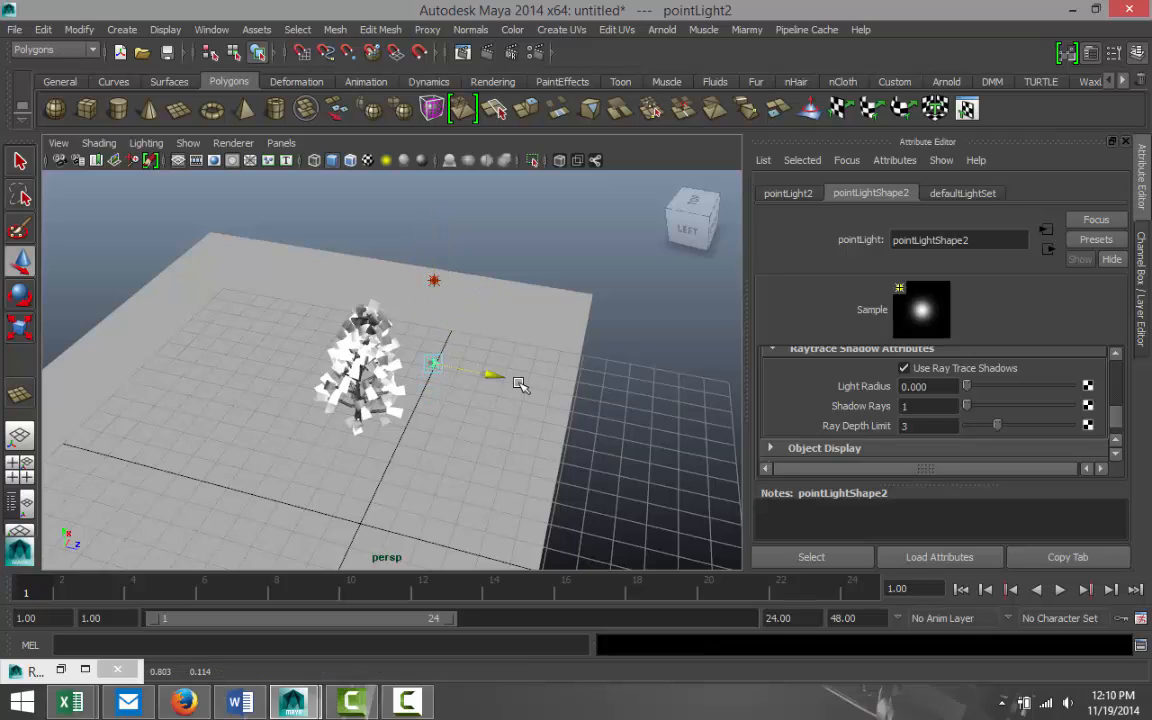
drag(432, 362, 447, 472)
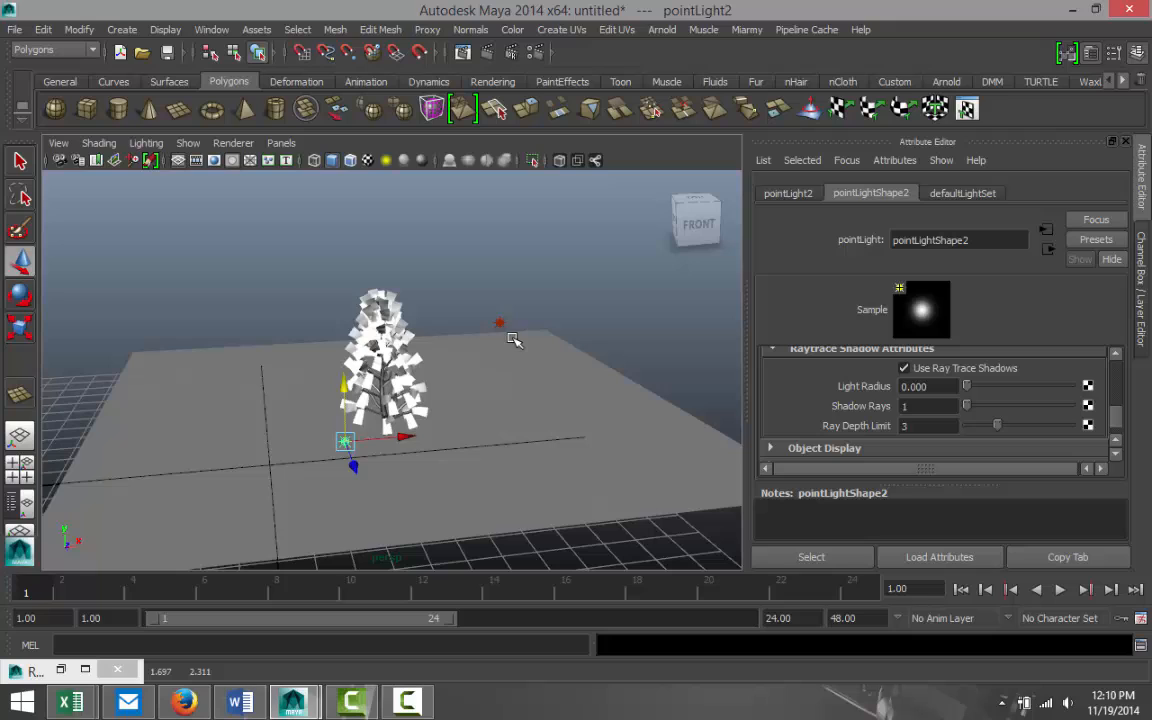
click(500, 322)
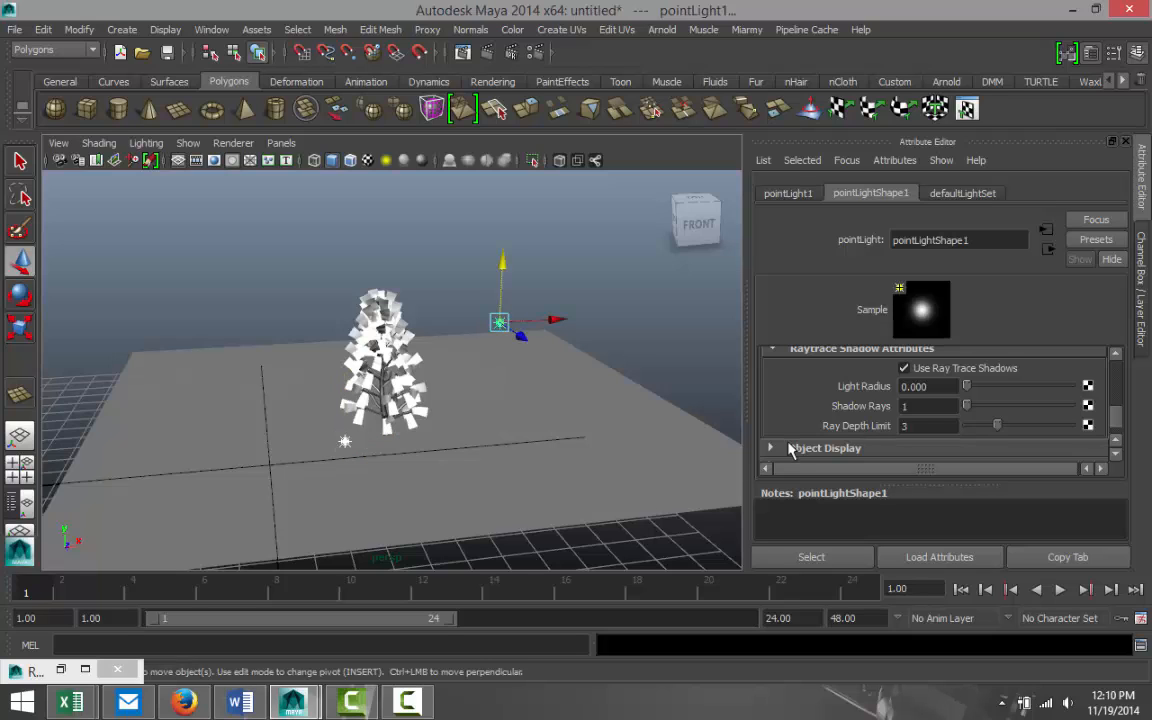
scroll(up, 3)
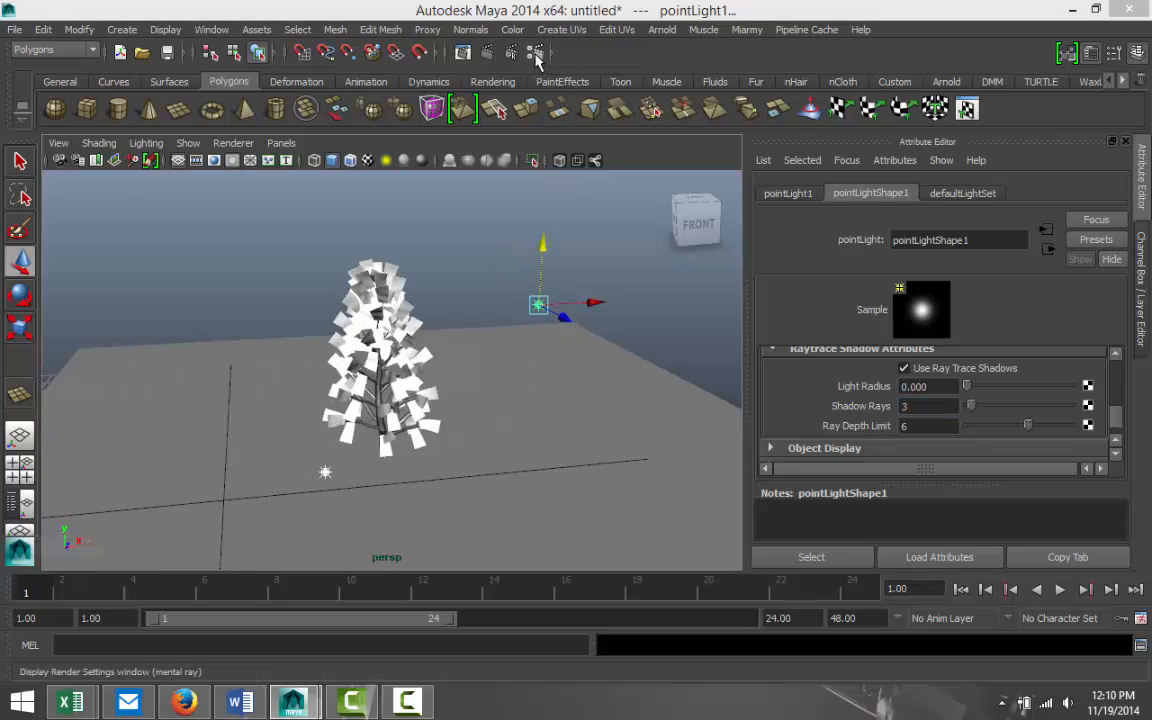
Turn on mental ray global illumination in Render Settings.
click(537, 52)
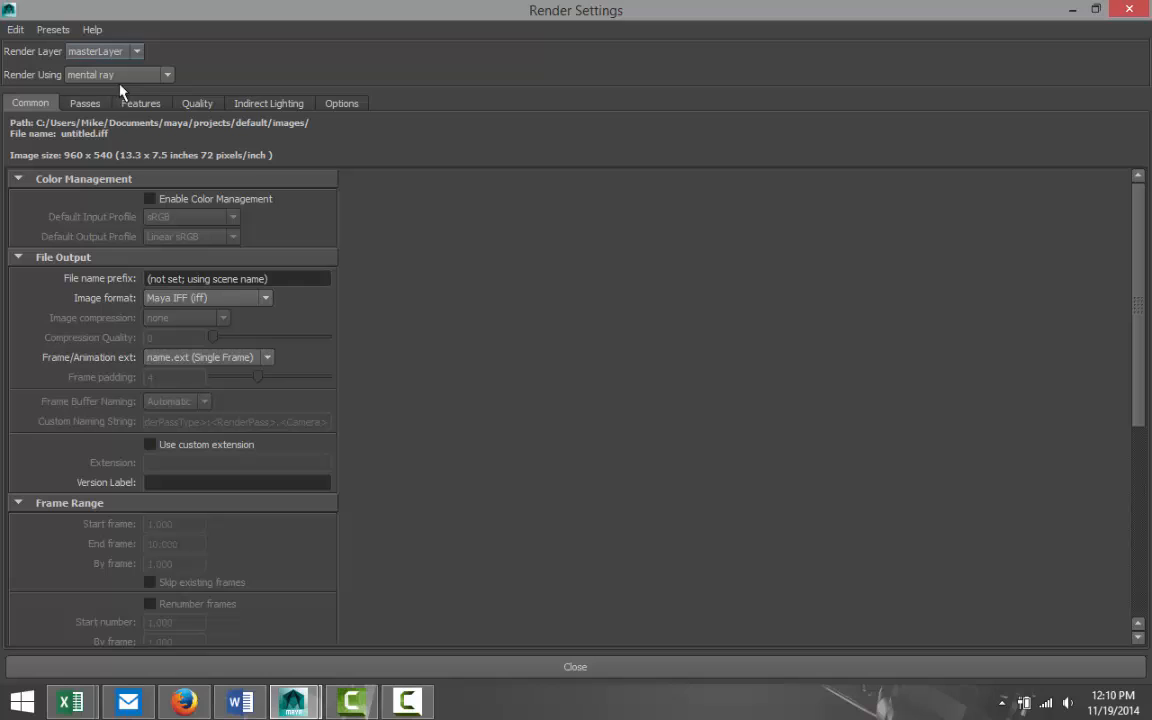
click(268, 103)
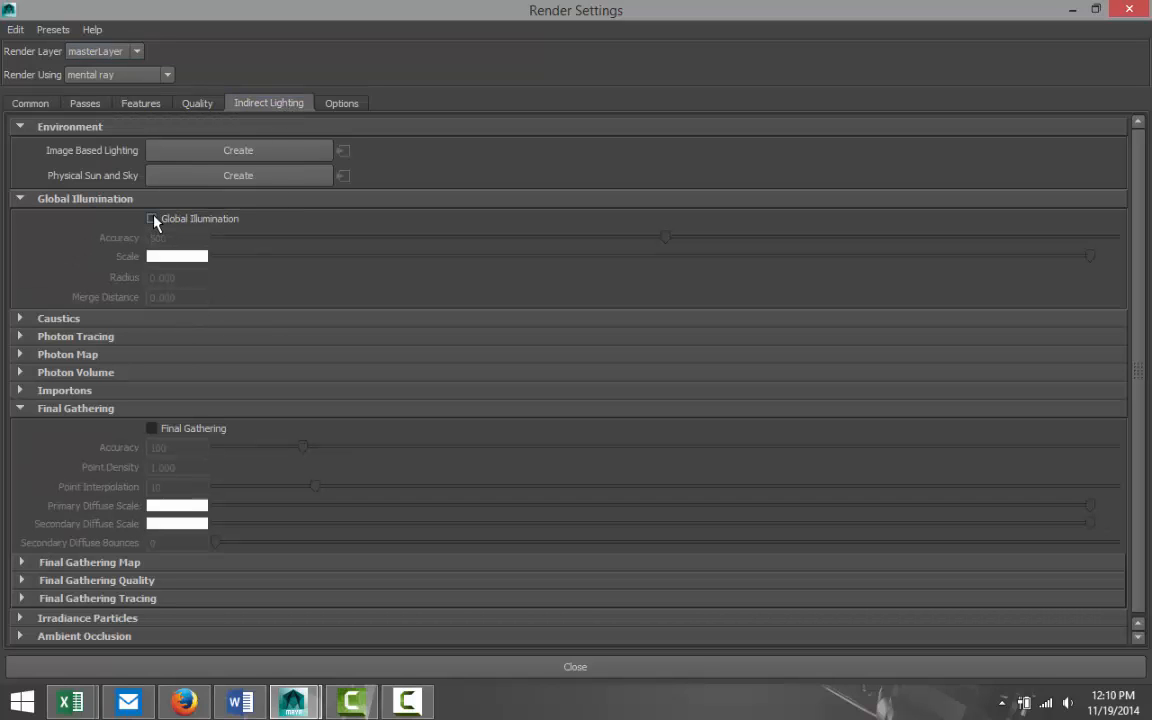
click(151, 218)
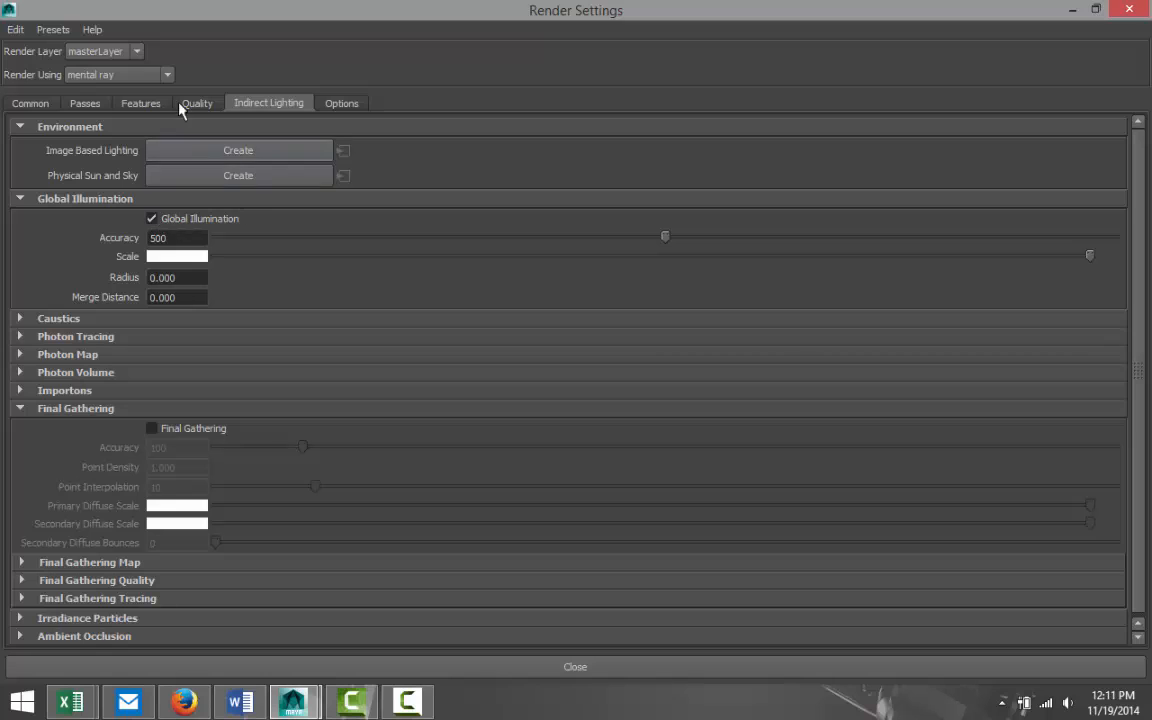
Set sampling quality to 1.50 and the output size to HD 720 (1280×720).
click(197, 103)
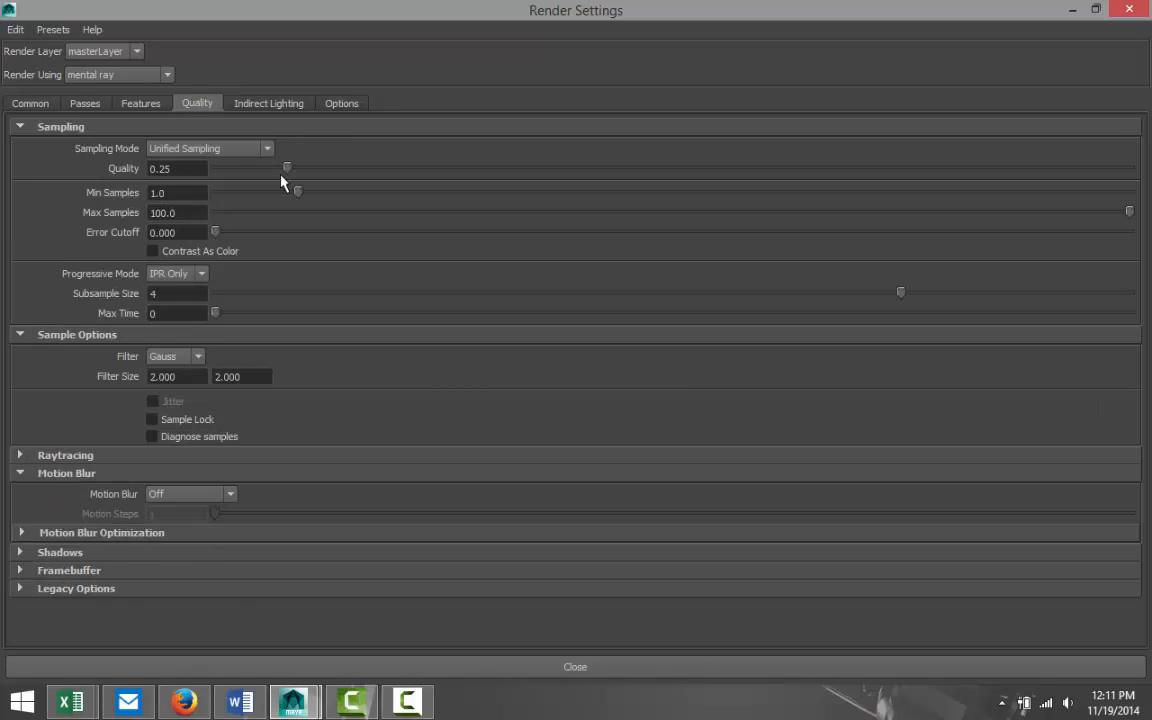
drag(287, 167, 880, 167)
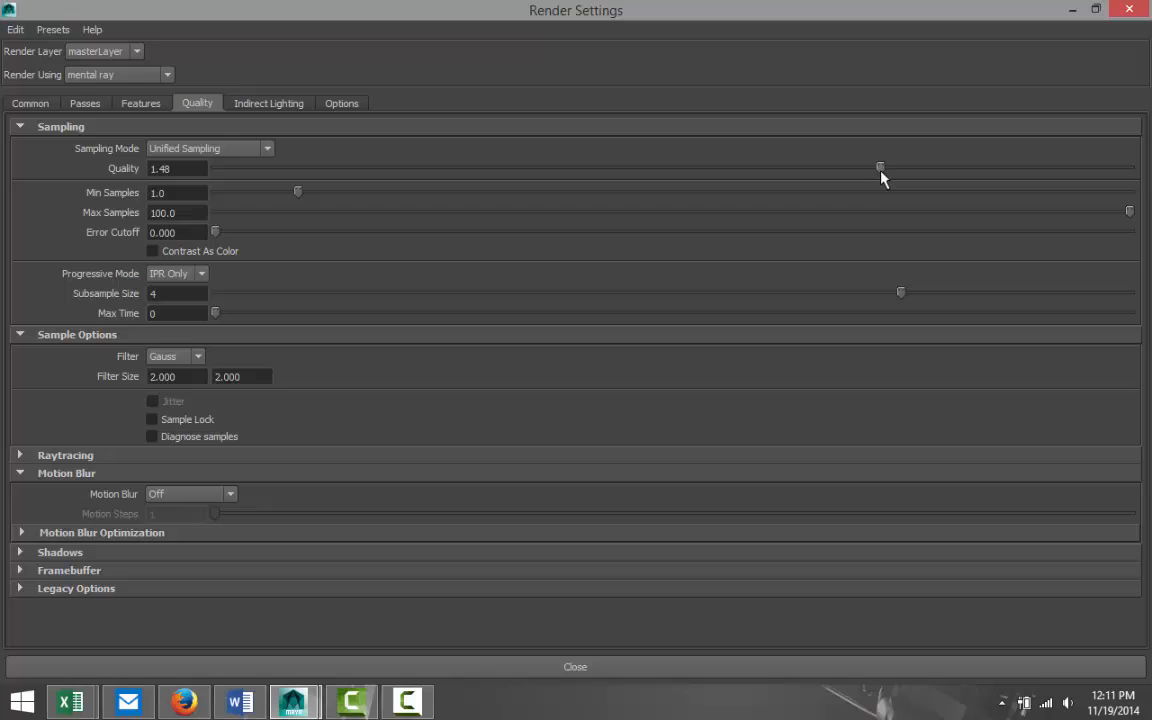
drag(880, 168, 887, 168)
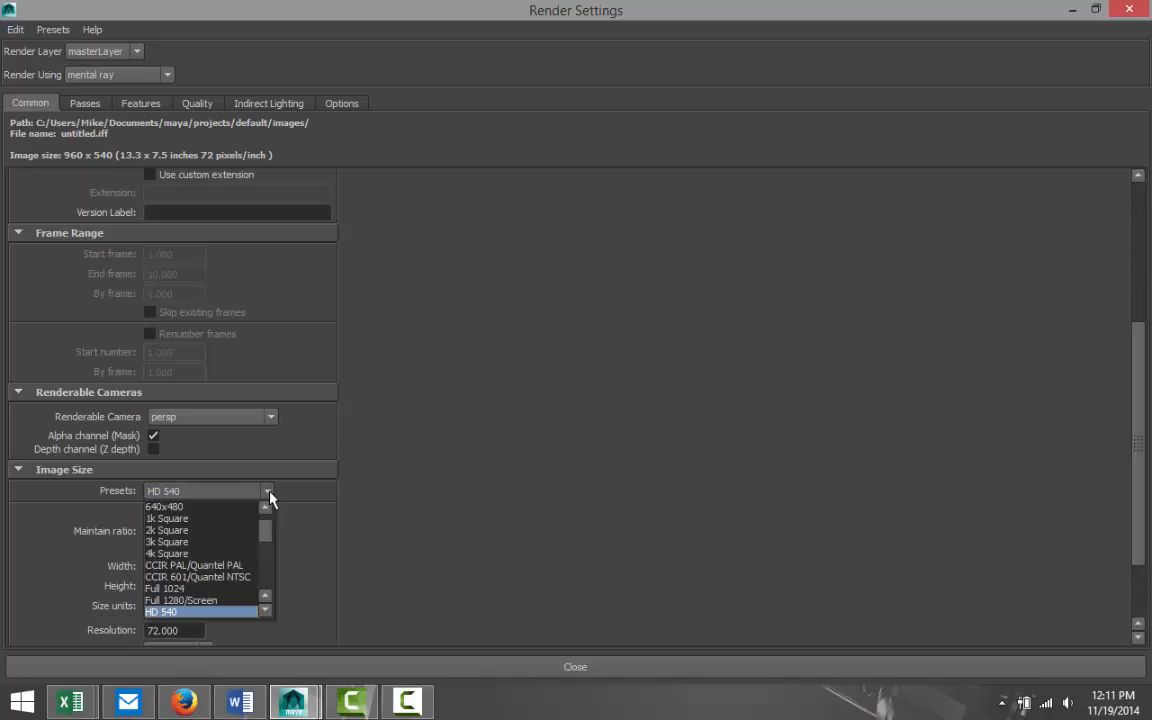
click(200, 611)
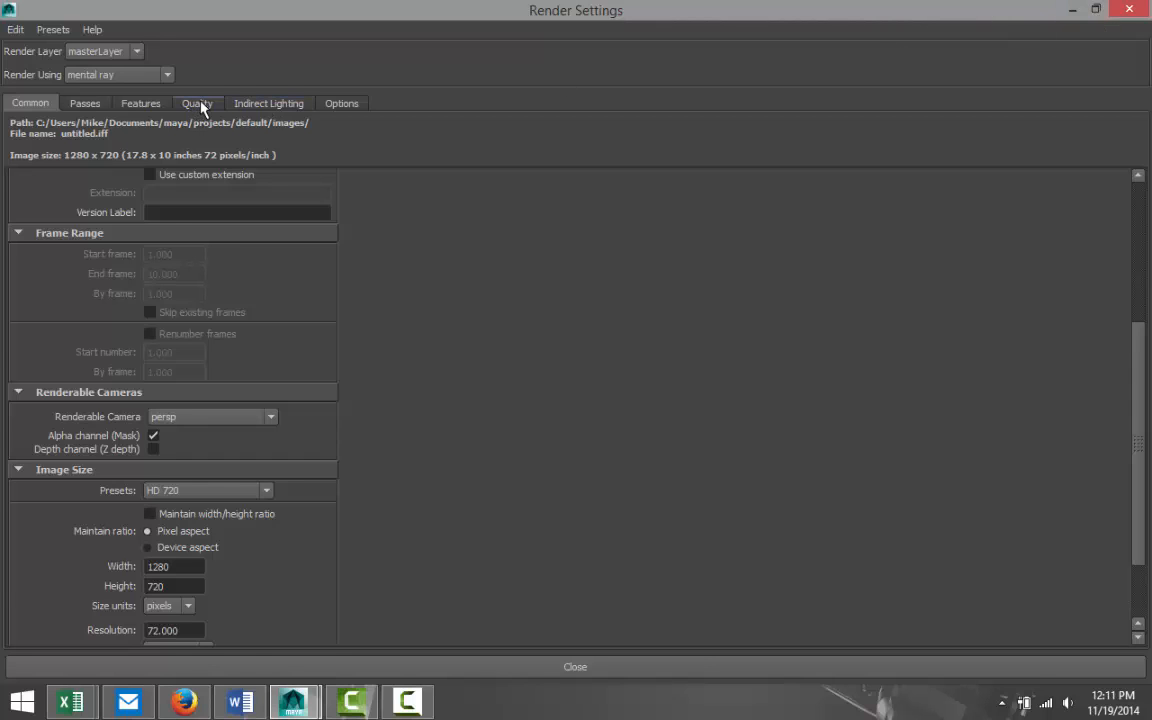
click(197, 103)
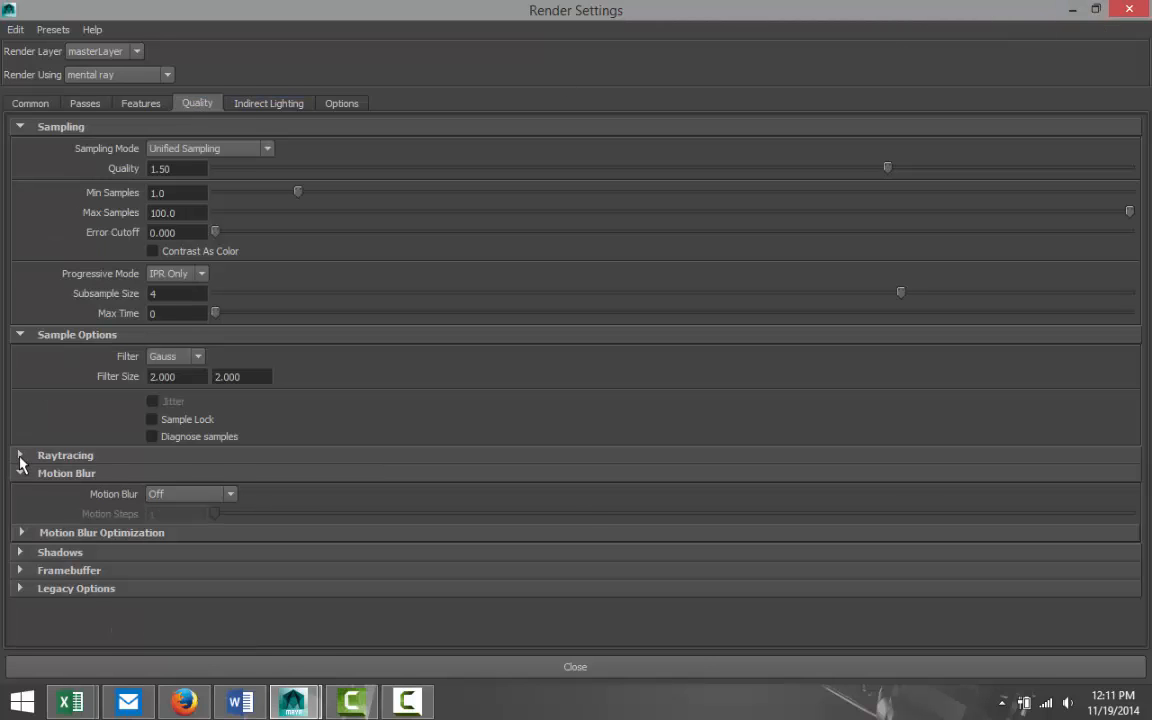
click(20, 455)
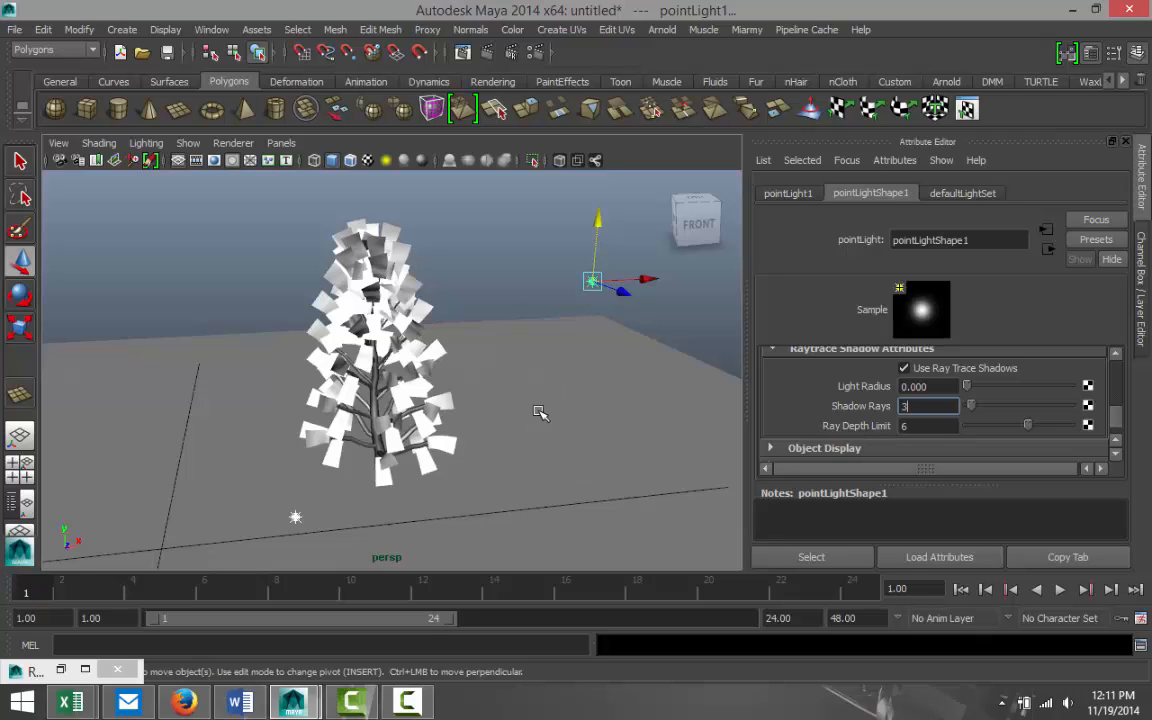
mouse_move(487, 53)
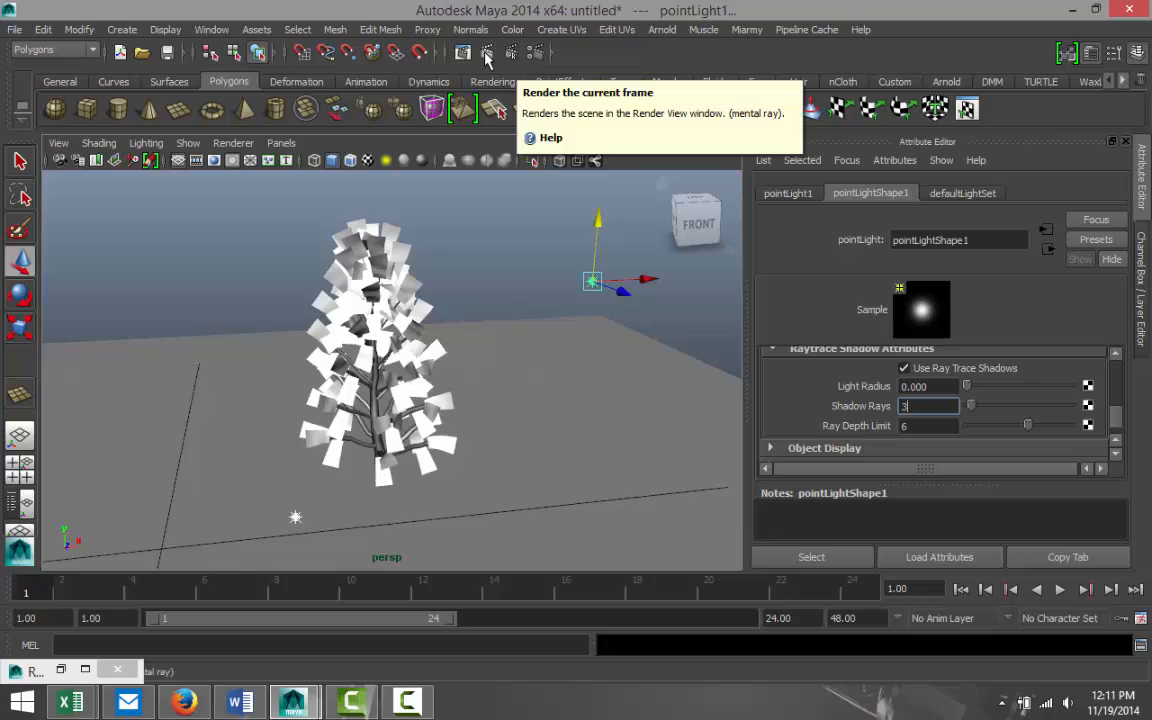
Render the current frame in mental ray, showing the tree's shadows on the plane.
click(487, 52)
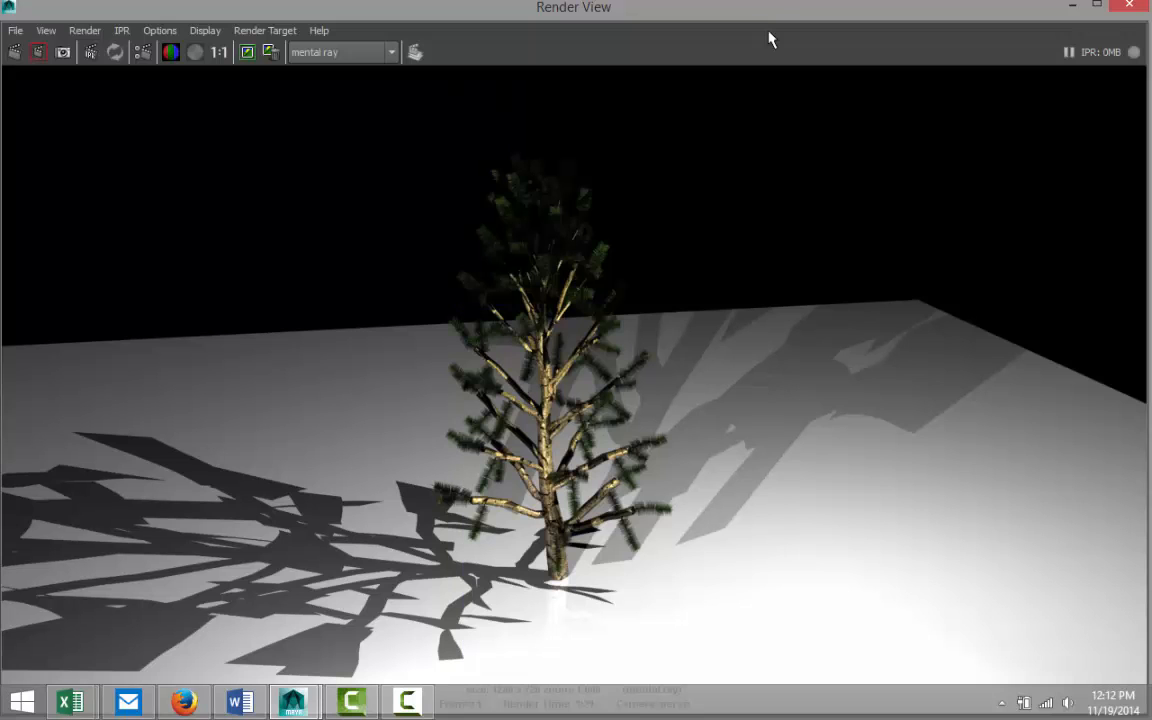
mouse_move(686, 417)
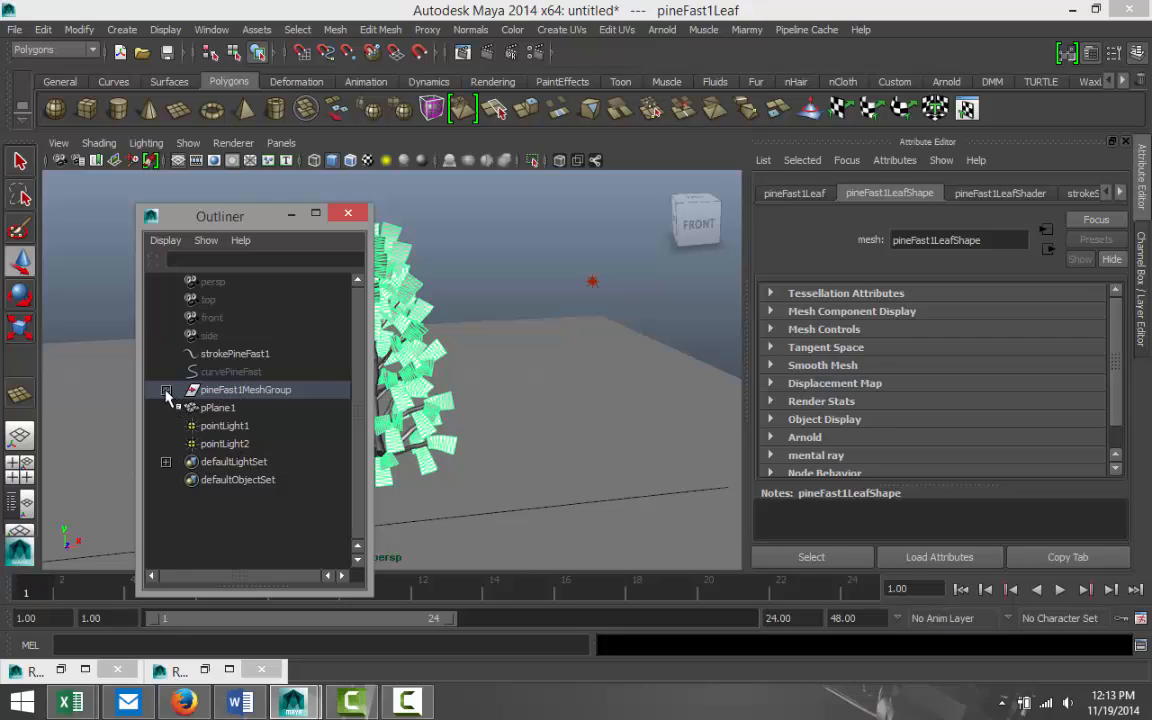
Expand pineFast1MeshGroup and view pineFast1Leaf's Phong leaf shader attributes.
click(167, 389)
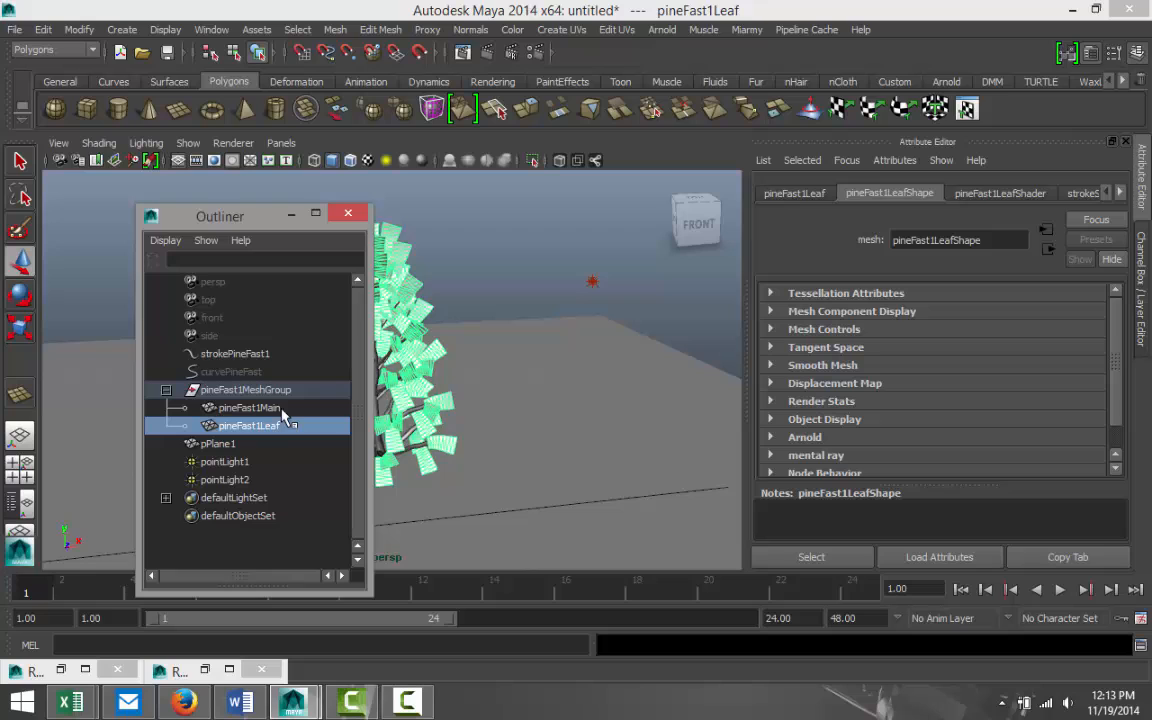
mouse_move(278, 415)
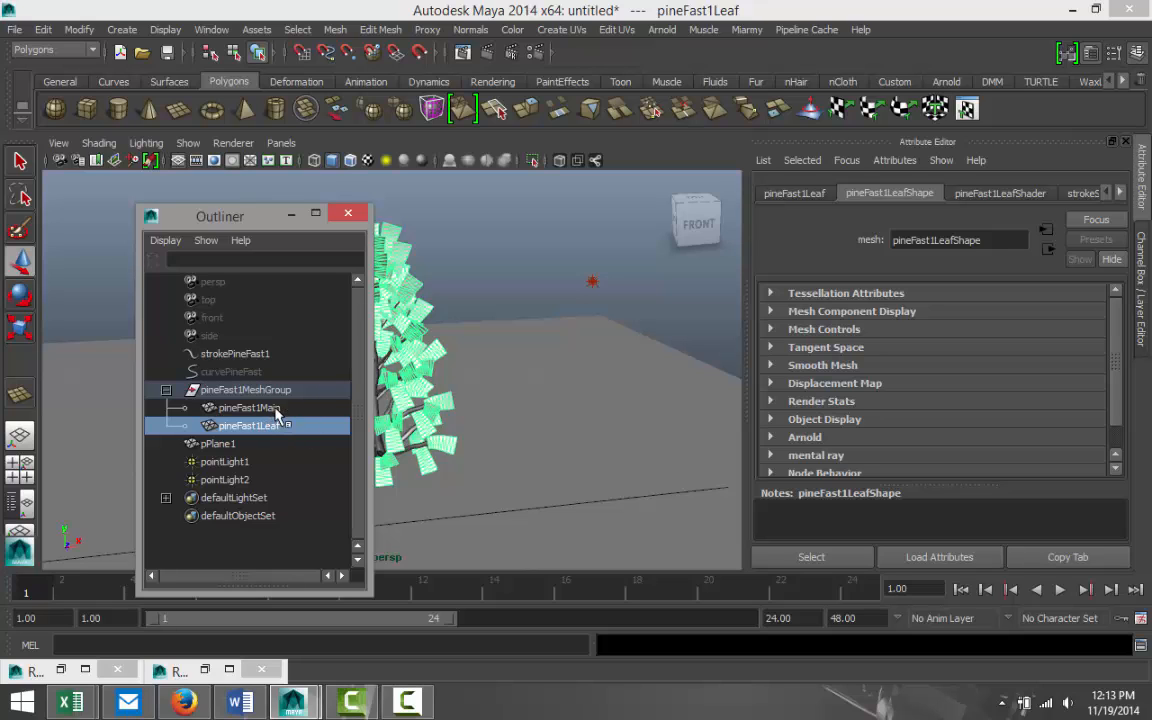
mouse_move(291, 213)
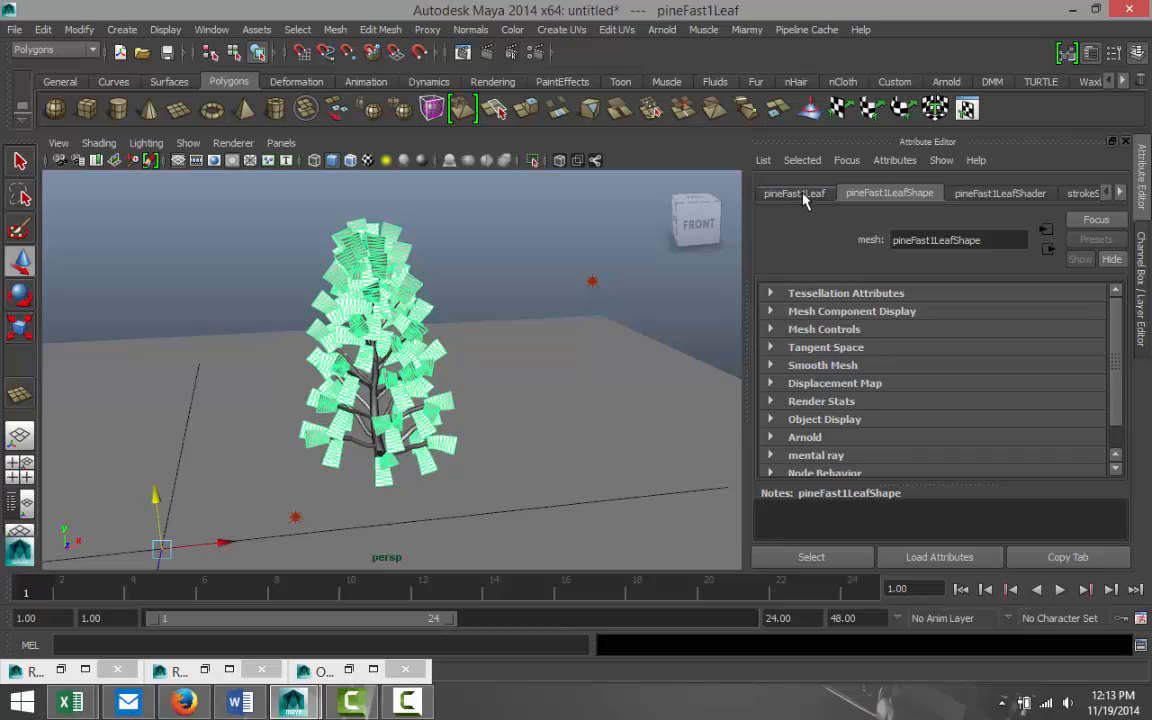
click(794, 193)
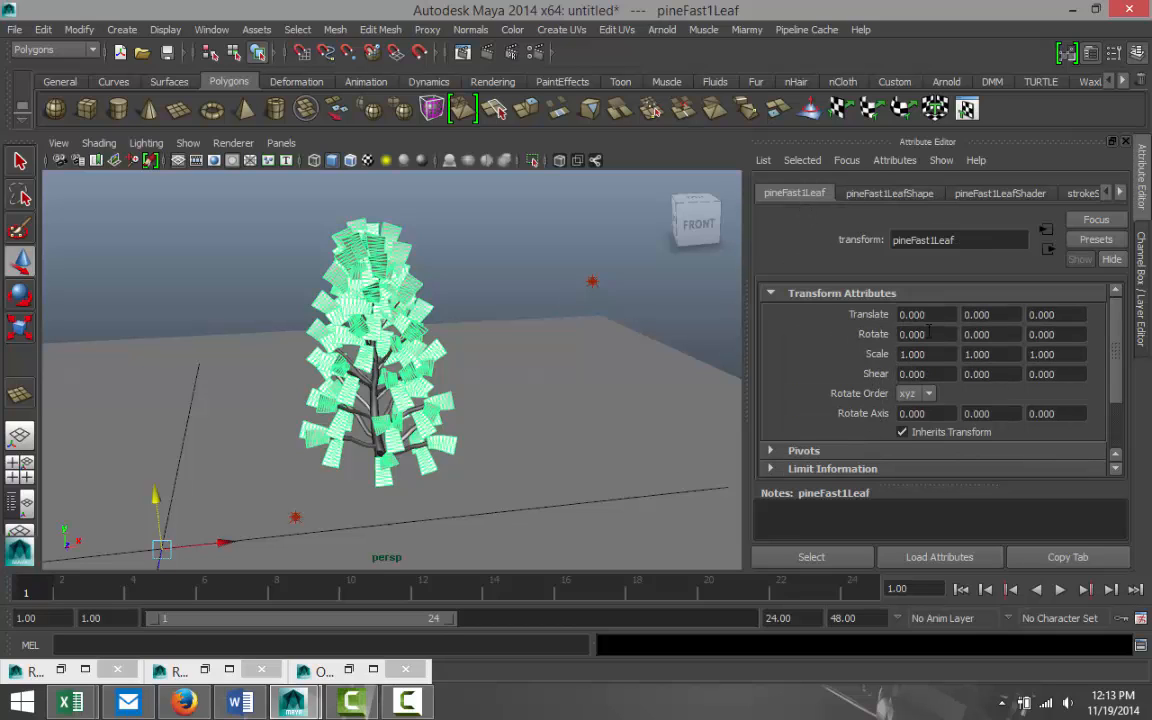
click(888, 192)
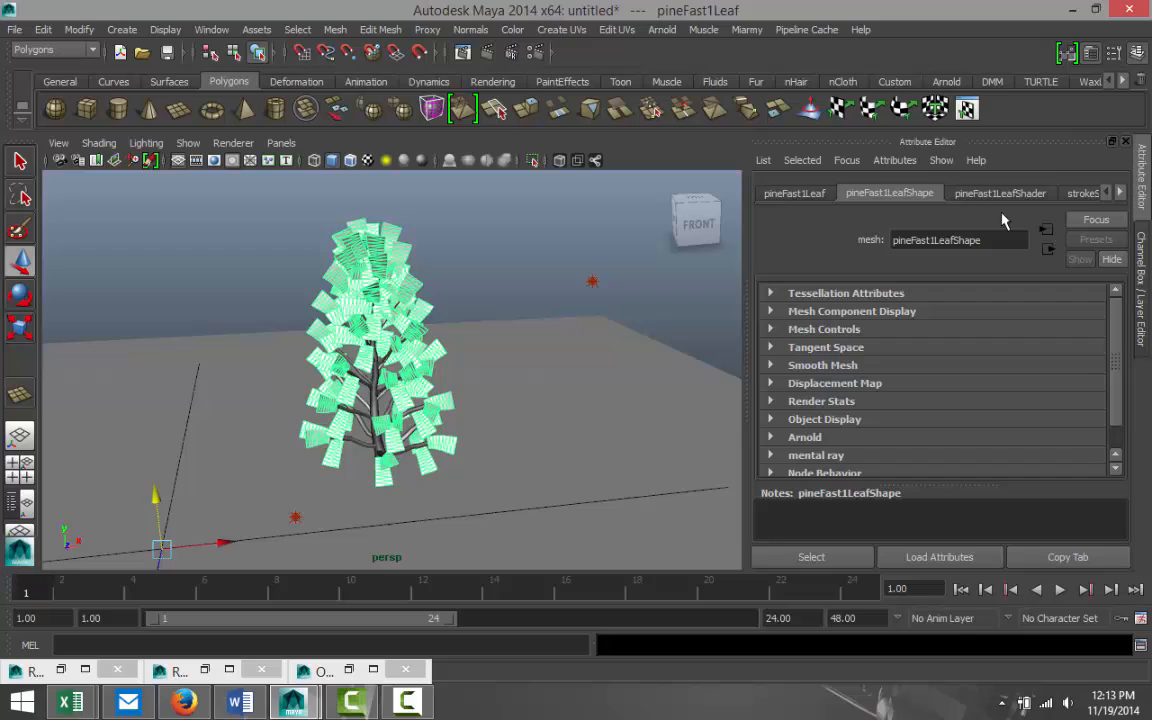
click(999, 192)
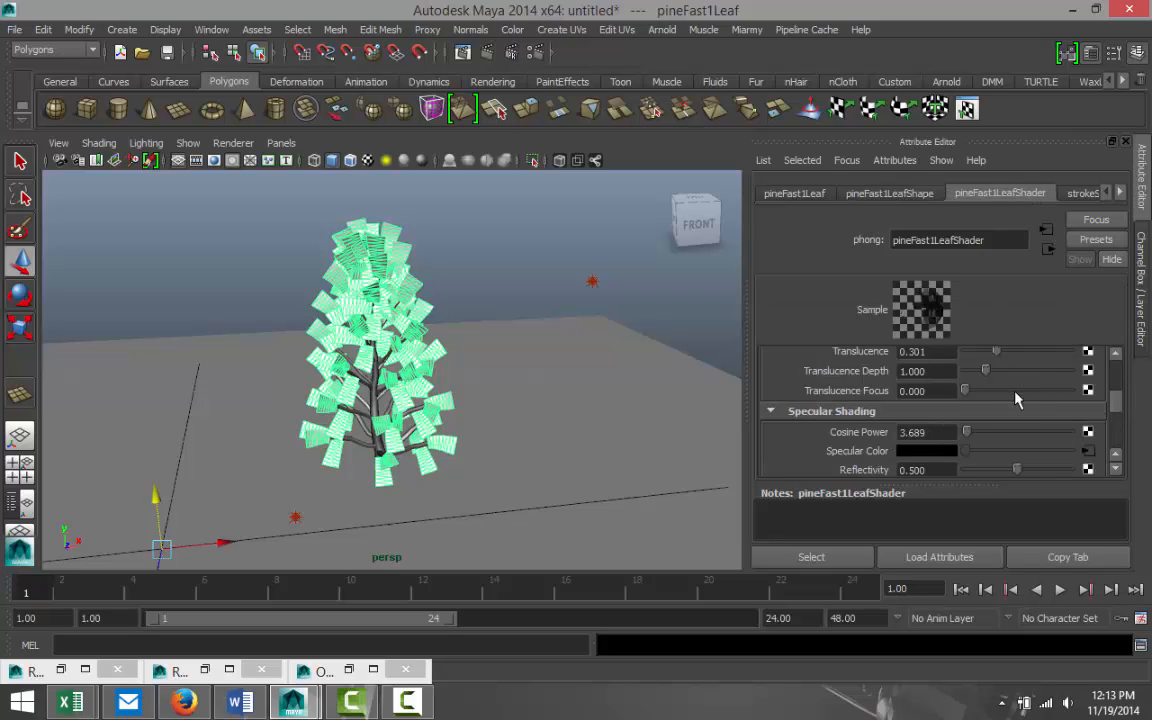
scroll(up, 3)
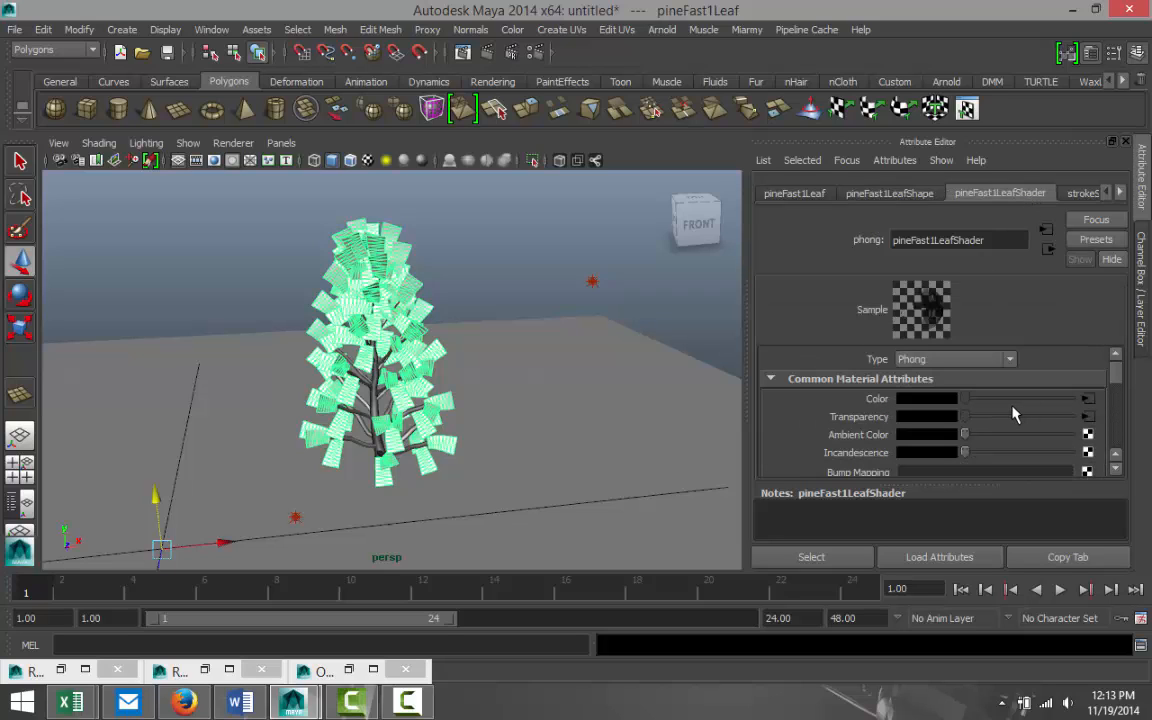
scroll(down, 3)
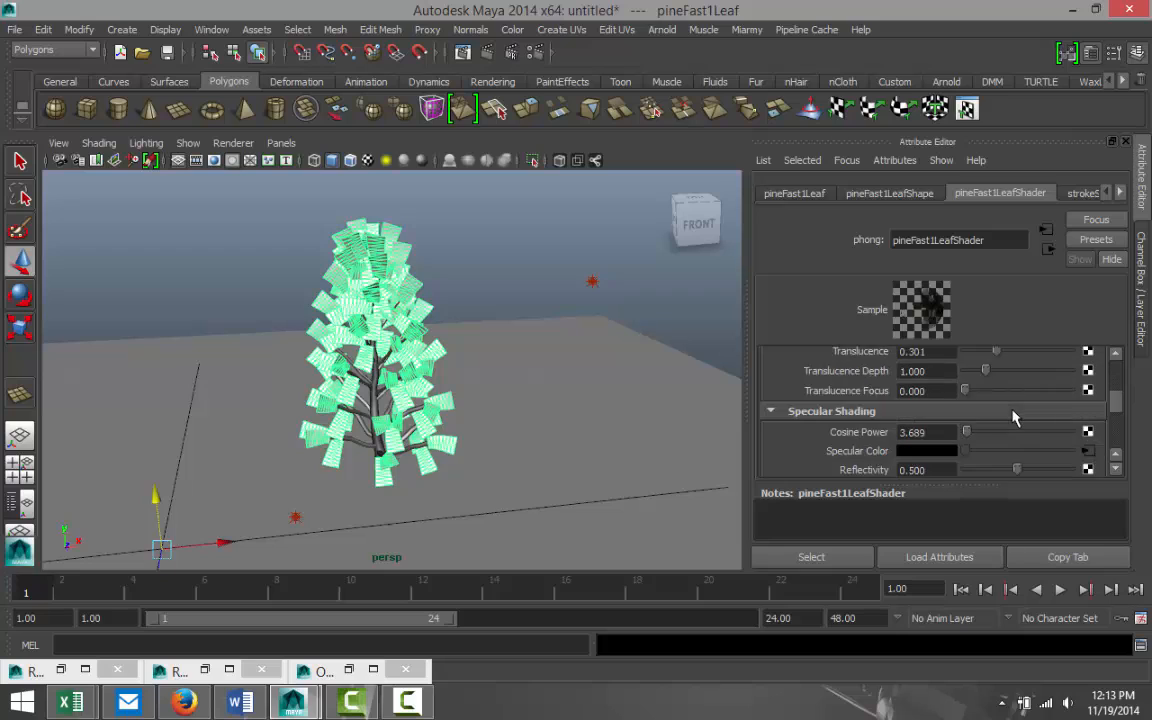
scroll(down, 3)
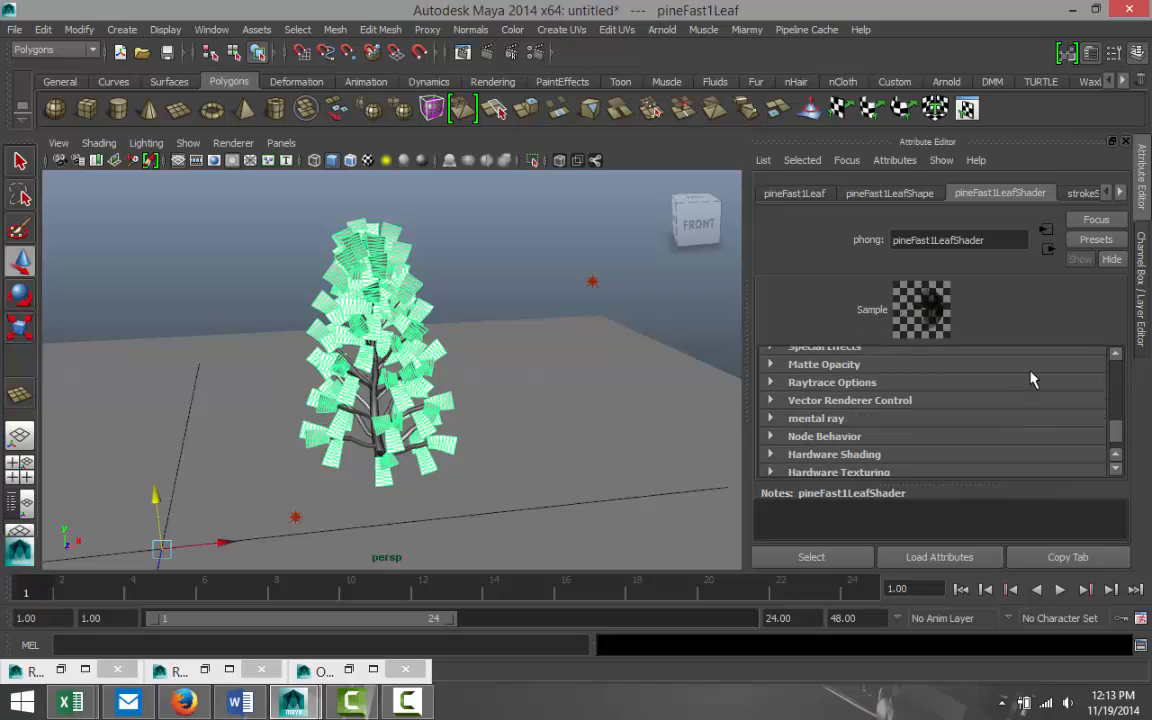
In strokeShapePineFast1, try seed 4, restore seed 2, and select Sample Density.
click(1119, 191)
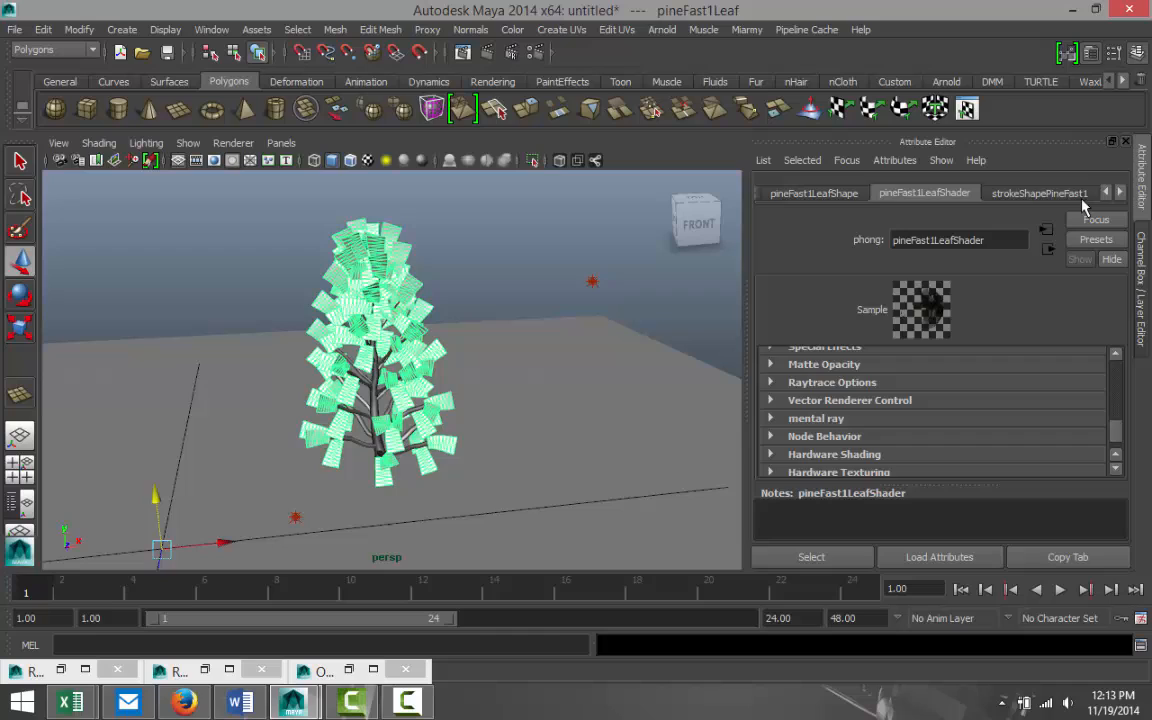
click(1039, 192)
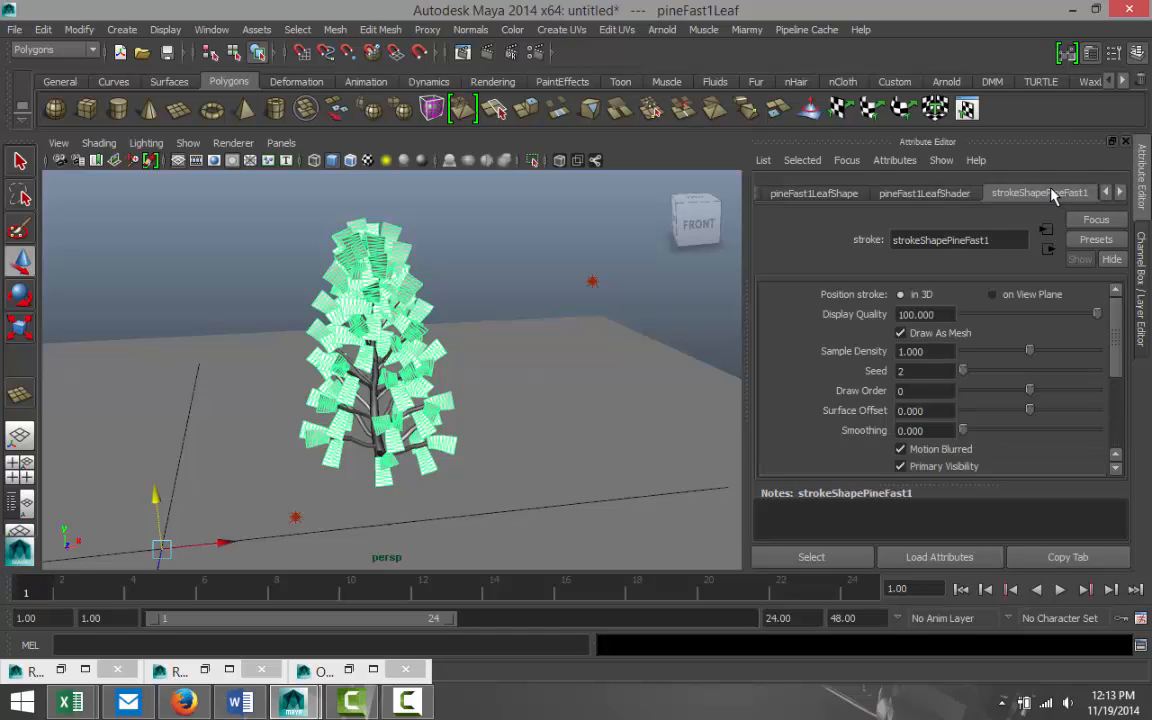
mouse_move(1008, 216)
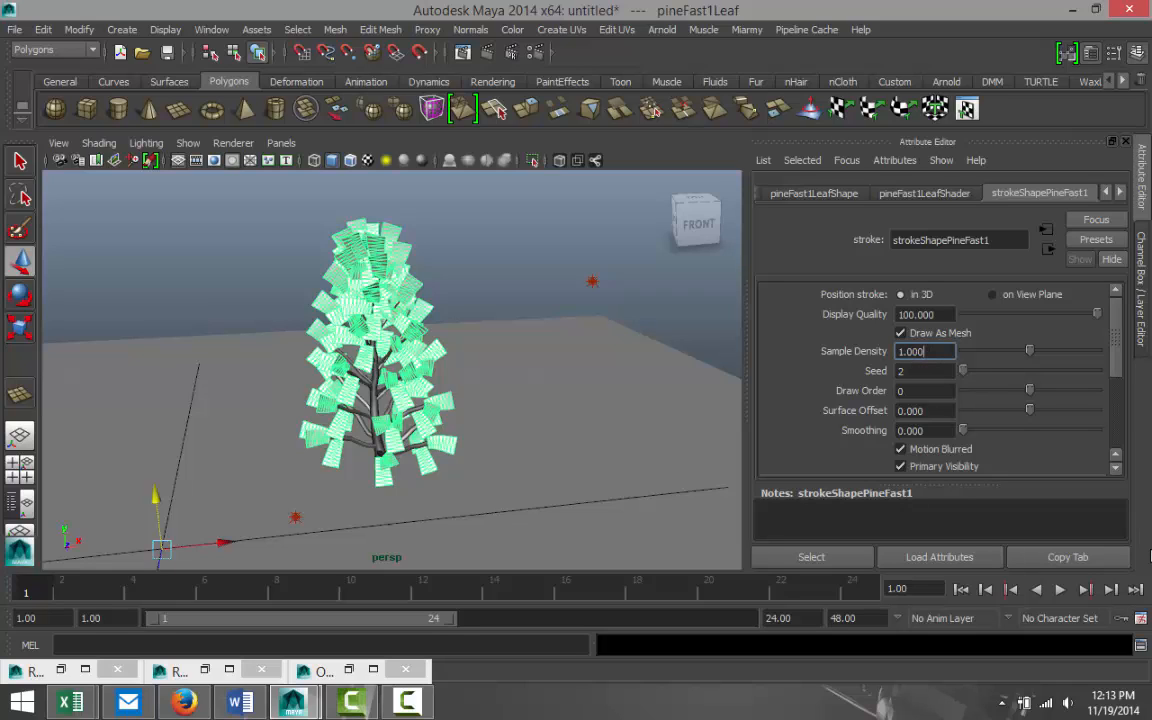
text(1.0000)
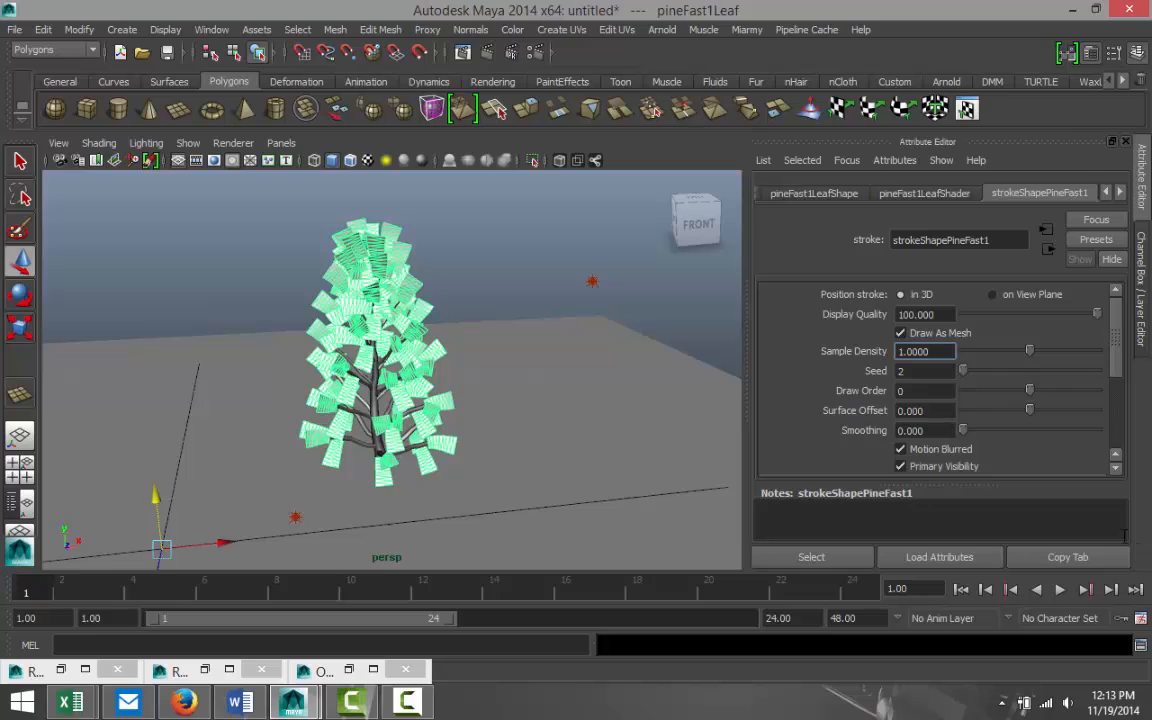
click(923, 371)
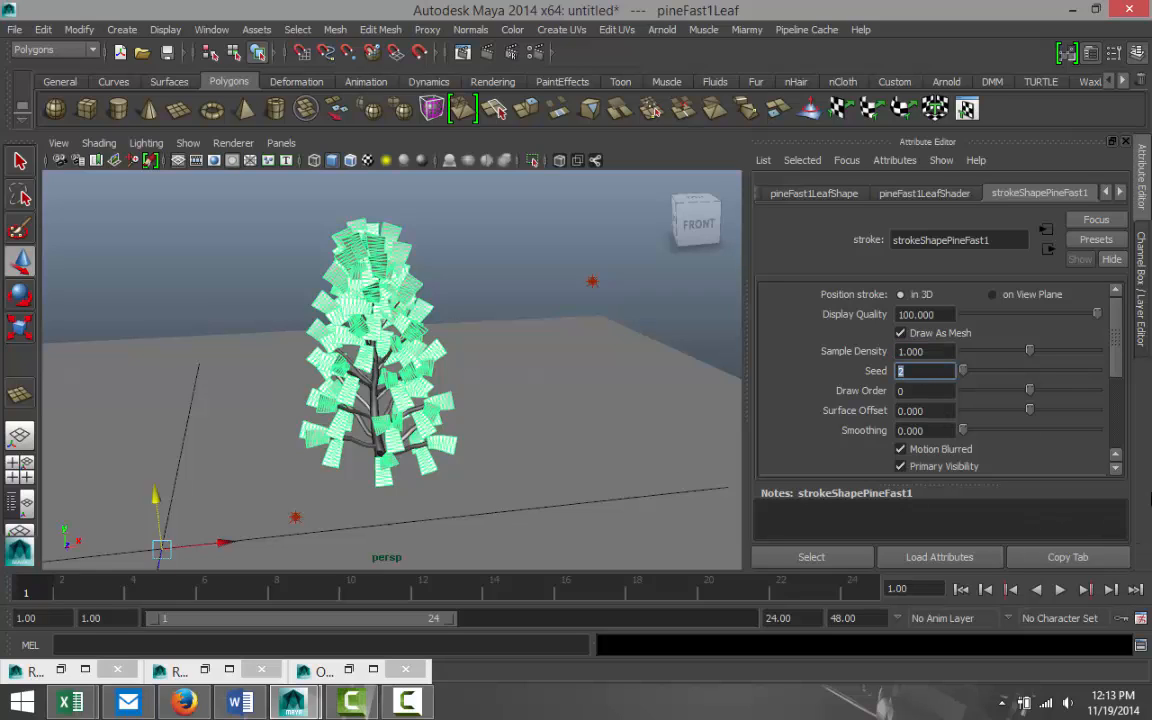
text(4)
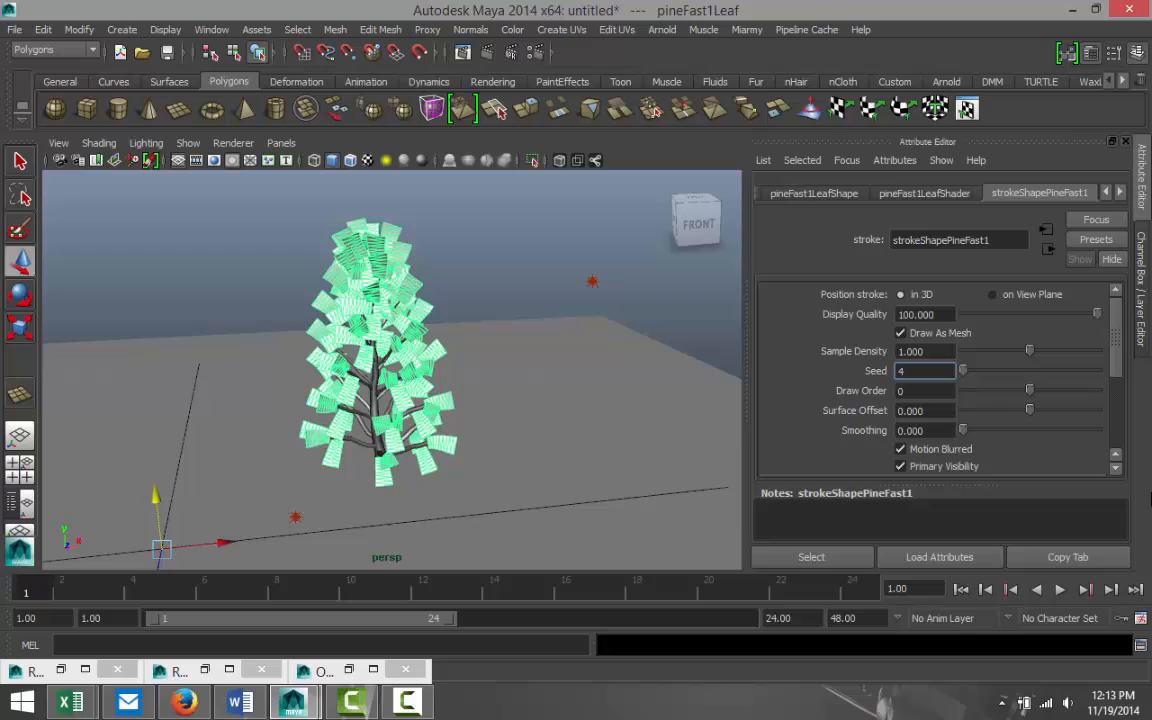
click(940, 519)
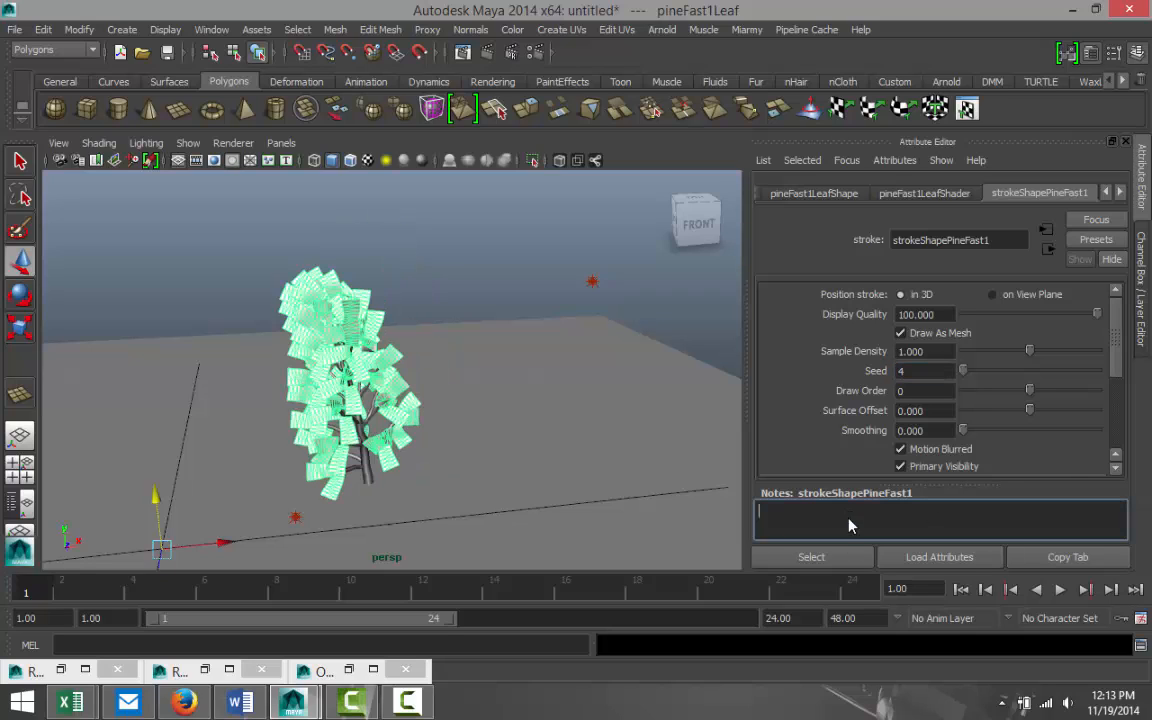
mouse_move(477, 449)
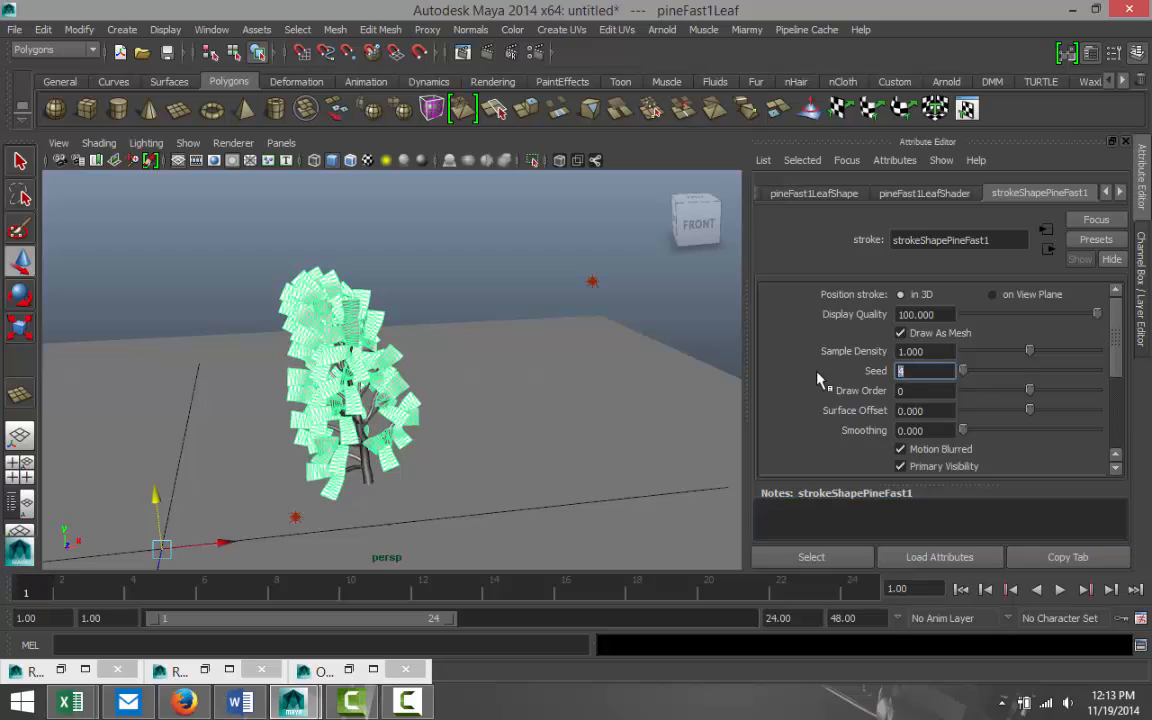
text(2)
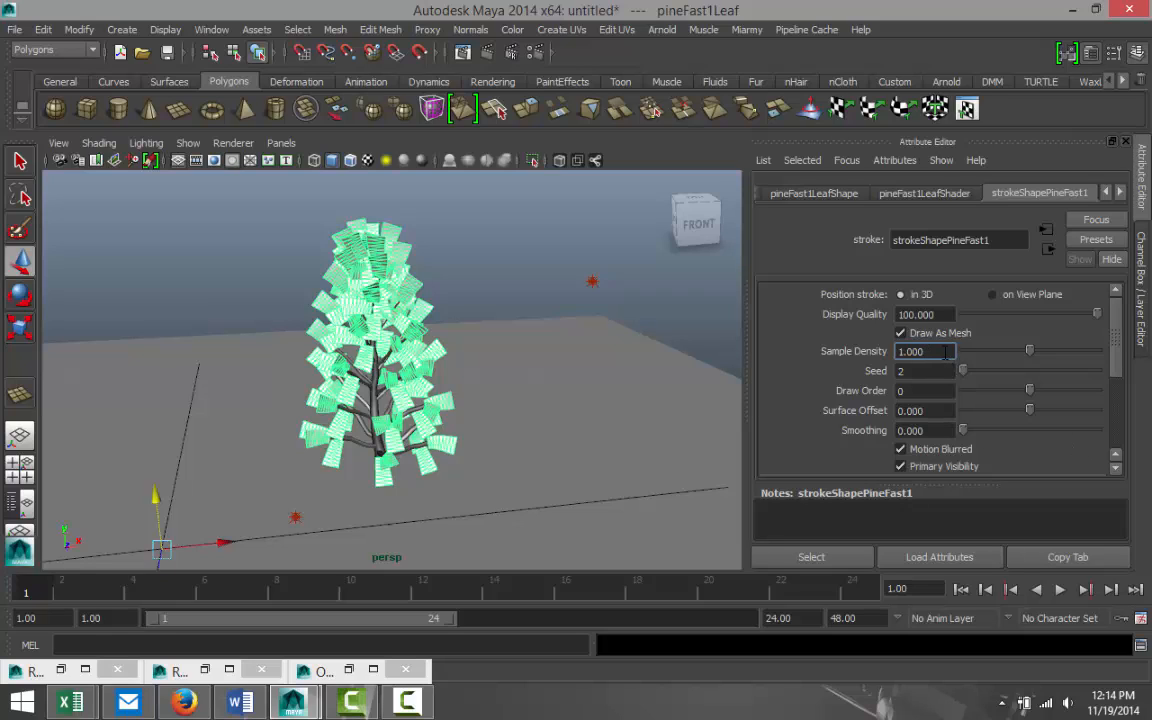
click(925, 370)
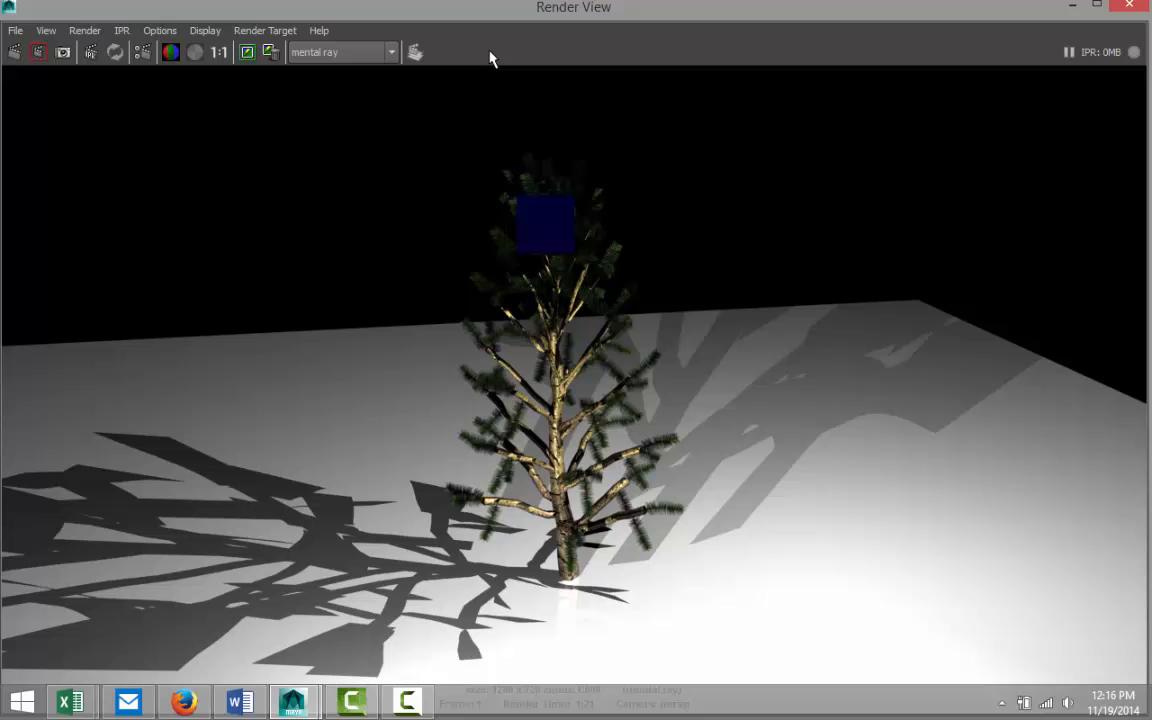
mouse_move(878, 195)
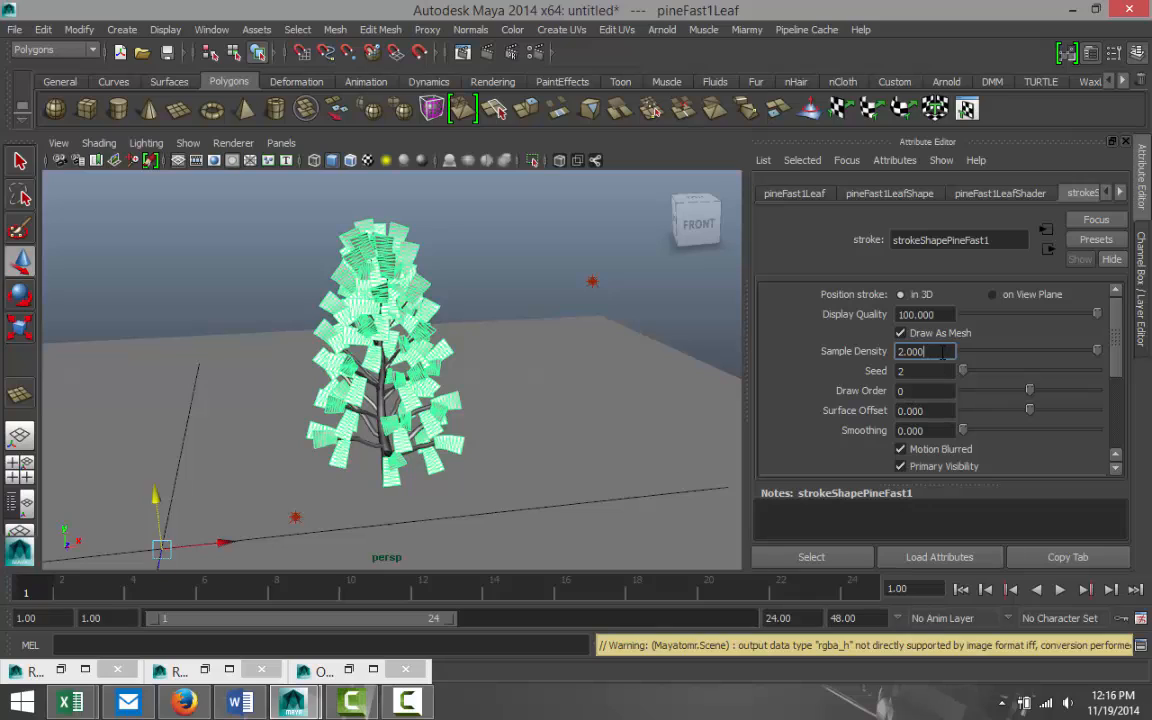
Raise the pine stroke's Sample Density to 3000 for a much denser tree.
triple_click(924, 351)
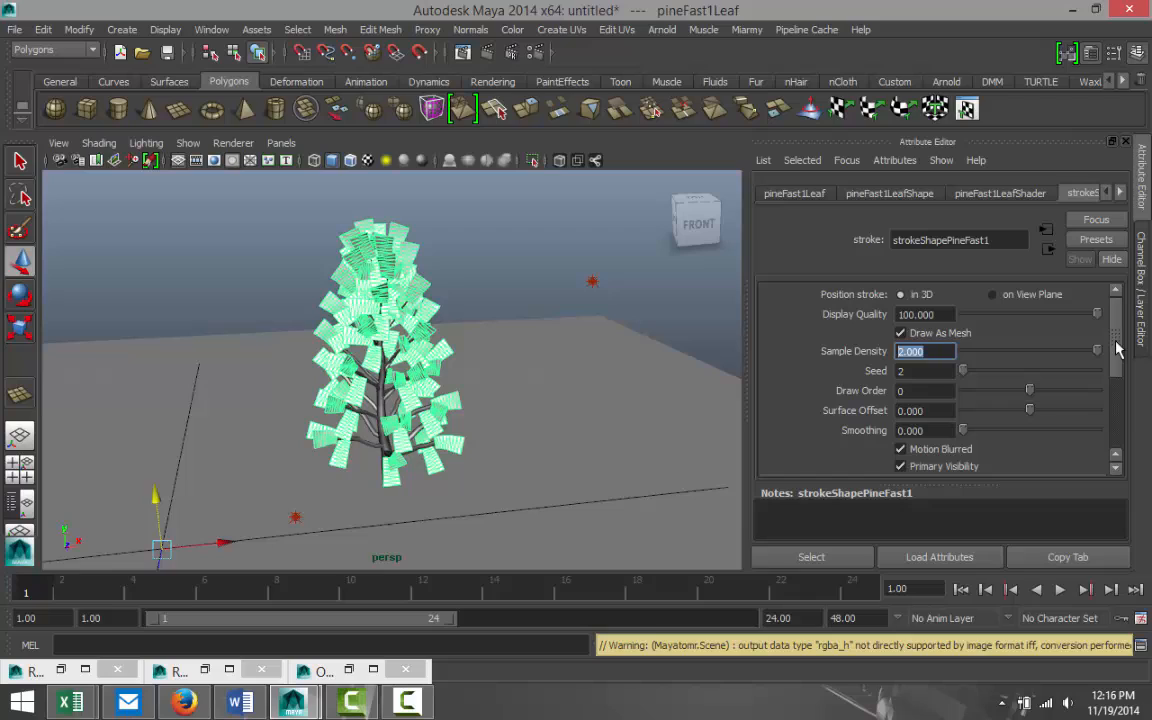
text(3000)
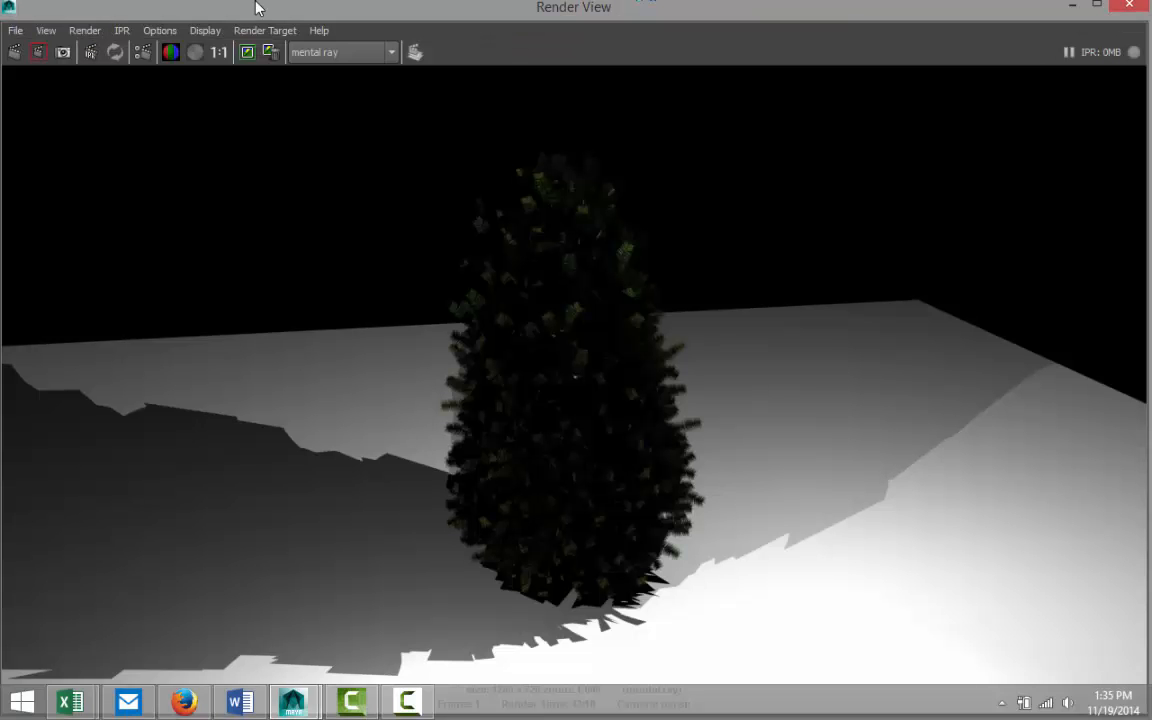
mouse_move(745, 396)
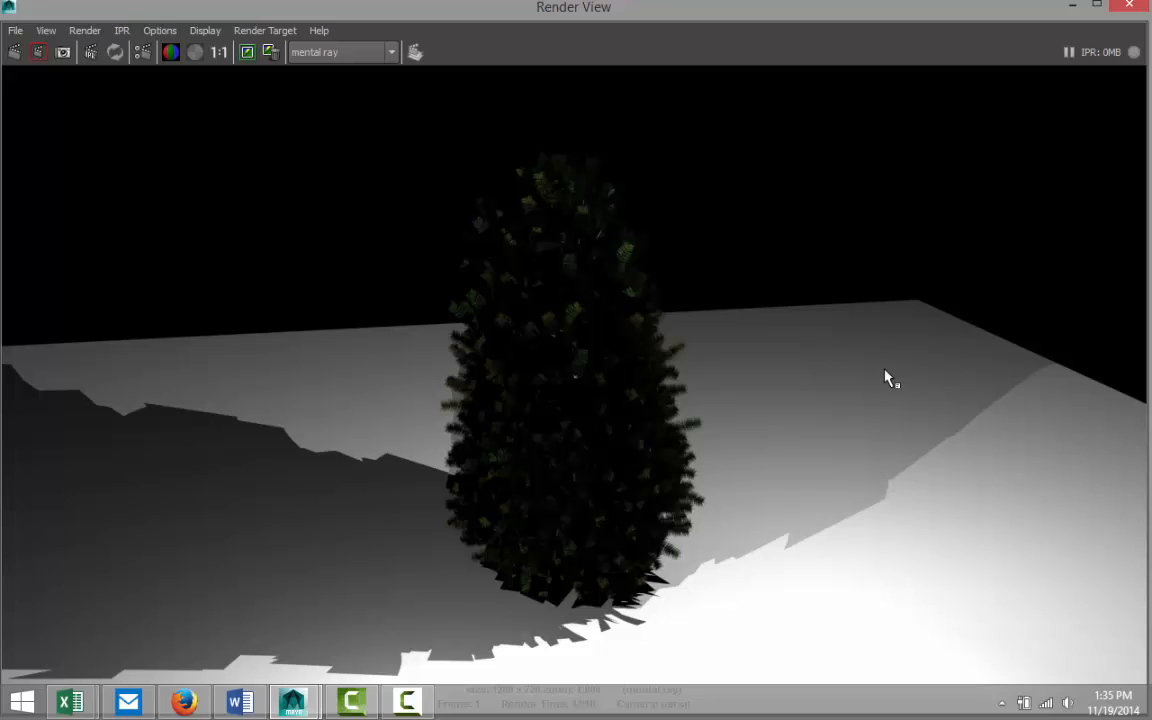
mouse_move(793, 453)
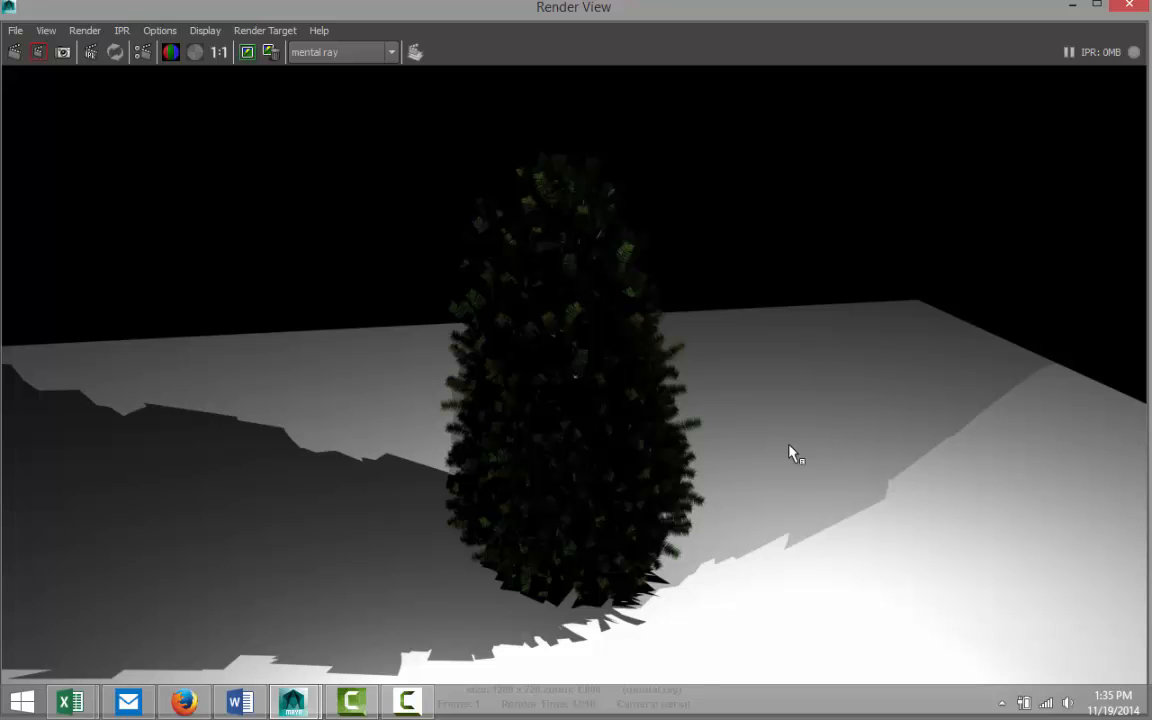
mouse_move(727, 448)
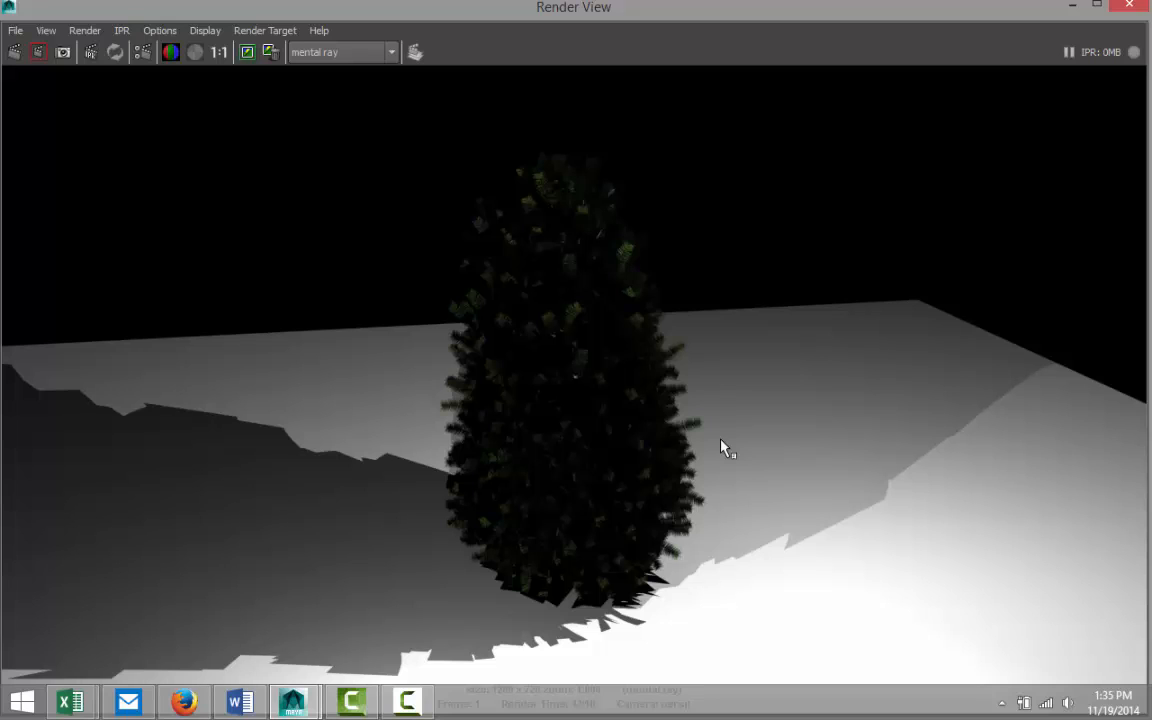
mouse_move(775, 497)
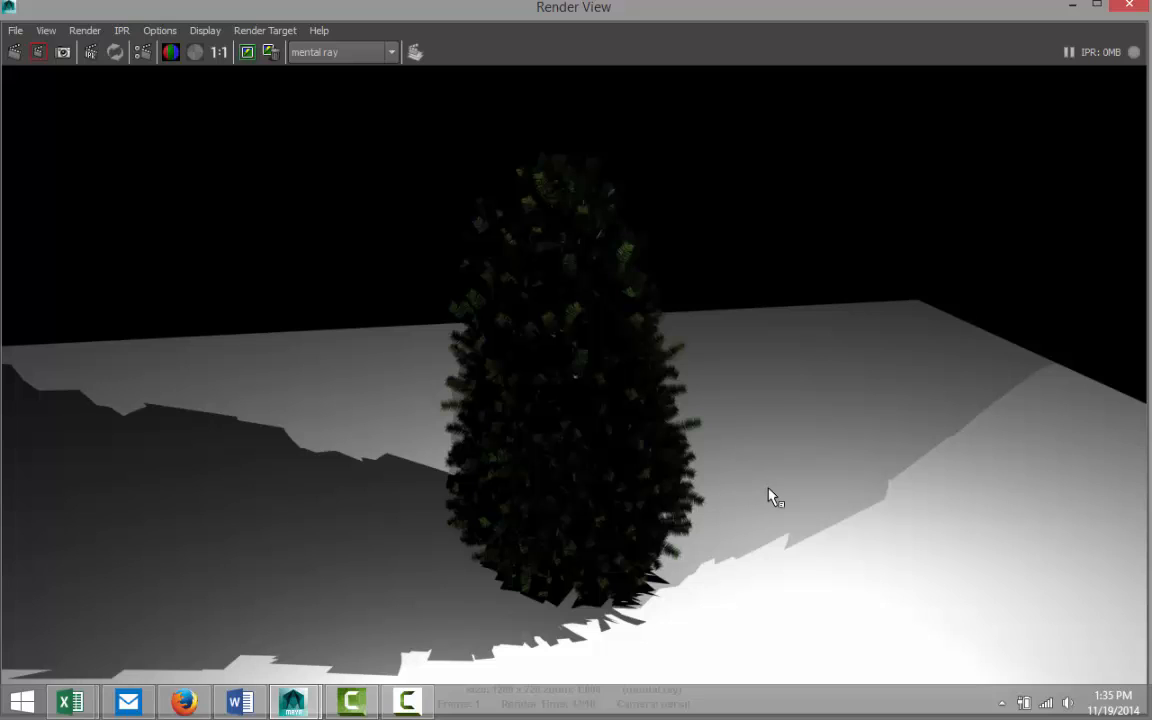